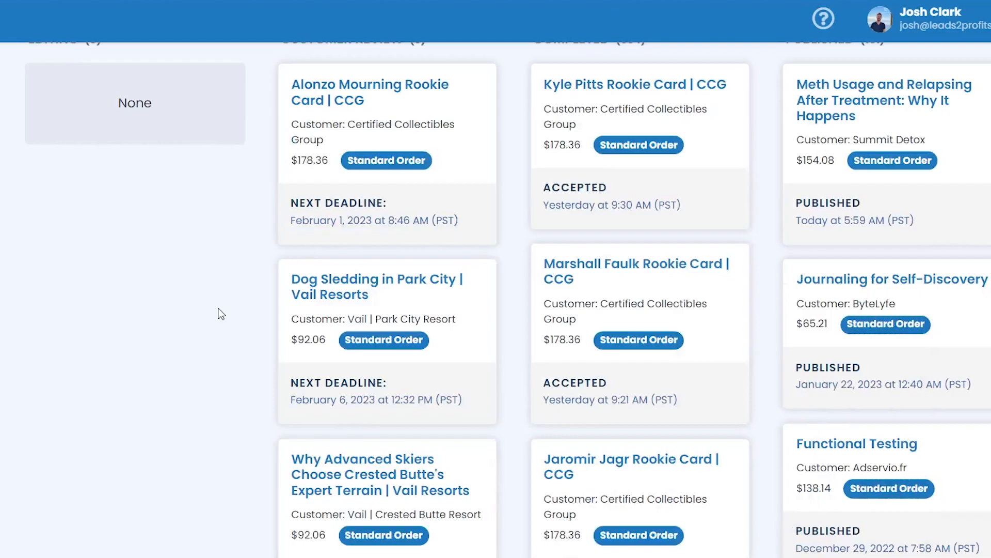
Scroll the Scripted homepage through customer testimonials down to the Enterprises section.
scroll(up, 3)
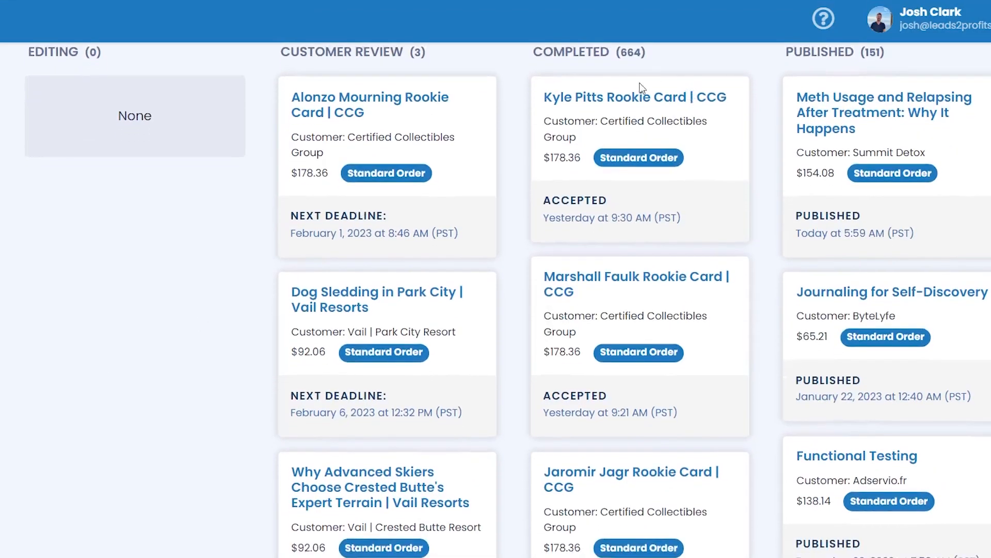
scroll(up, 3)
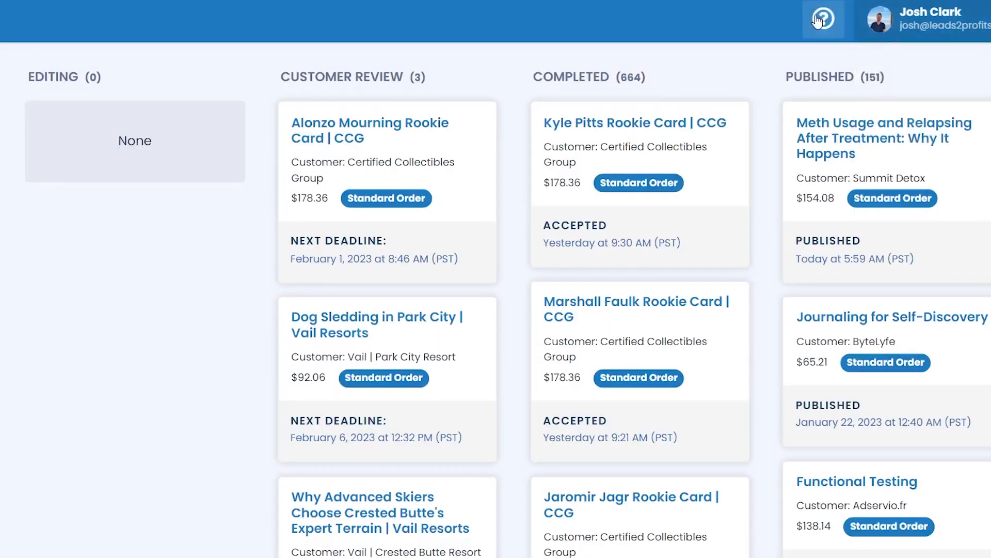
mouse_move(622, 223)
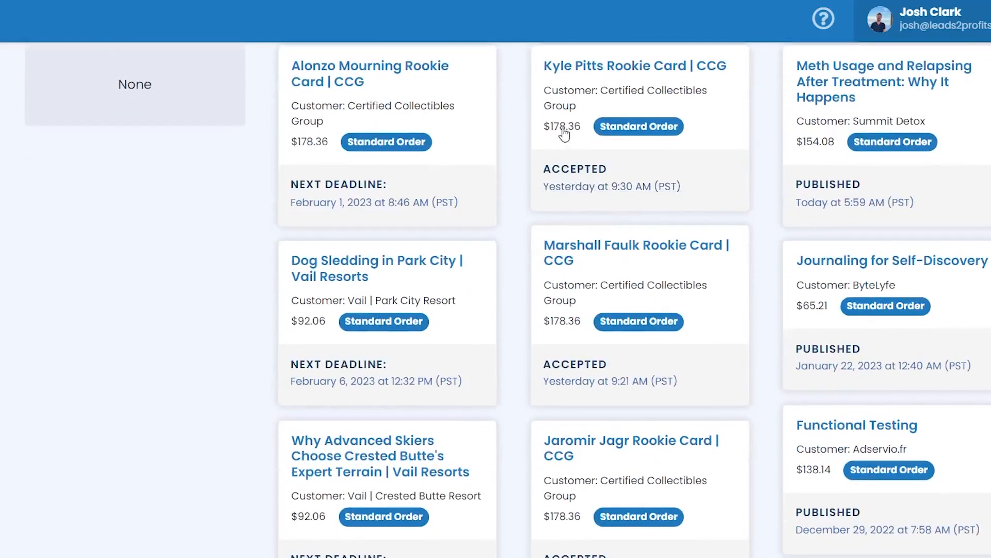
scroll(down, 3)
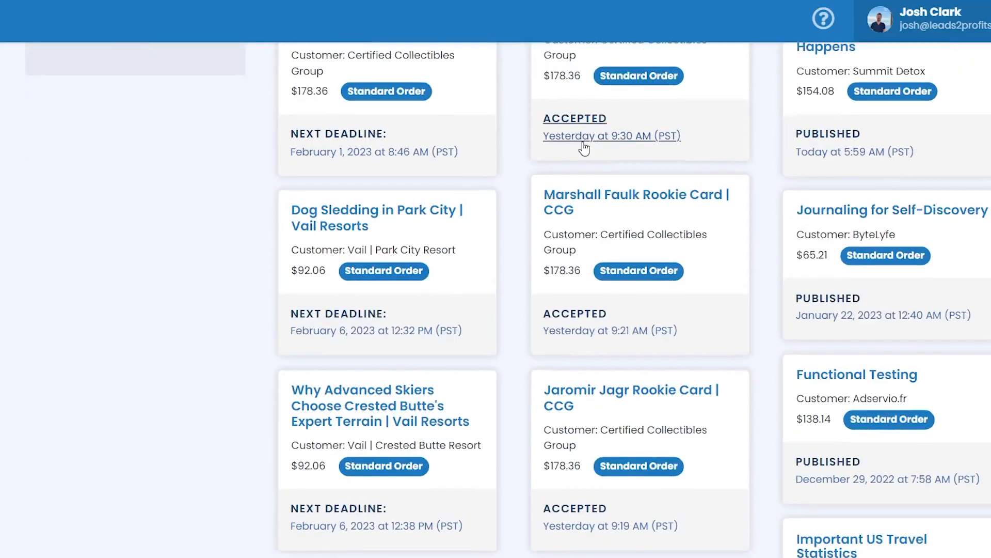
scroll(down, 3)
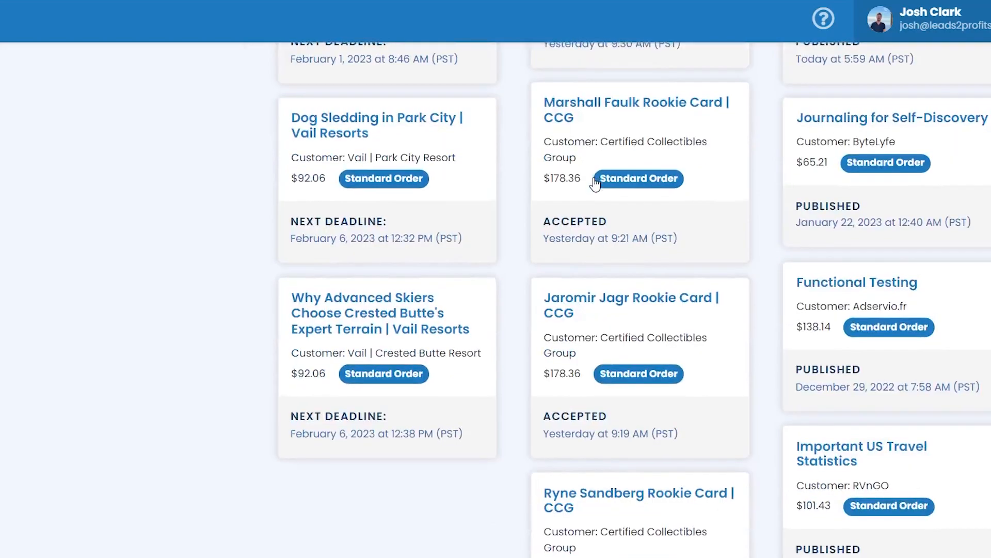
scroll(down, 3)
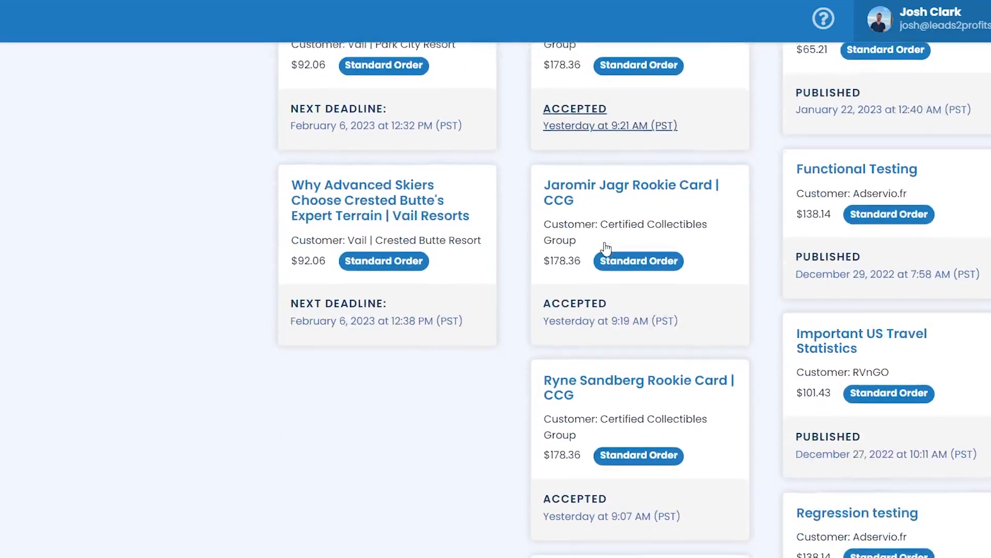
scroll(down, 3)
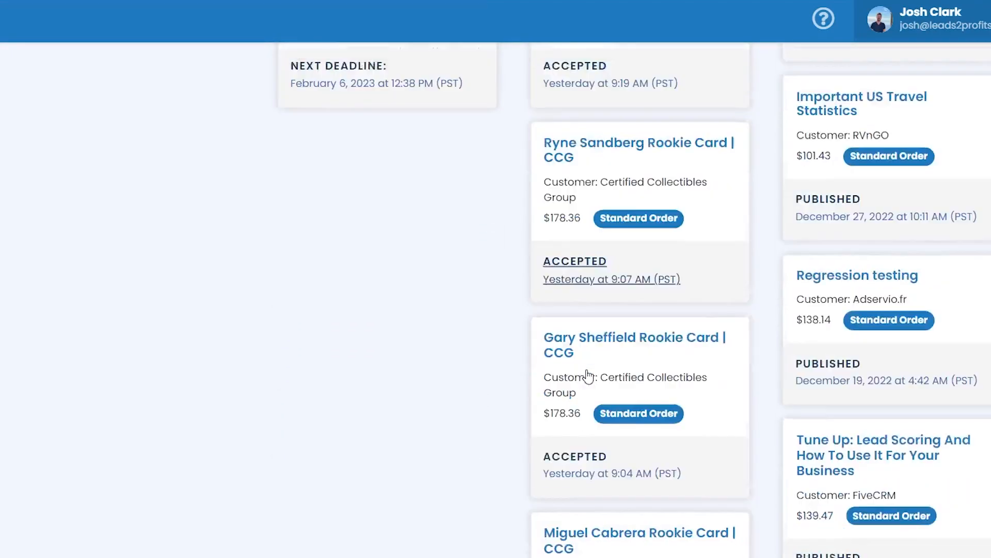
scroll(down, 3)
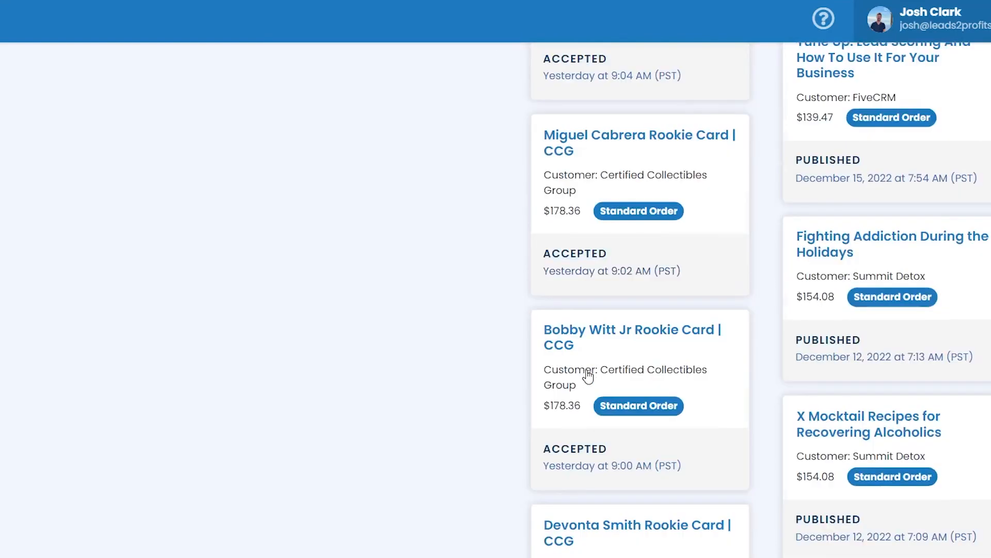
scroll(down, 3)
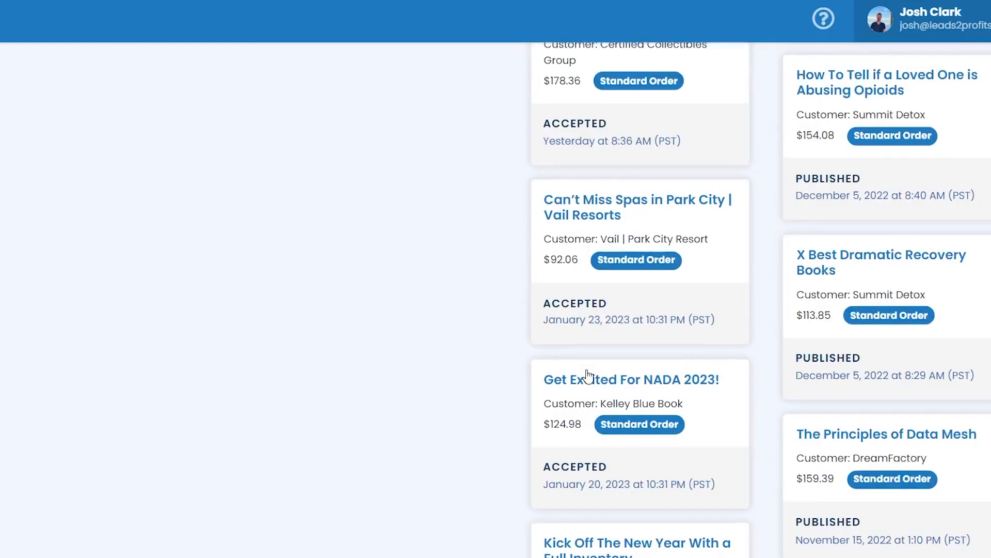
scroll(up, 3)
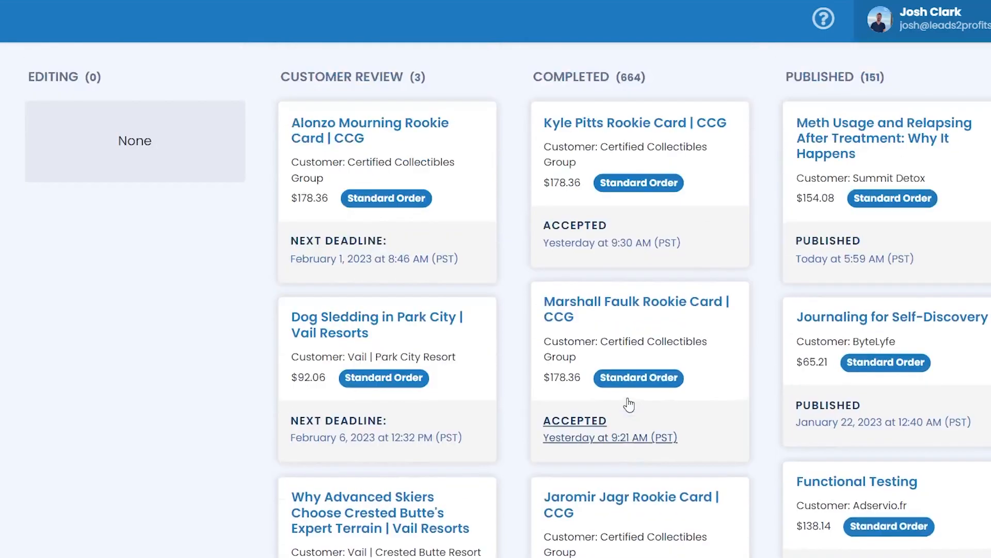
mouse_move(575, 224)
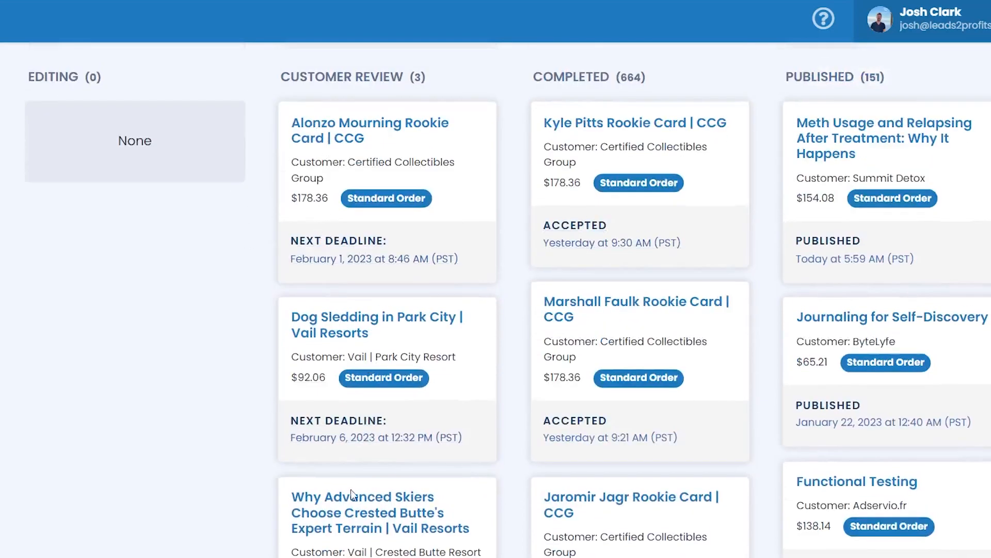
scroll(down, 3)
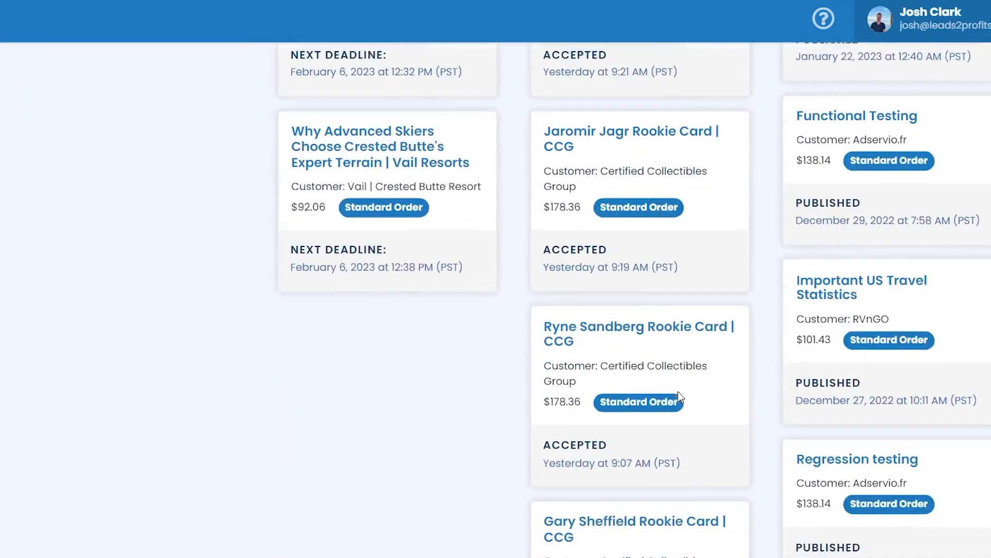
scroll(up, 3)
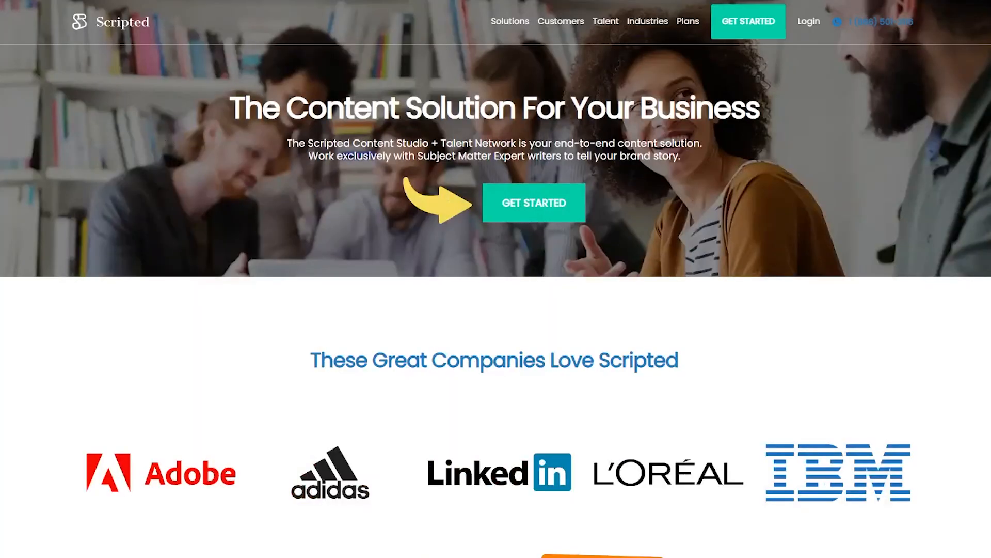
mouse_move(299, 176)
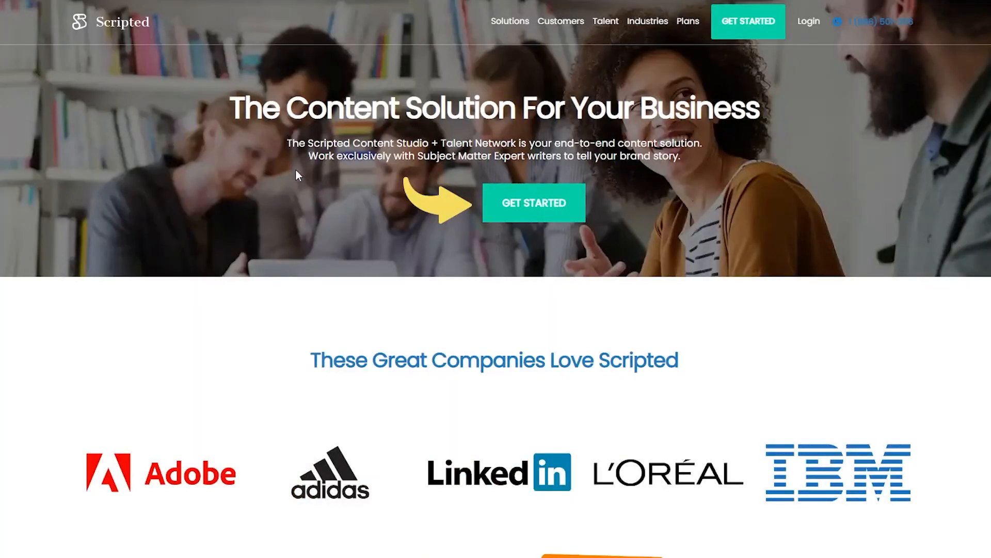
scroll(down, 3)
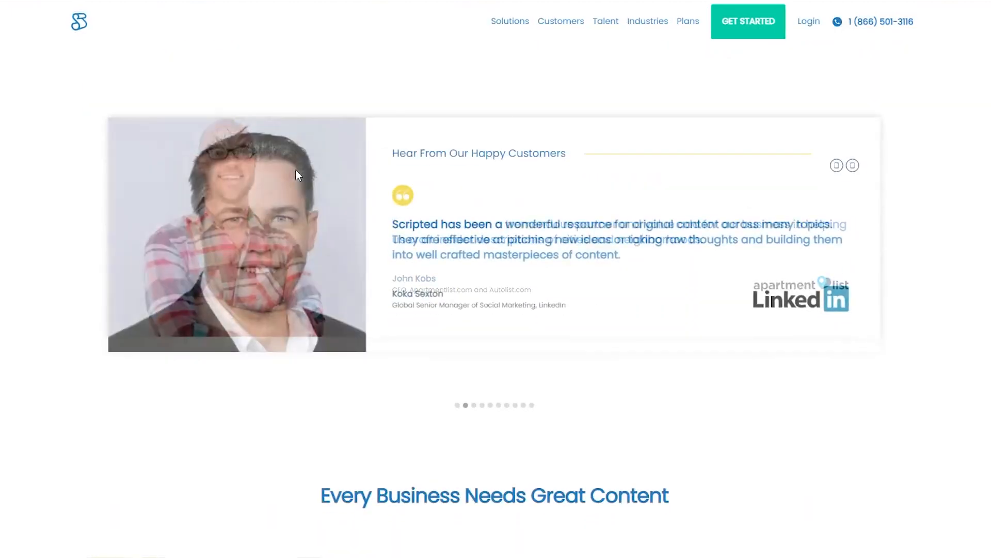
scroll(down, 3)
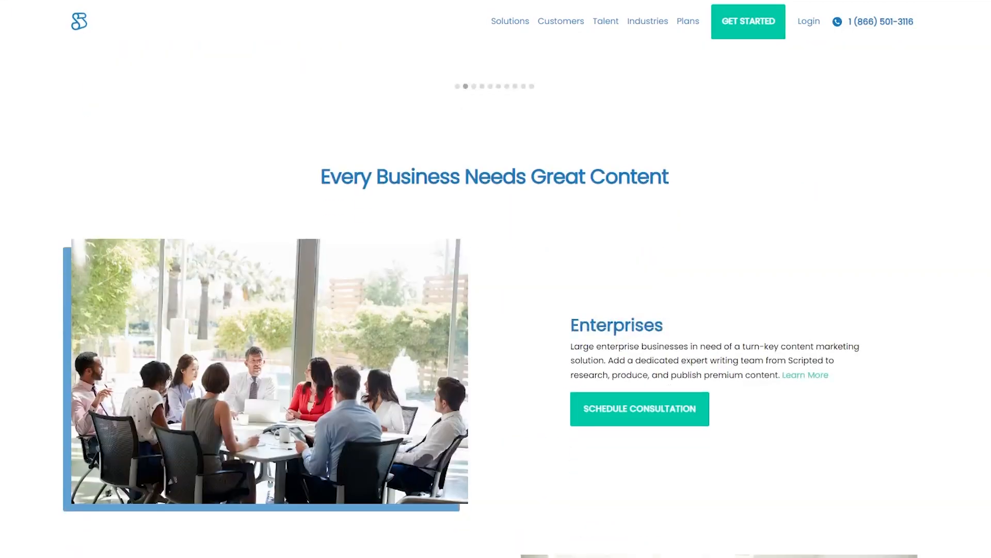
scroll(down, 3)
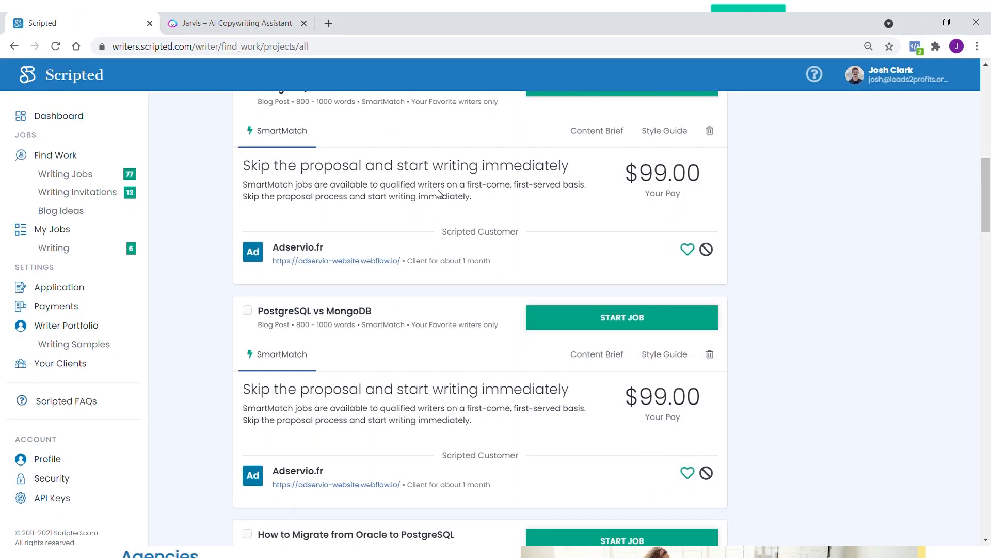
Scroll through the SmartMatch writing job listings paying $99.
scroll(down, 3)
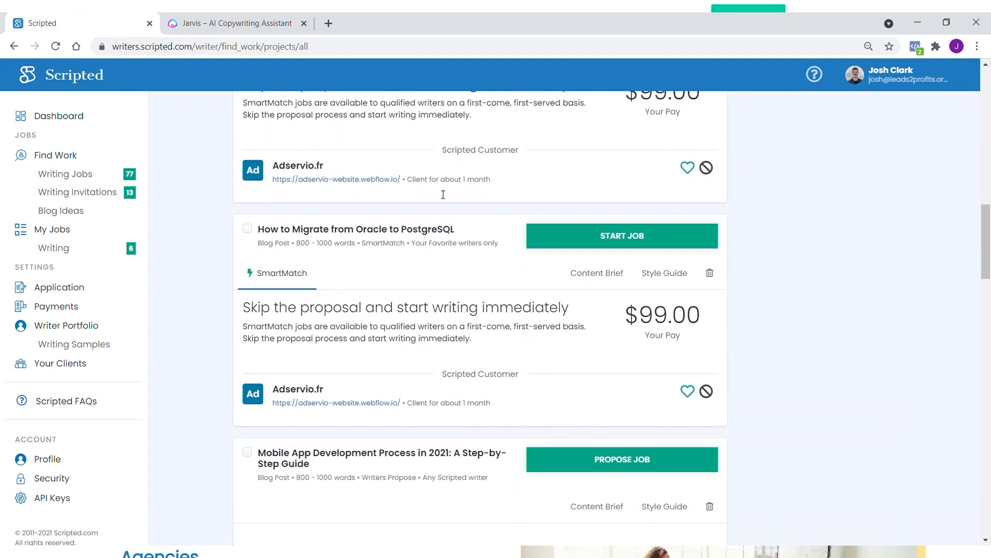
scroll(down, 3)
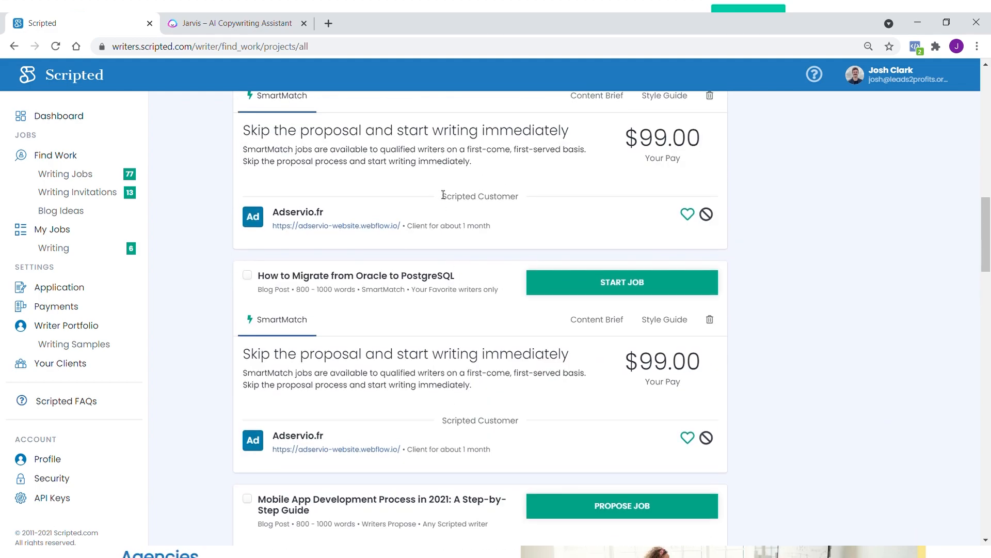
scroll(up, 3)
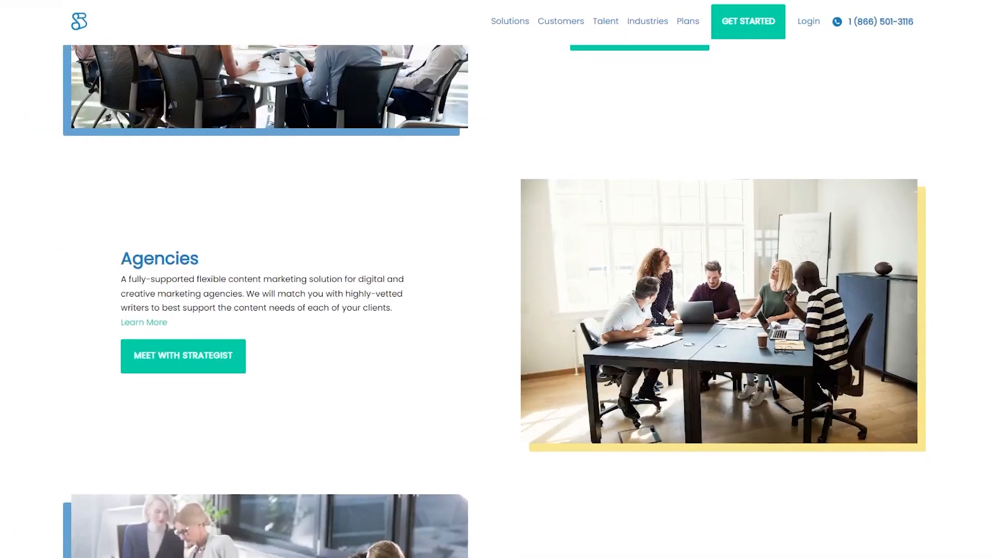
Scroll the Agencies and testimonials sections, then return to the homepage top headline.
scroll(down, 3)
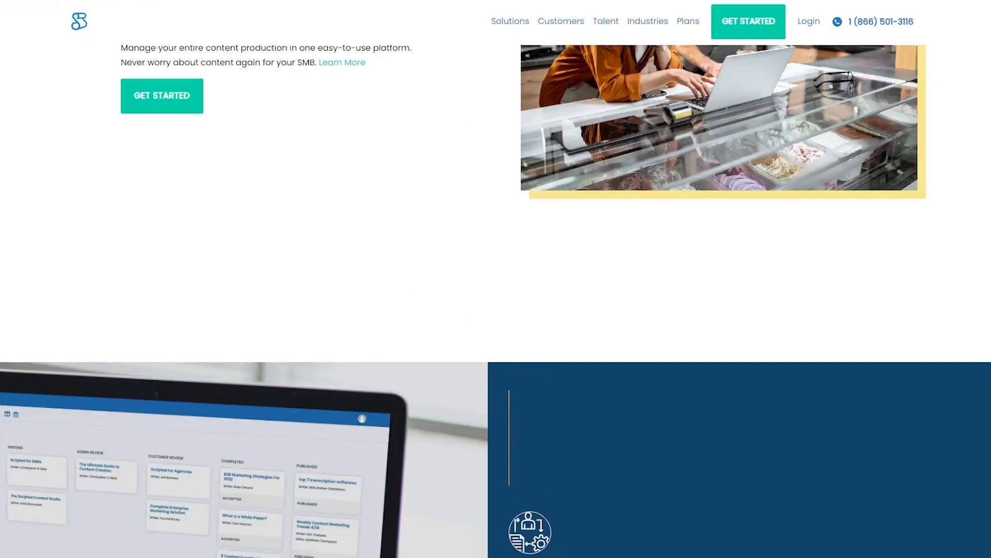
scroll(down, 3)
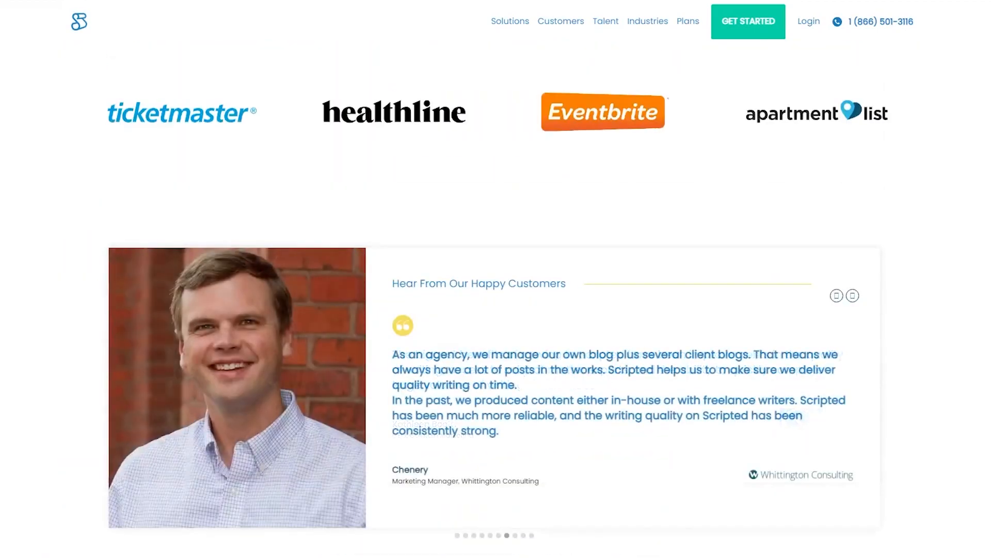
scroll(up, 3)
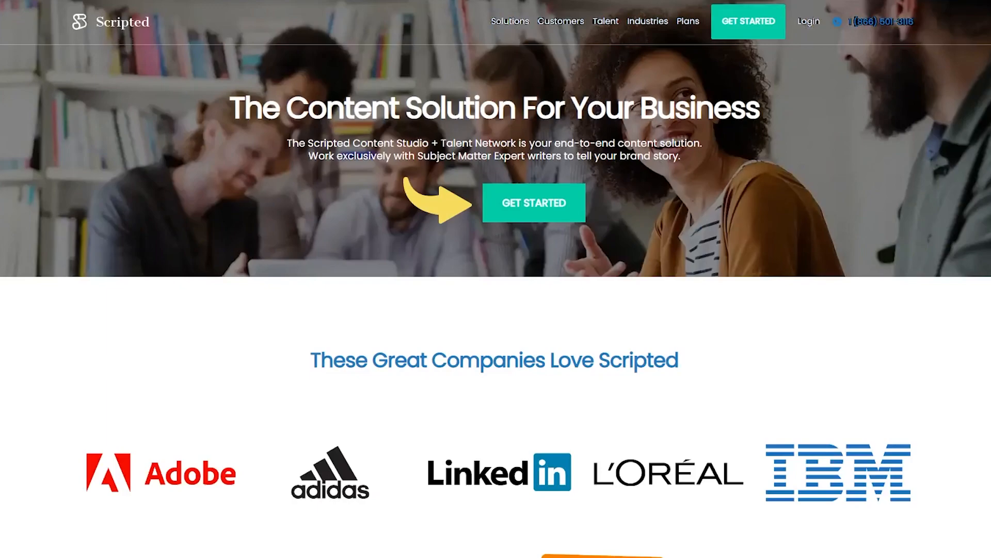
mouse_move(534, 204)
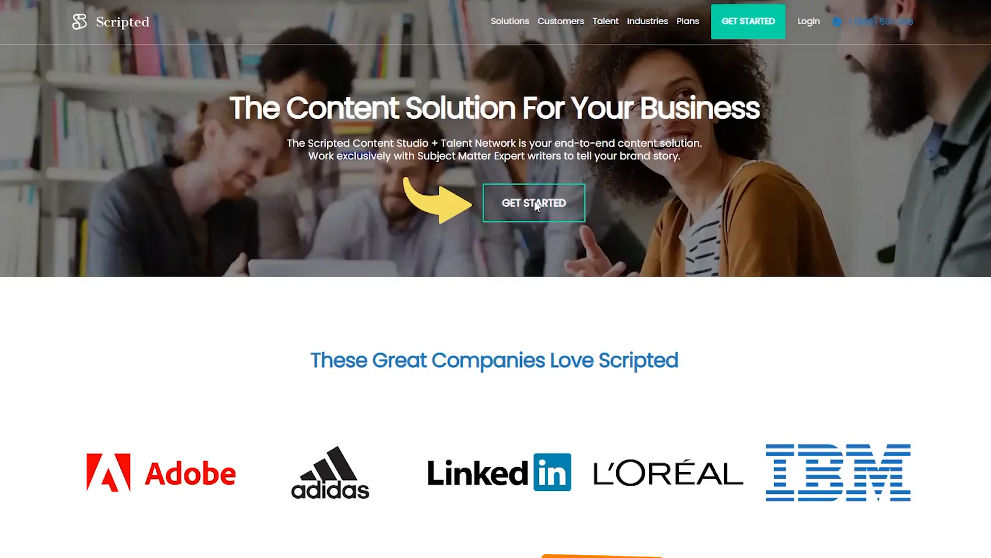
mouse_move(190, 195)
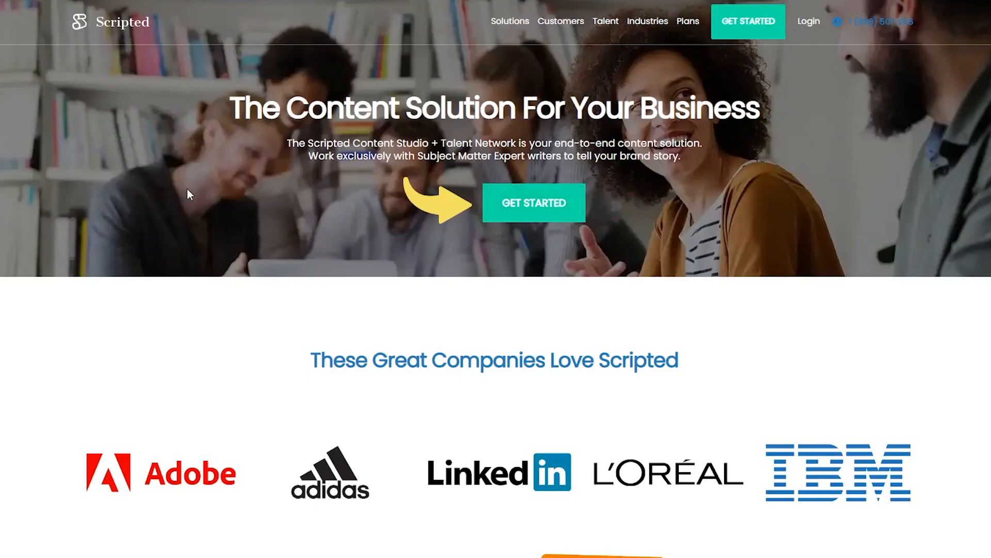
click(533, 203)
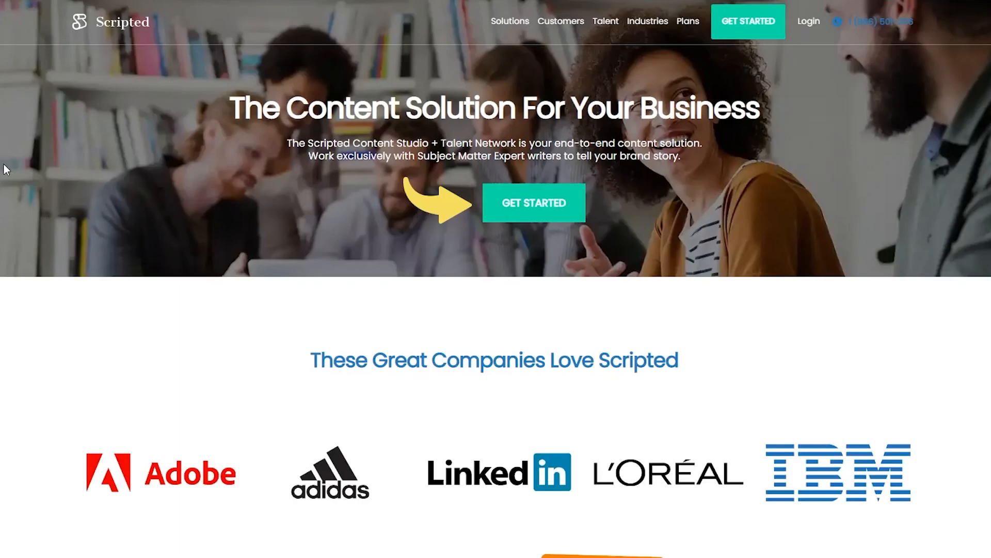
mouse_move(235, 168)
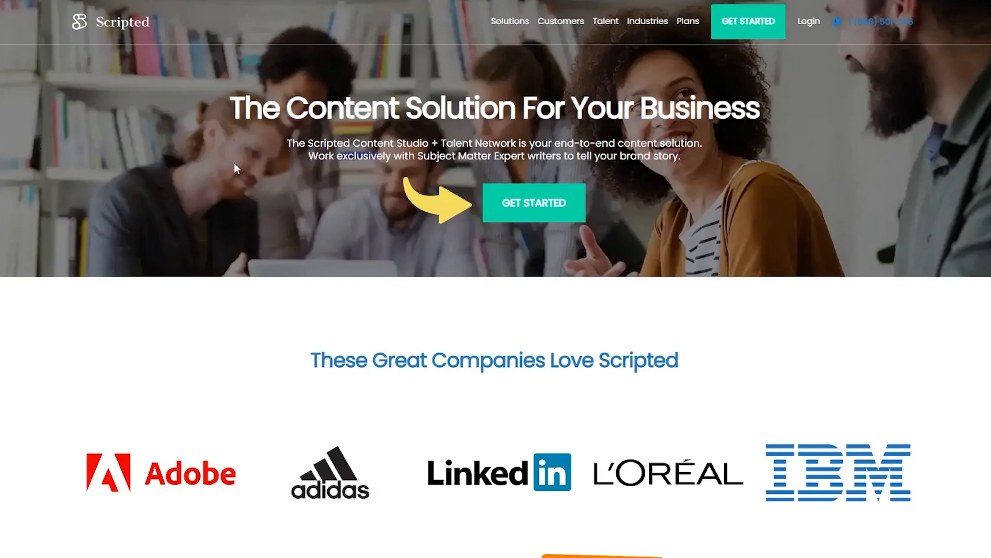
mouse_move(227, 241)
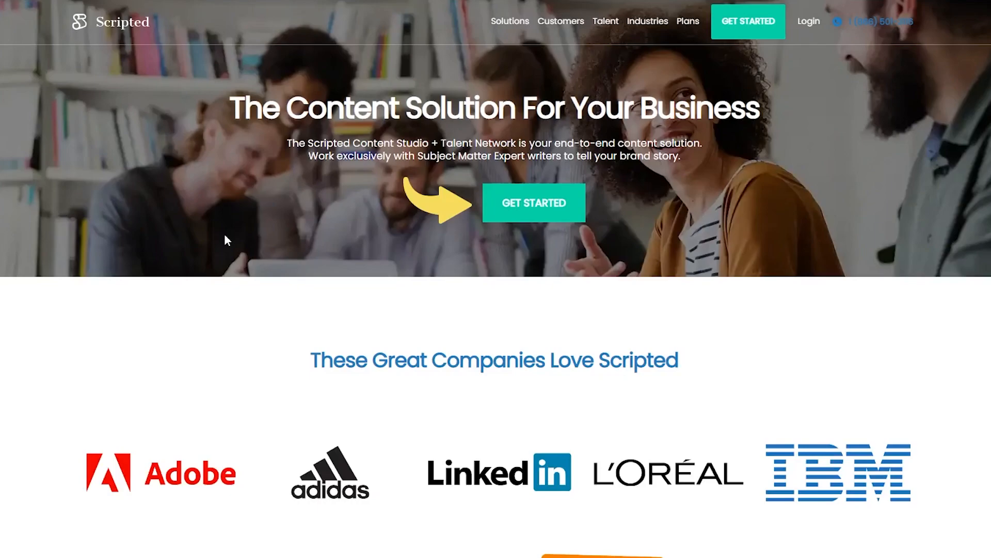
mouse_move(218, 174)
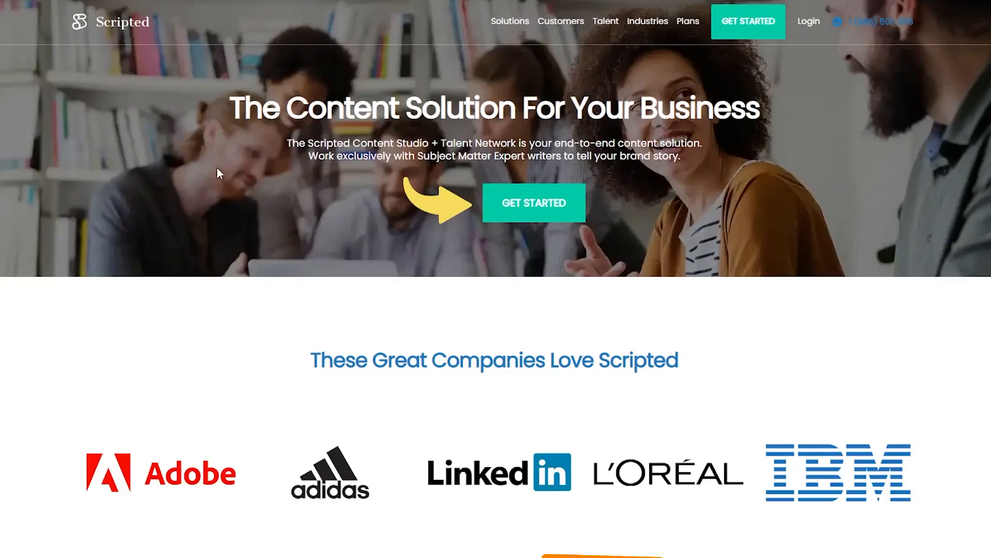
mouse_move(92, 171)
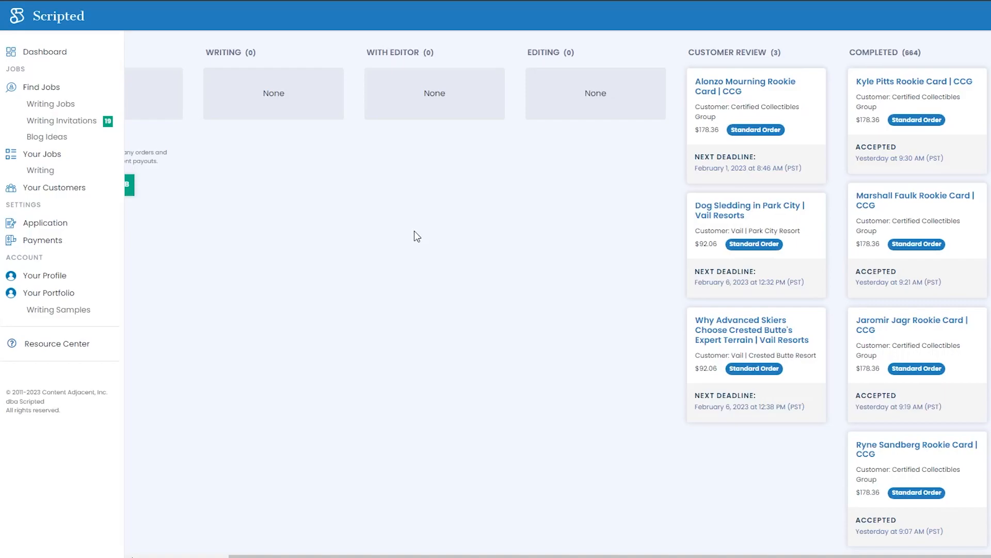
mouse_move(452, 261)
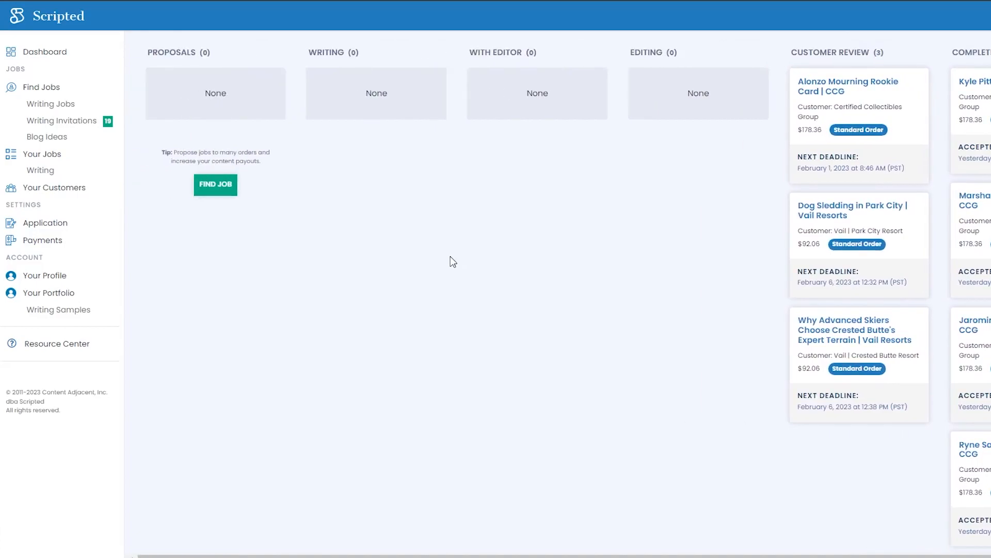
scroll(right, 3)
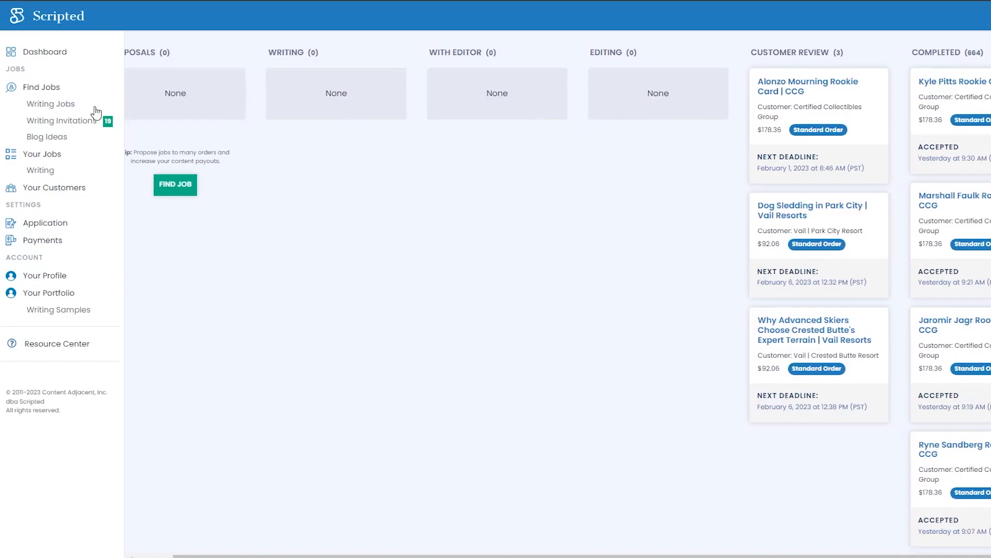
mouse_move(269, 148)
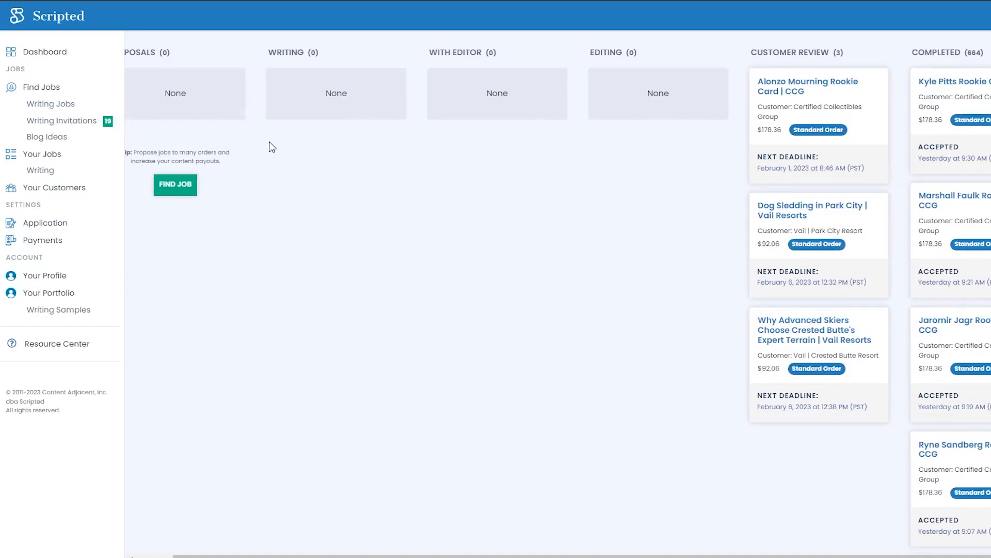
scroll(right, 3)
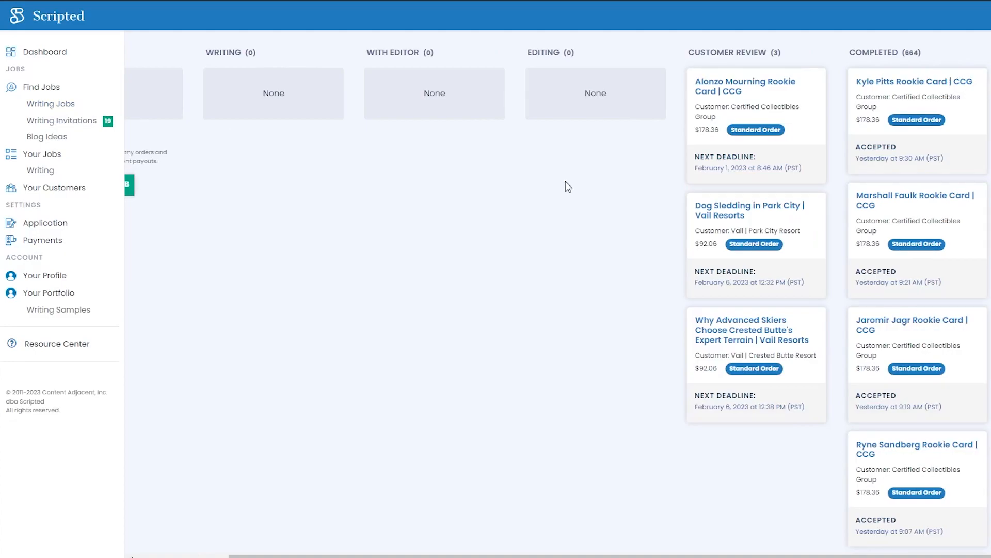
mouse_move(883, 91)
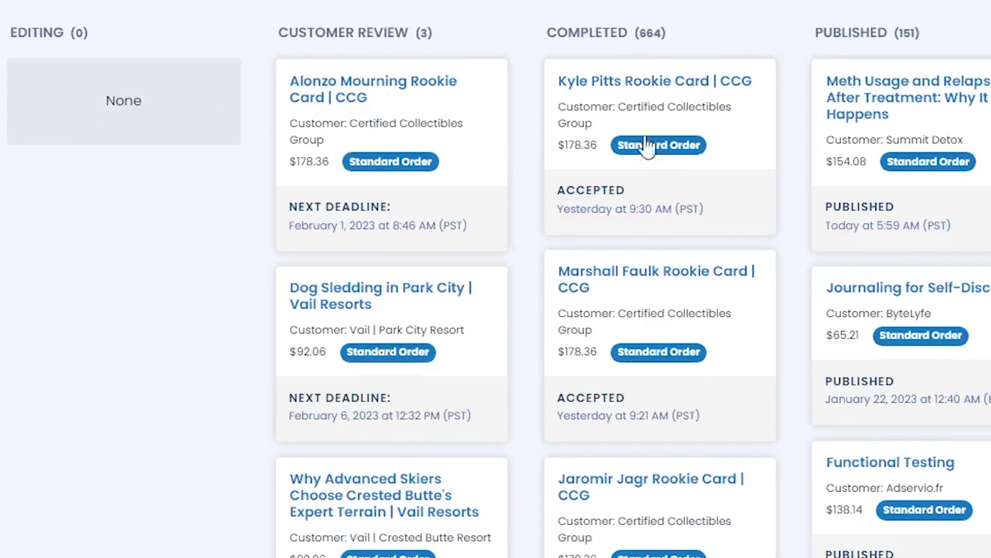
Select the 'Modernizing API Development with Code Automation' job card in the Completed column.
scroll(down, 3)
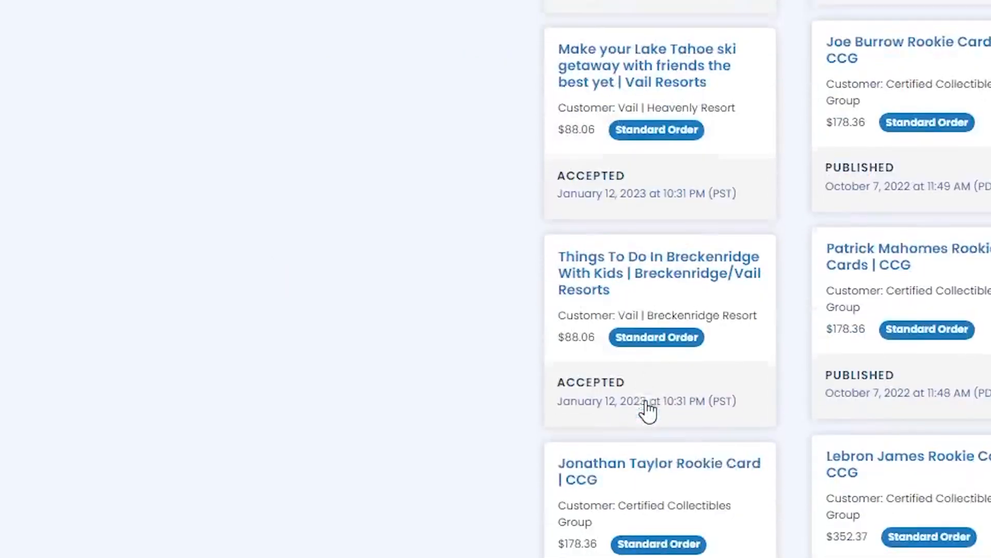
scroll(down, 3)
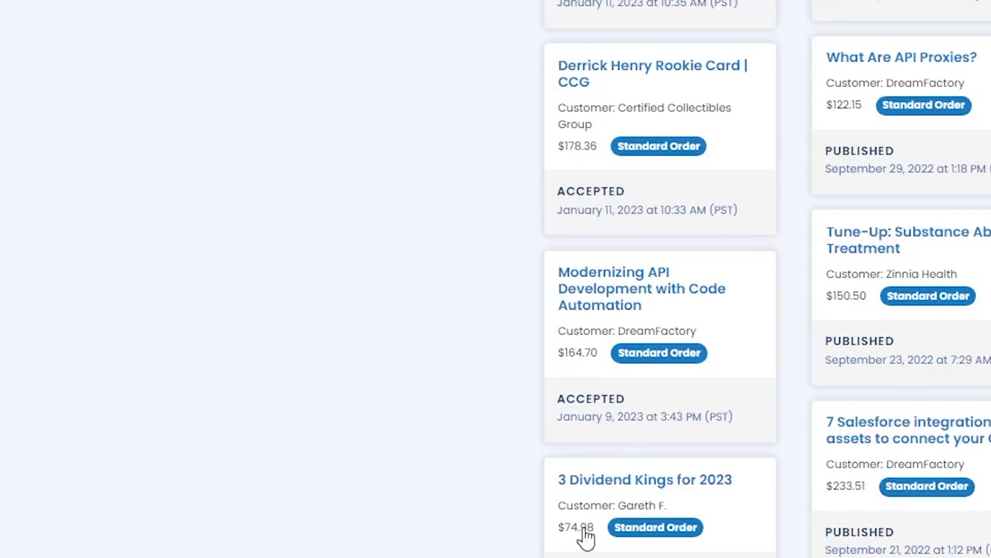
mouse_move(625, 288)
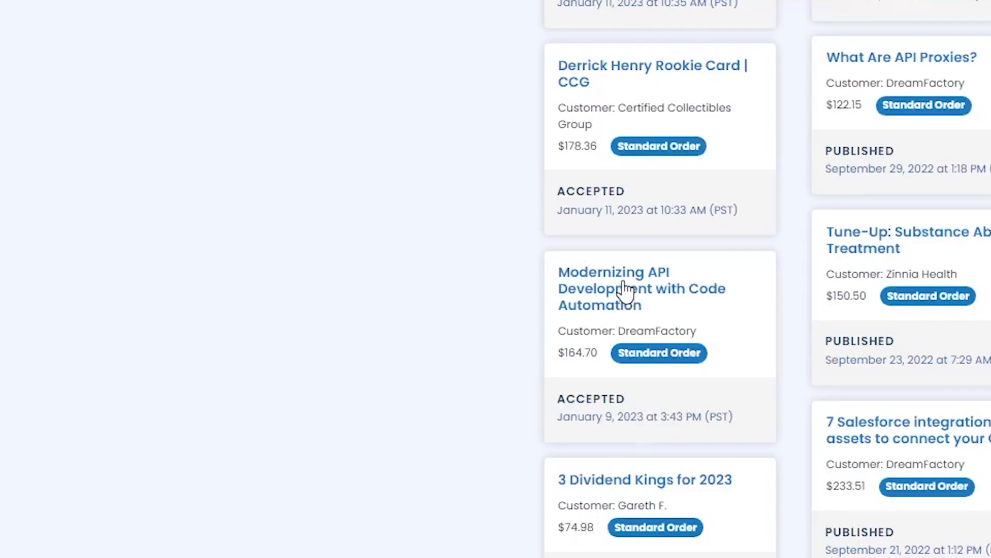
mouse_move(39, 253)
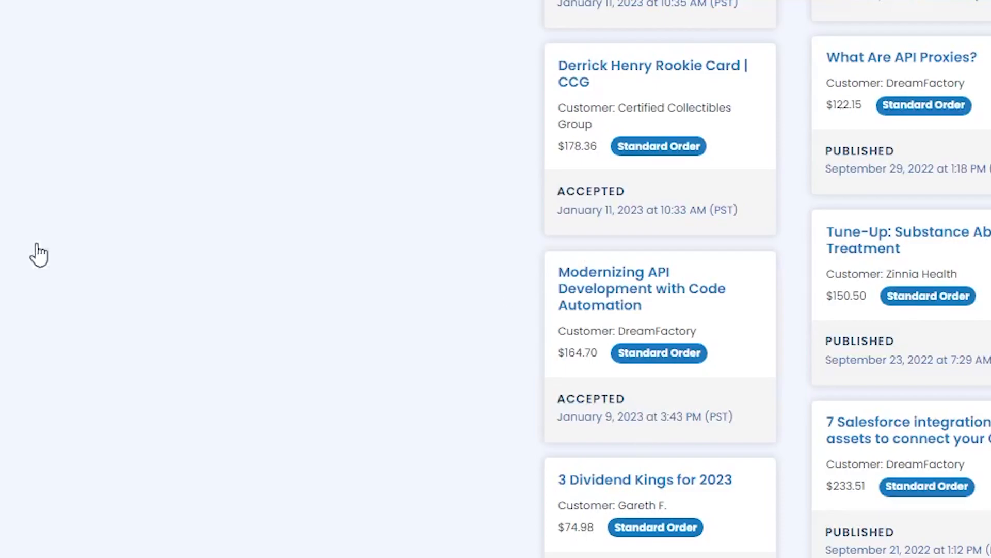
click(641, 288)
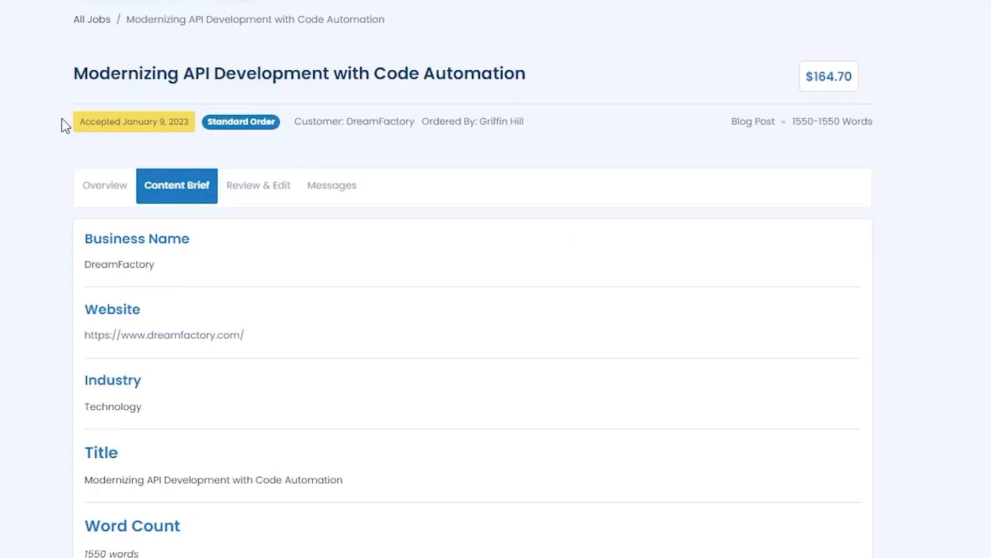
scroll(down, 3)
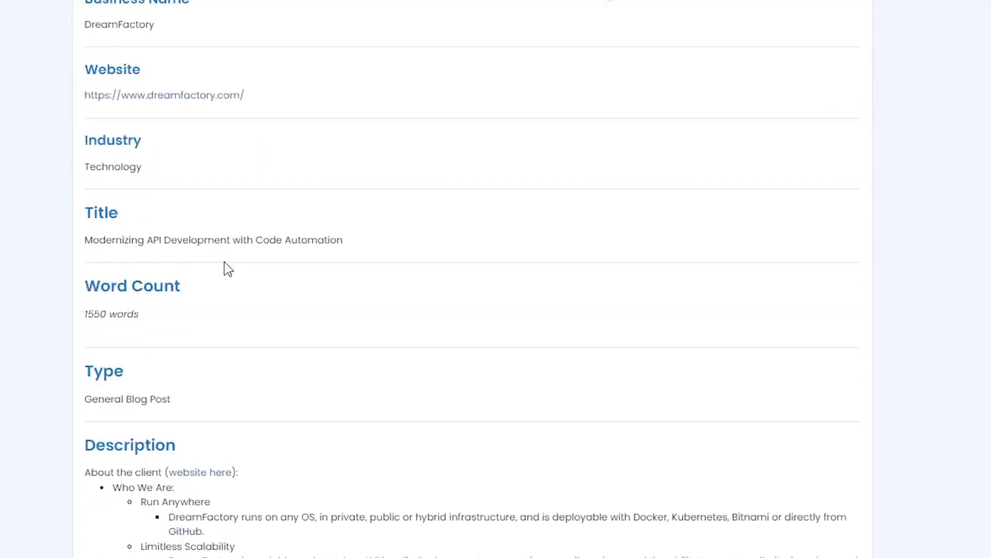
scroll(down, 3)
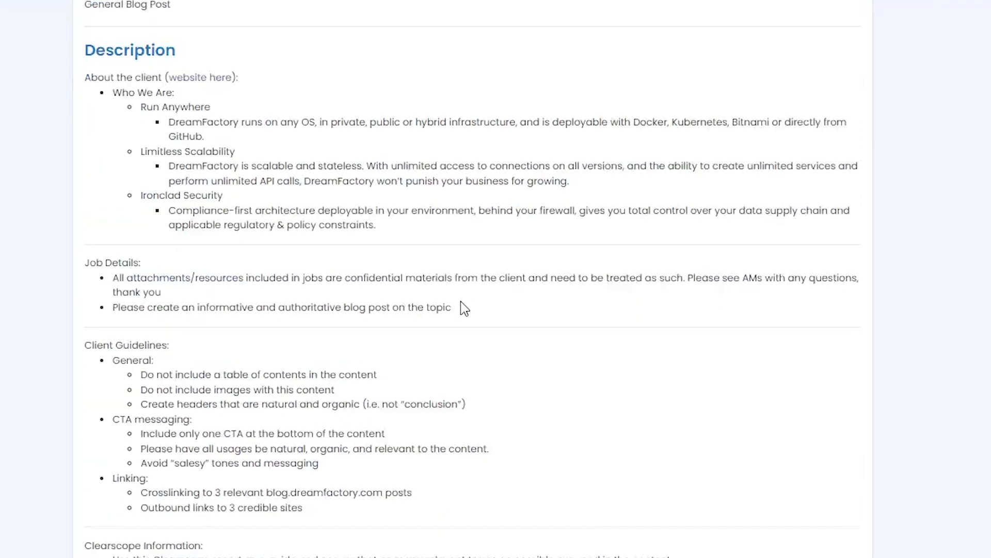
scroll(down, 3)
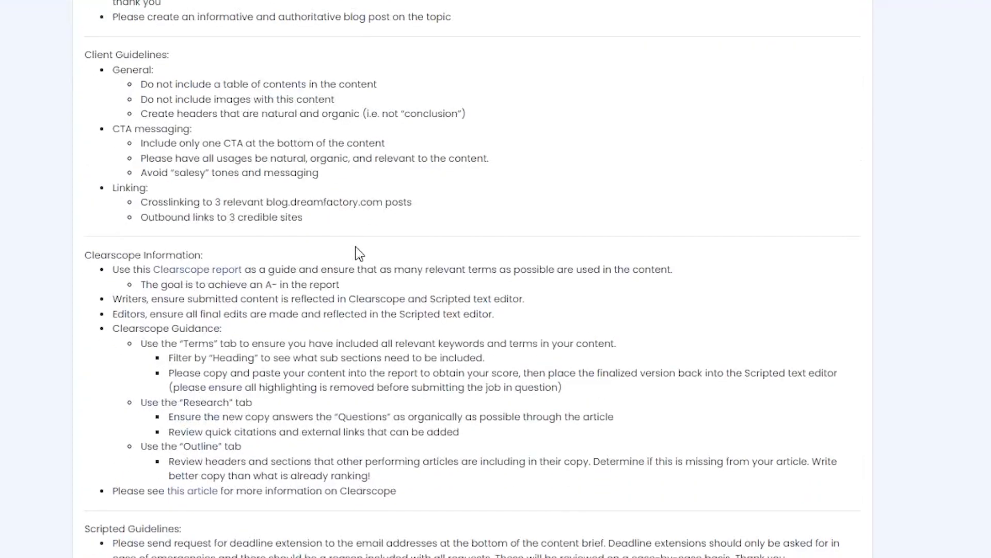
scroll(up, 3)
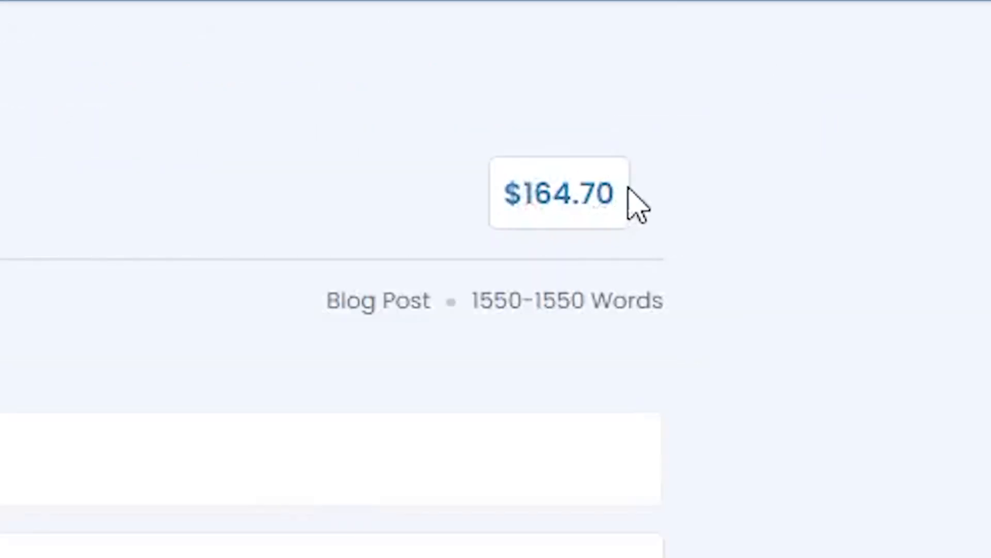
mouse_move(558, 256)
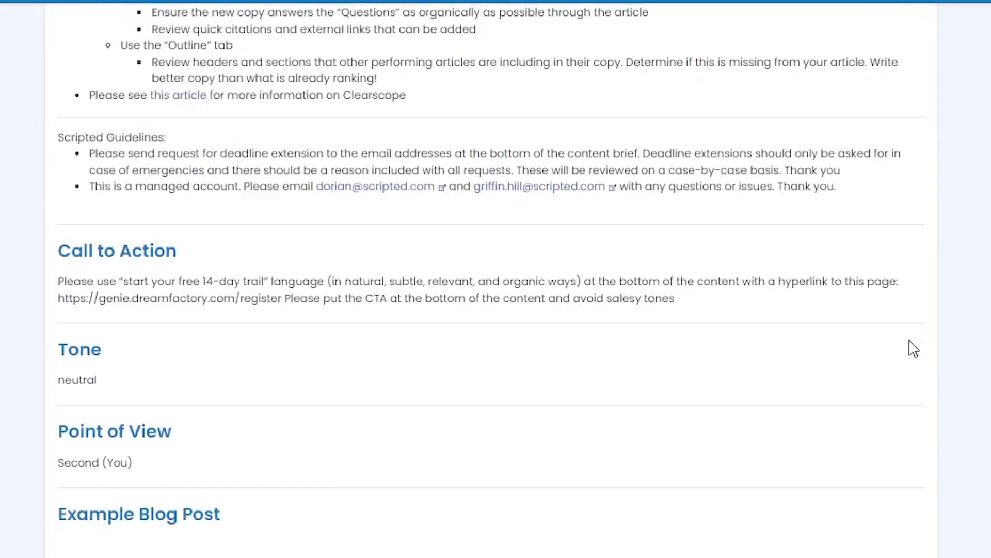
scroll(up, 3)
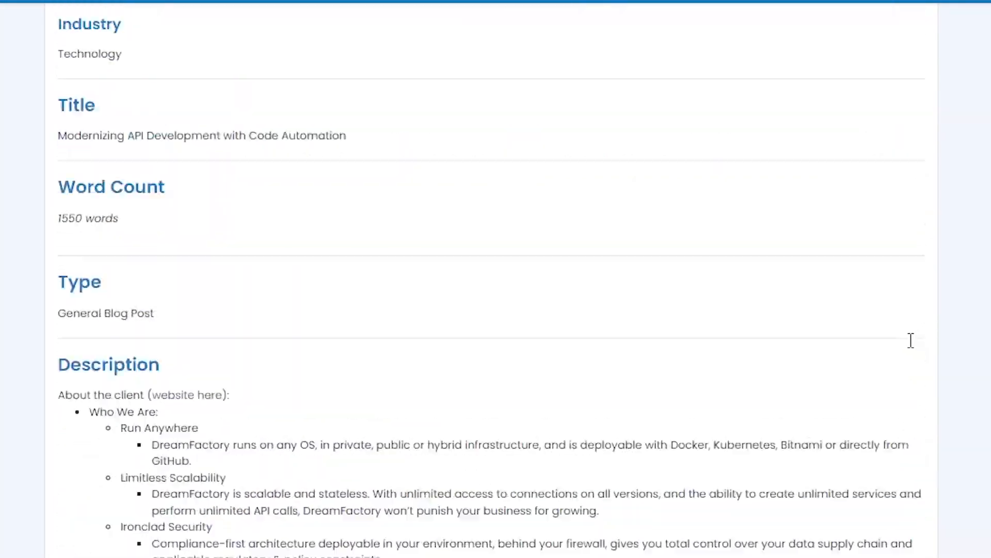
scroll(down, 3)
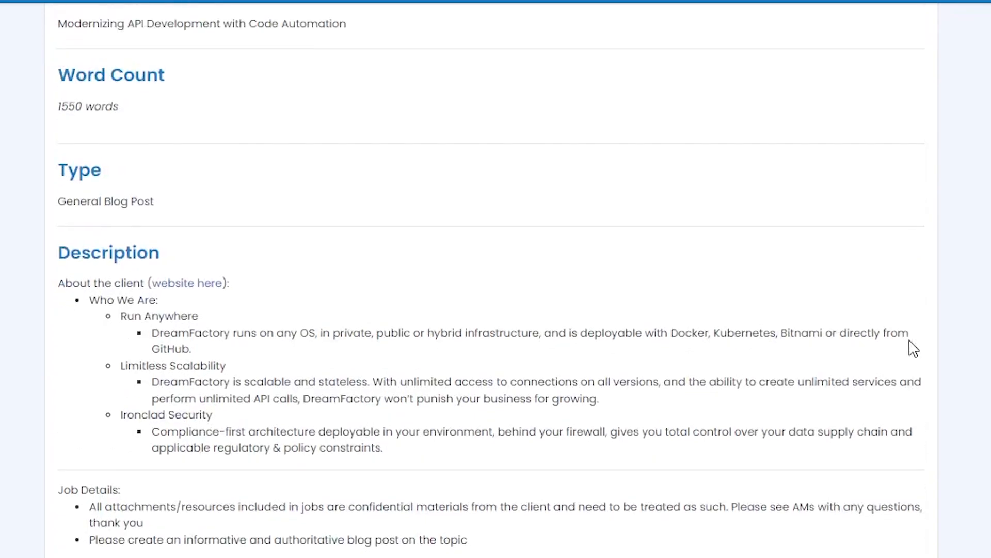
mouse_move(519, 147)
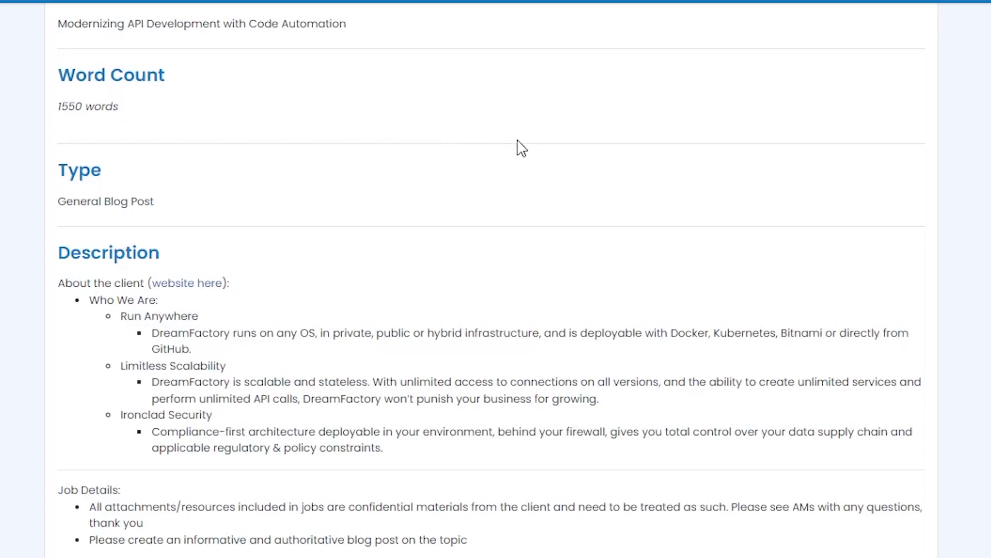
scroll(down, 3)
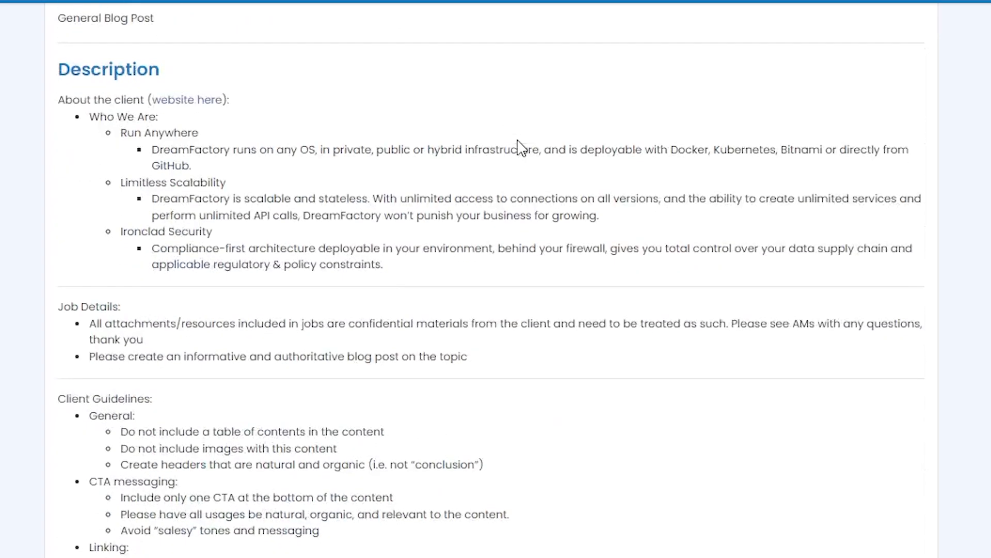
scroll(down, 3)
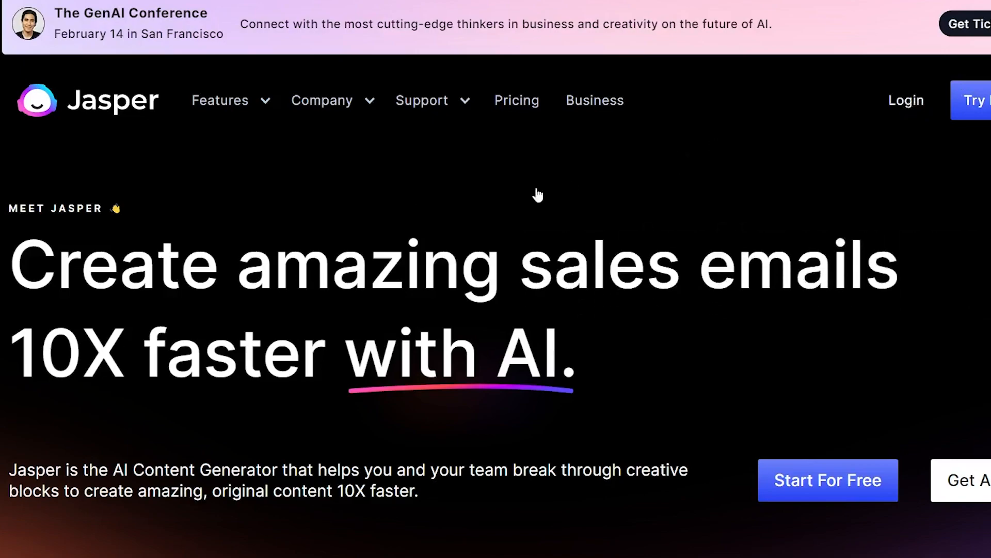
mouse_move(588, 184)
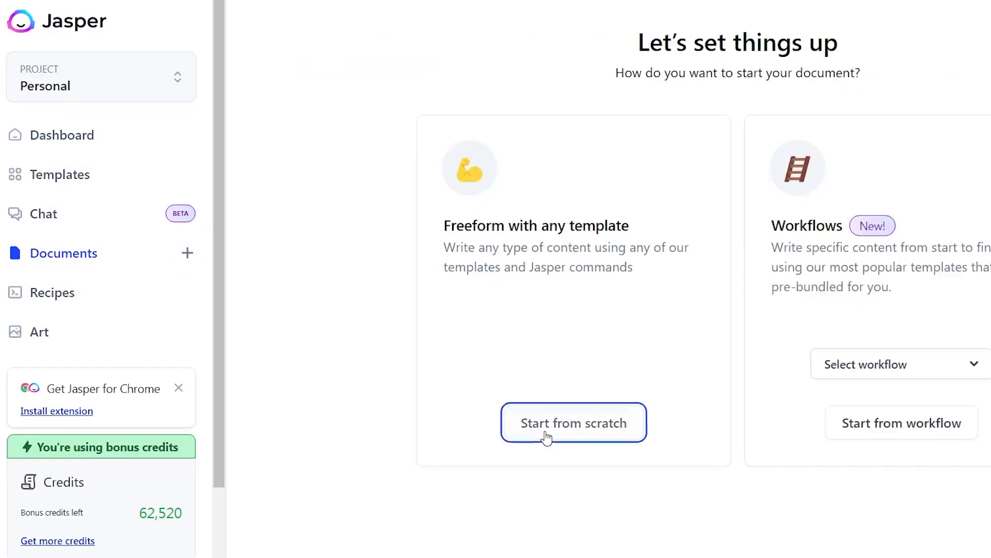
Start the new Jasper document from scratch.
click(573, 422)
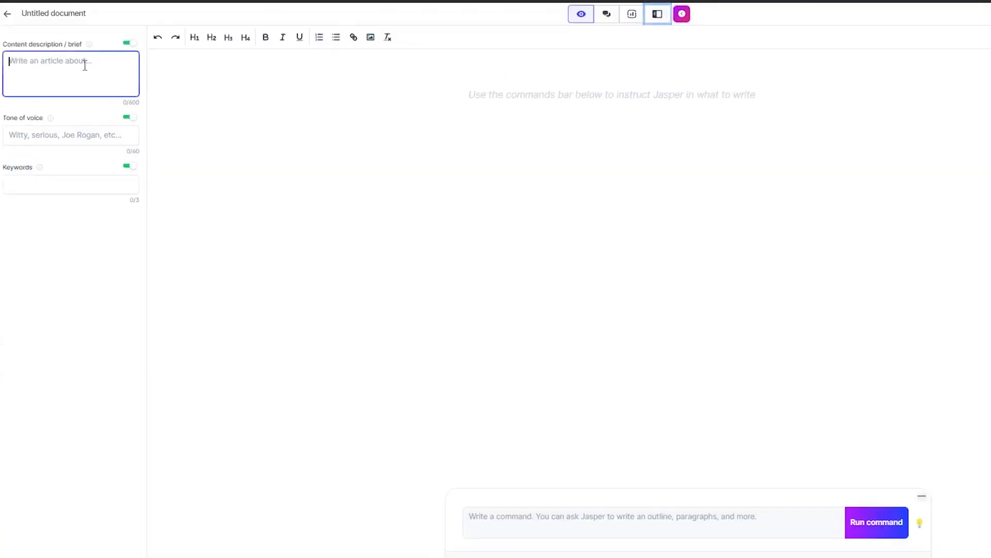
Write a brief requesting an article on Modernizing API Development with Code Automation.
text(Modernizing API Development with Code Automation)
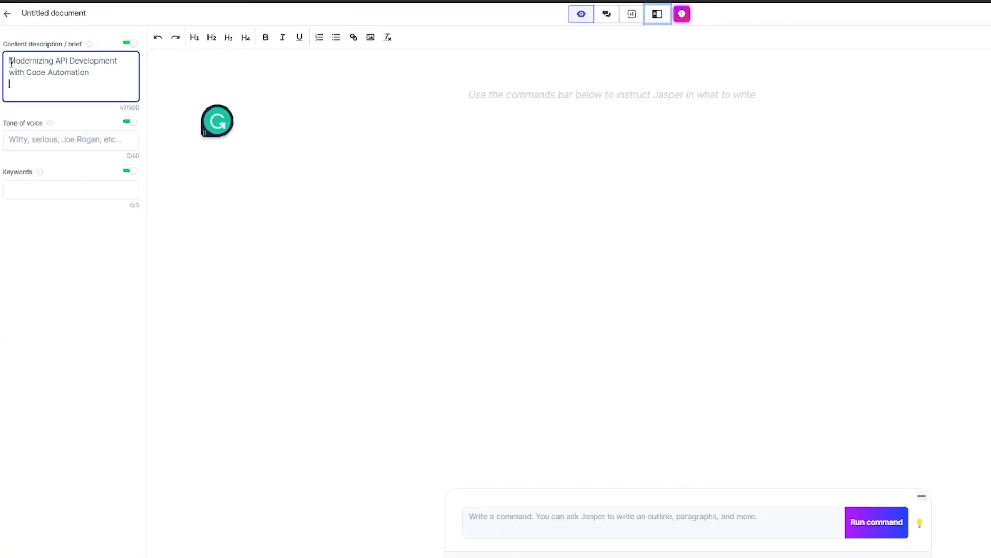
text(I want)
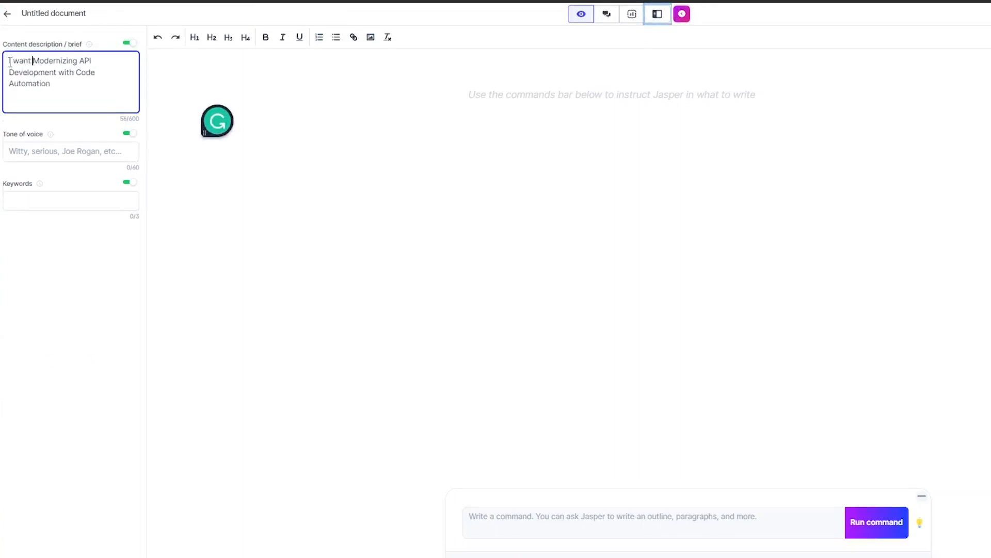
text(to write an article abou)
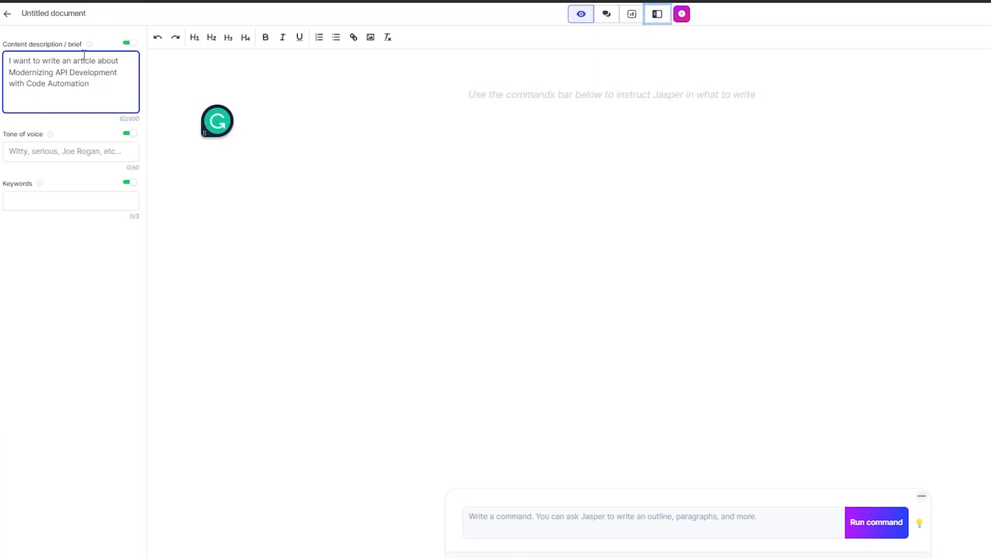
Title the document 'Modernizing API Development with Code Automation' and move into the editor body.
click(63, 13)
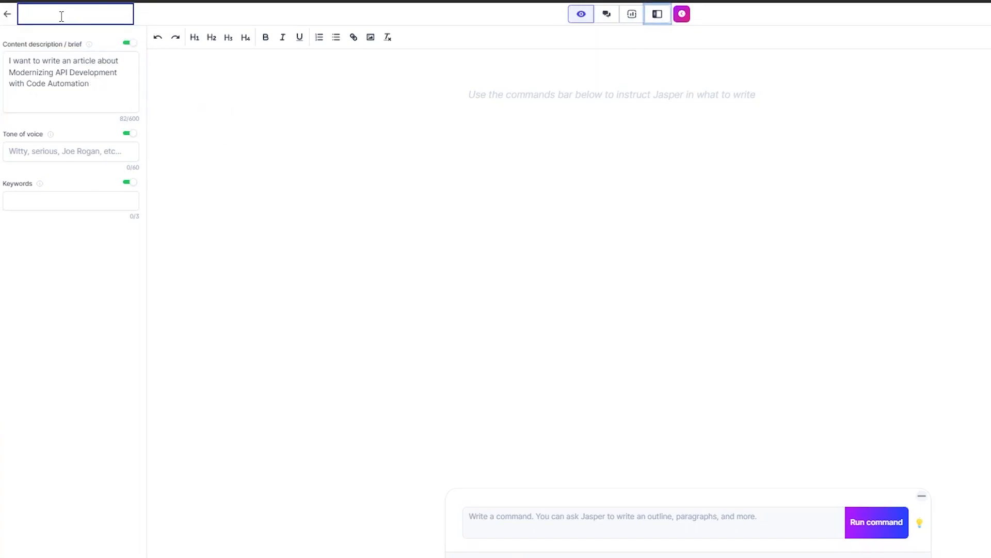
text(Modernizing API Development with Code Automation)
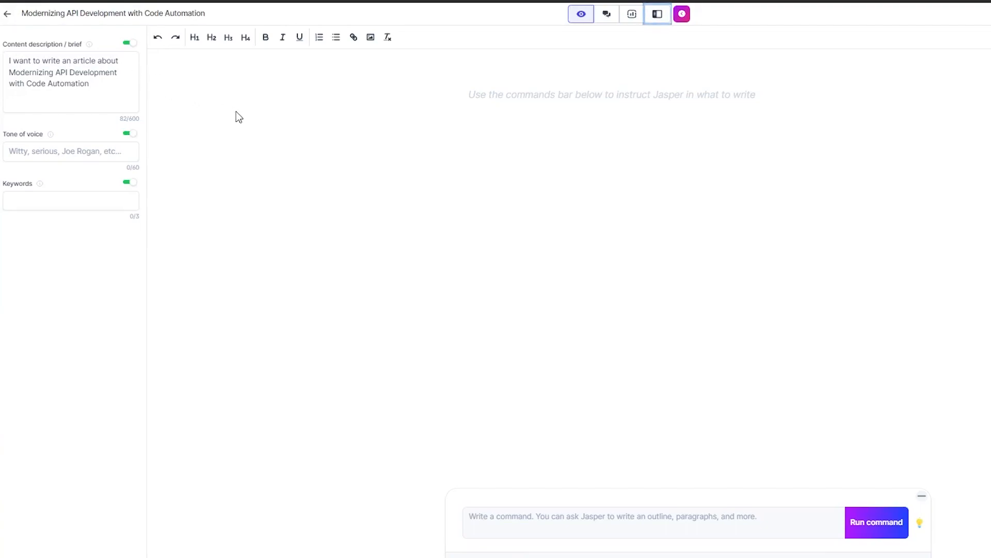
click(553, 108)
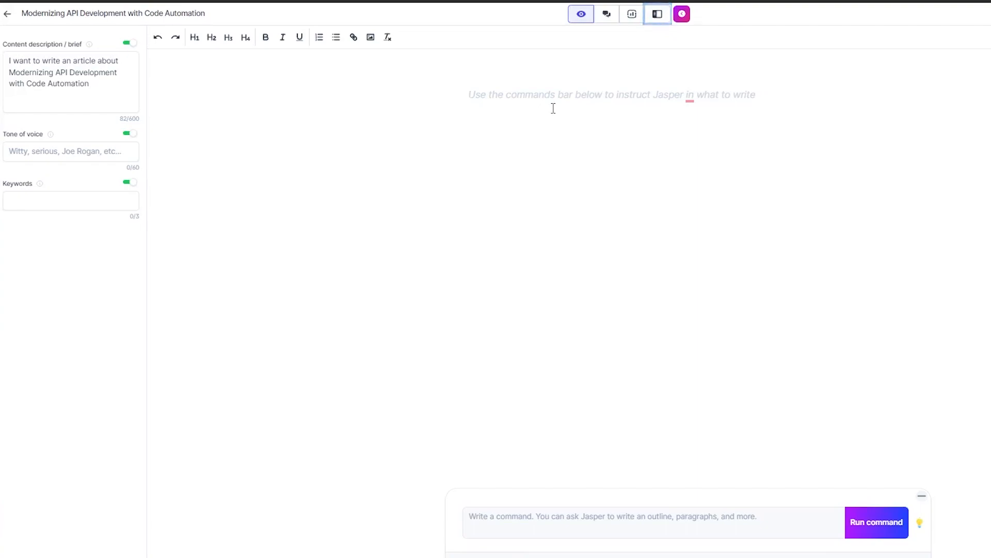
click(469, 94)
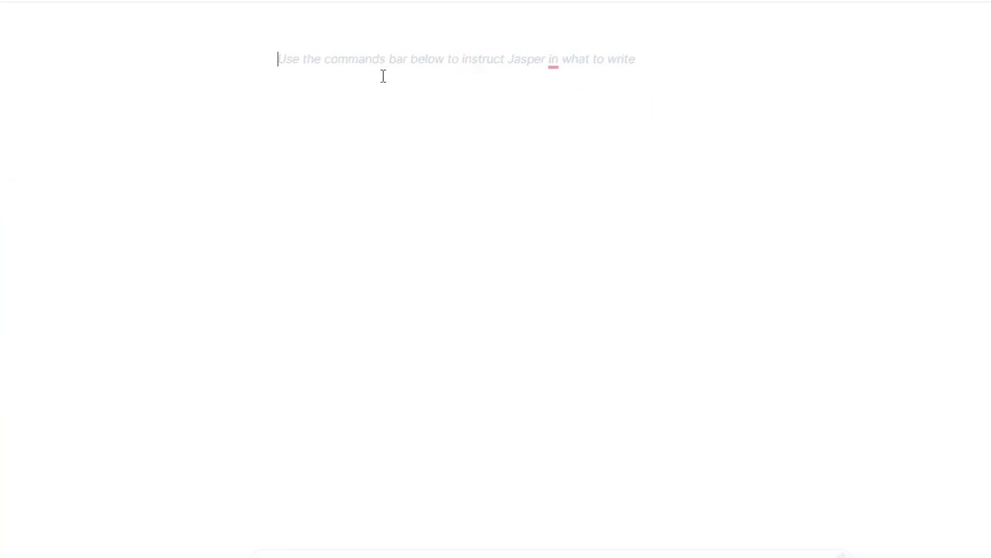
Have Jasper generate the article draft, then remove the comma after 'time and money'.
key(ctrl+j)
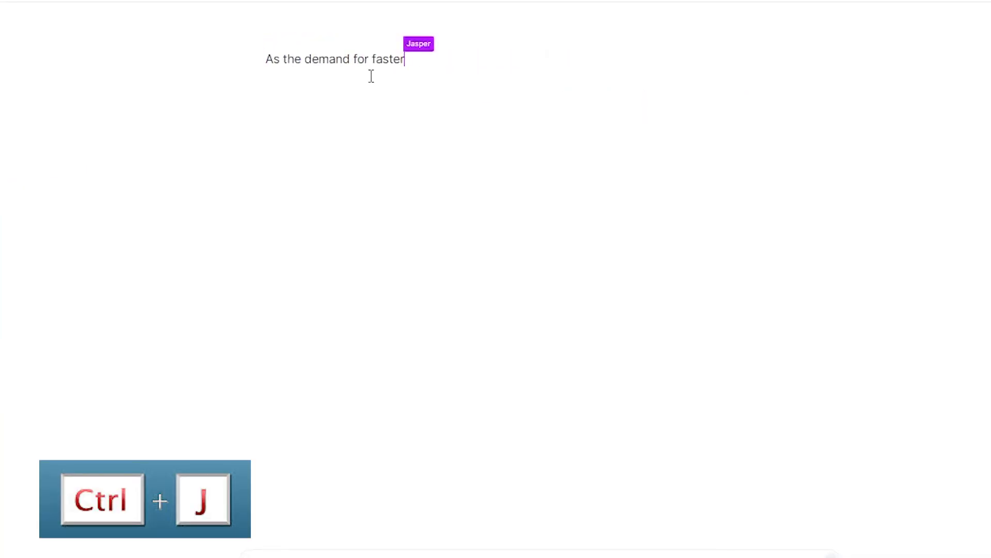
key(ctrl+j)
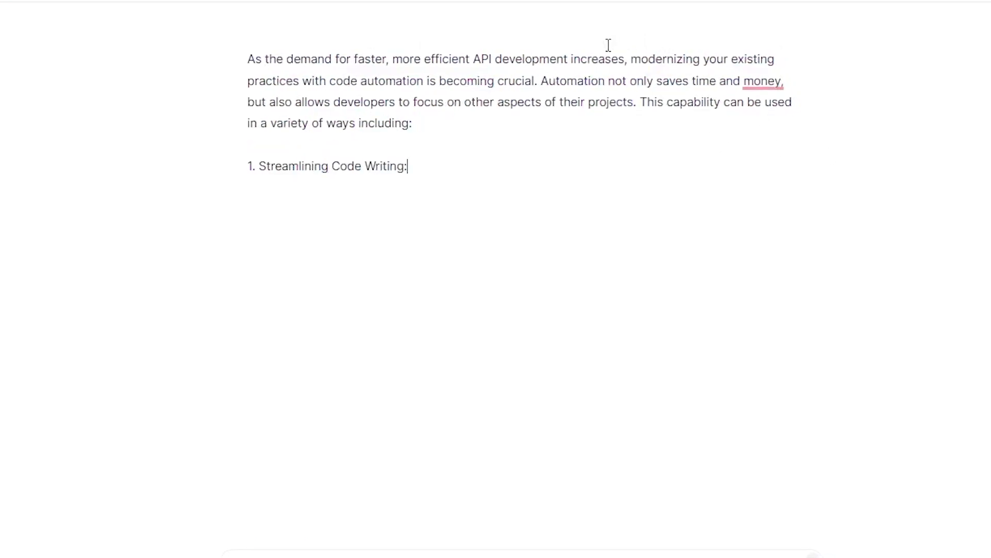
mouse_move(424, 87)
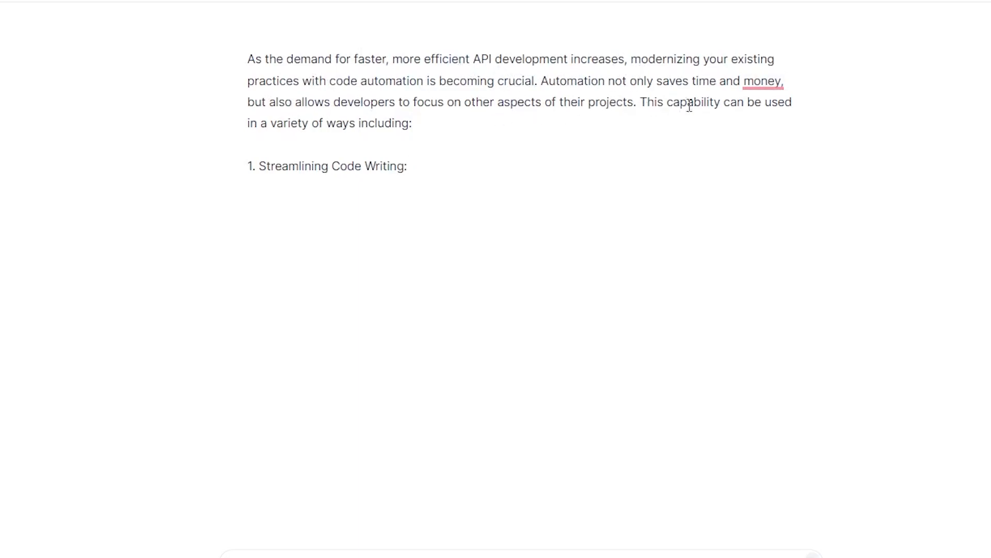
mouse_move(460, 171)
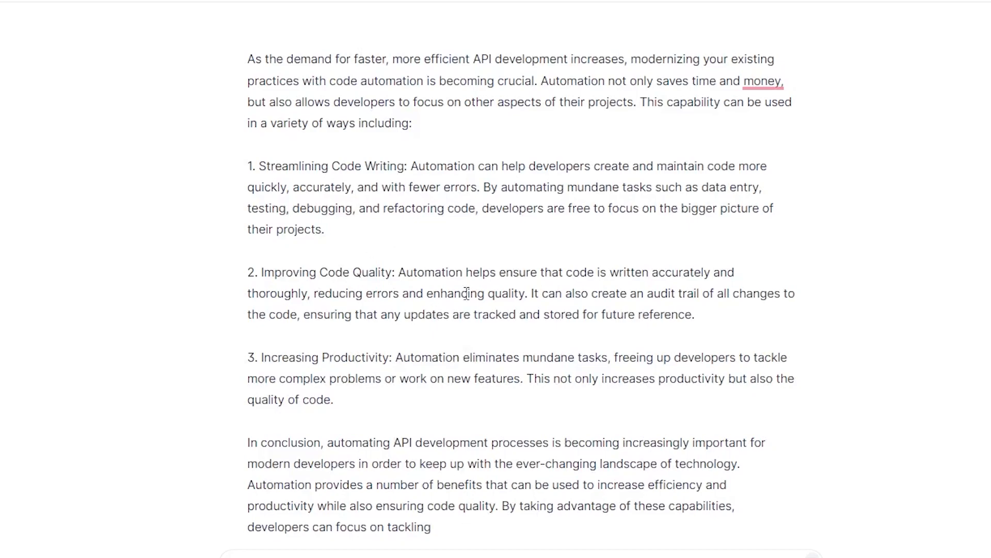
click(763, 80)
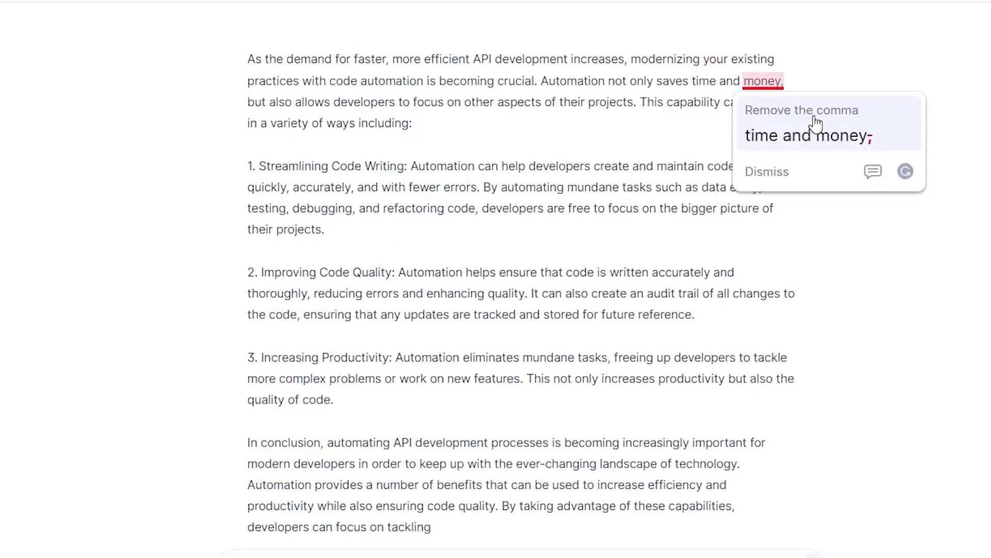
click(802, 110)
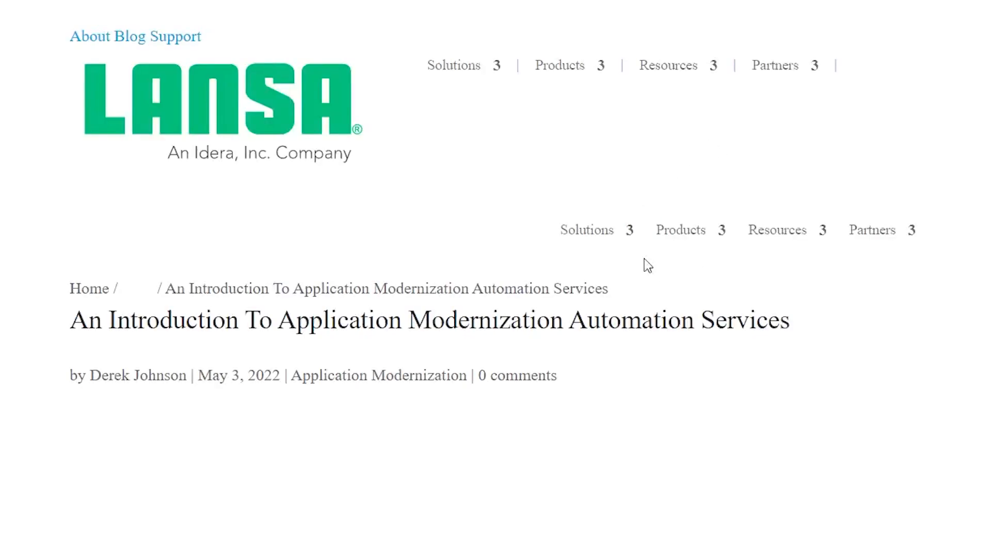
Scroll the LANSA article down to the 'Automate data entry' heading.
scroll(down, 3)
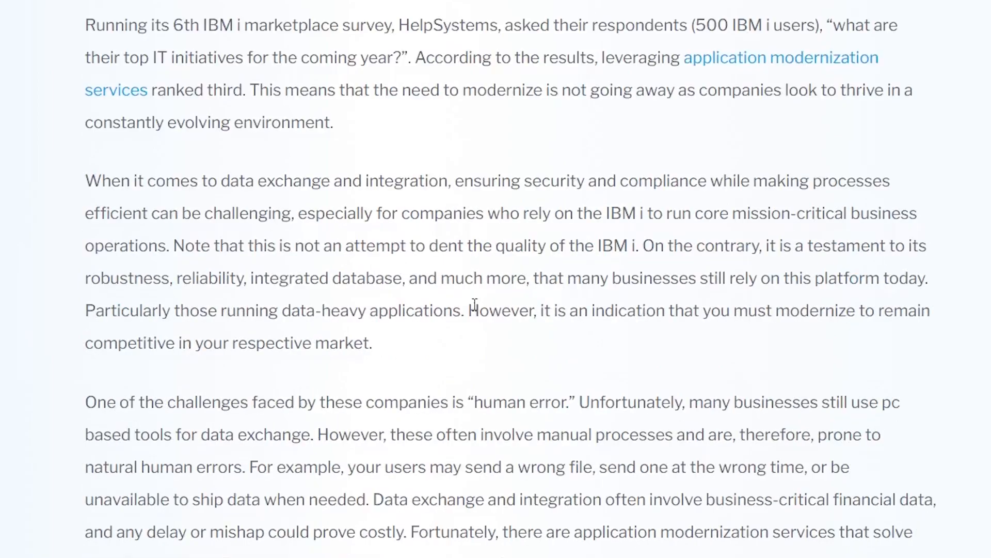
scroll(down, 3)
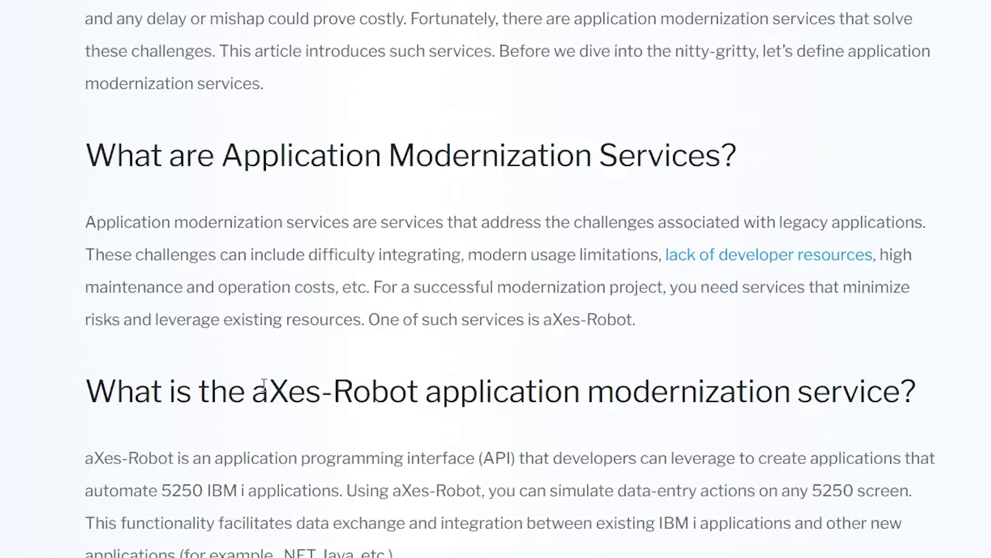
scroll(down, 3)
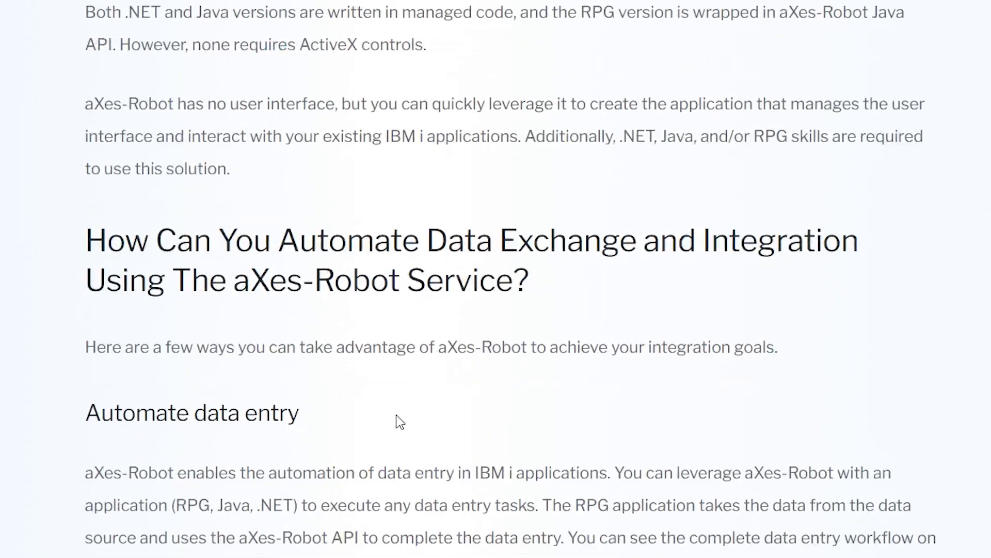
scroll(down, 3)
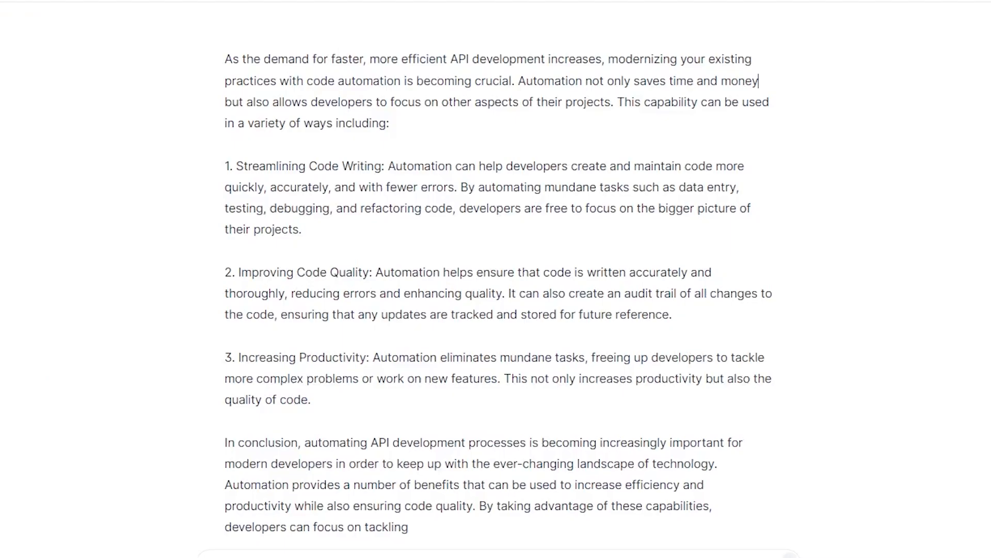
mouse_move(393, 350)
text(1.)
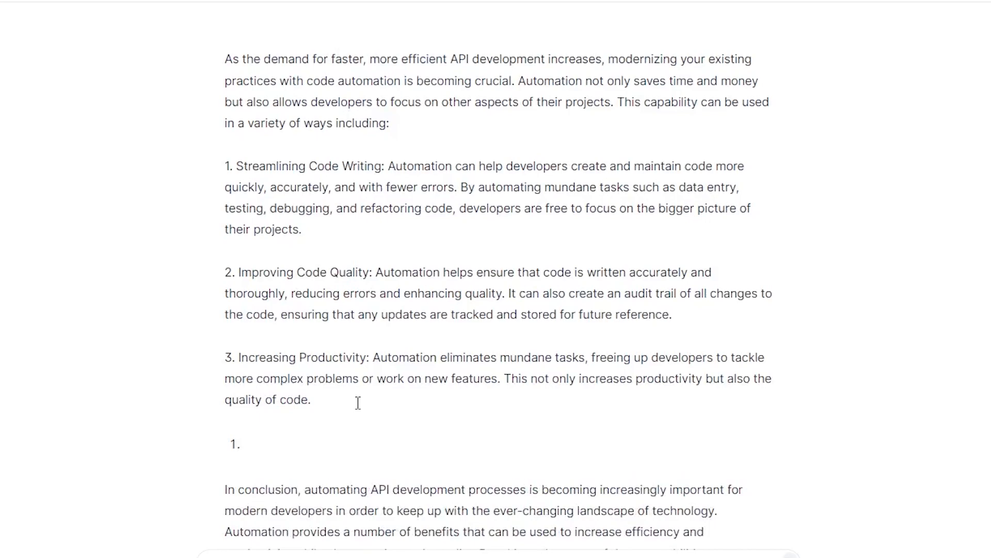
Write point '4. Automate Your Data Entry:' and begin its paragraph on data entry importance.
text(4. Aut)
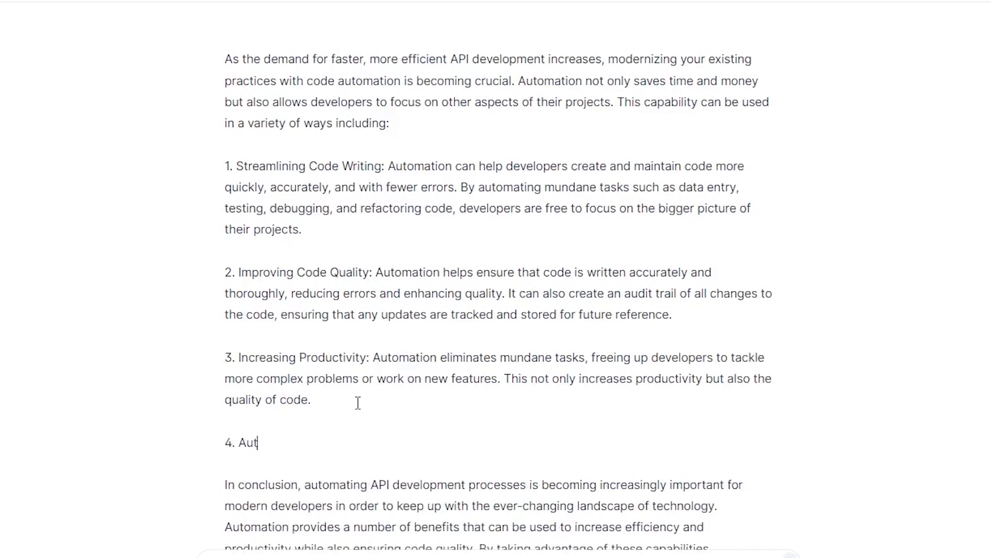
text(omate Your D)
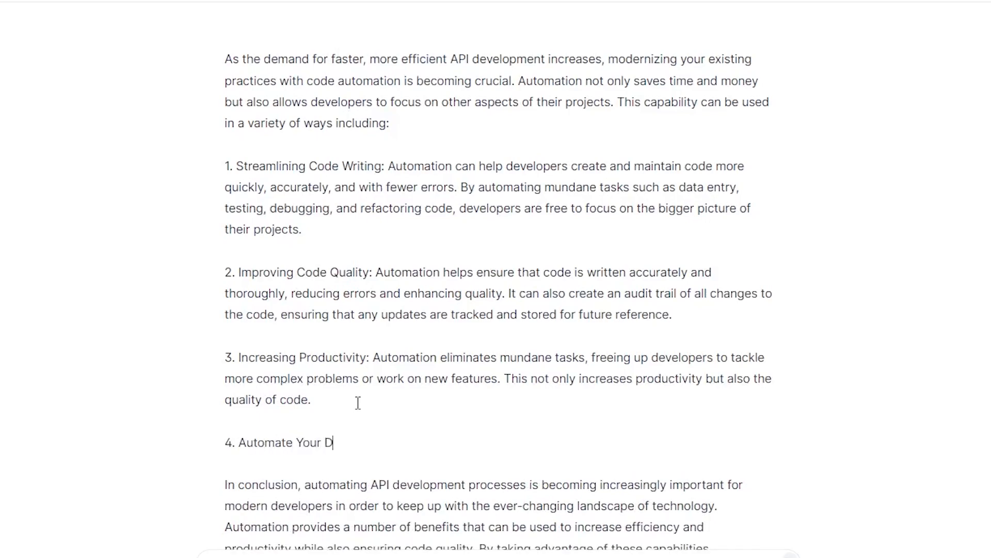
text(ata Entry)
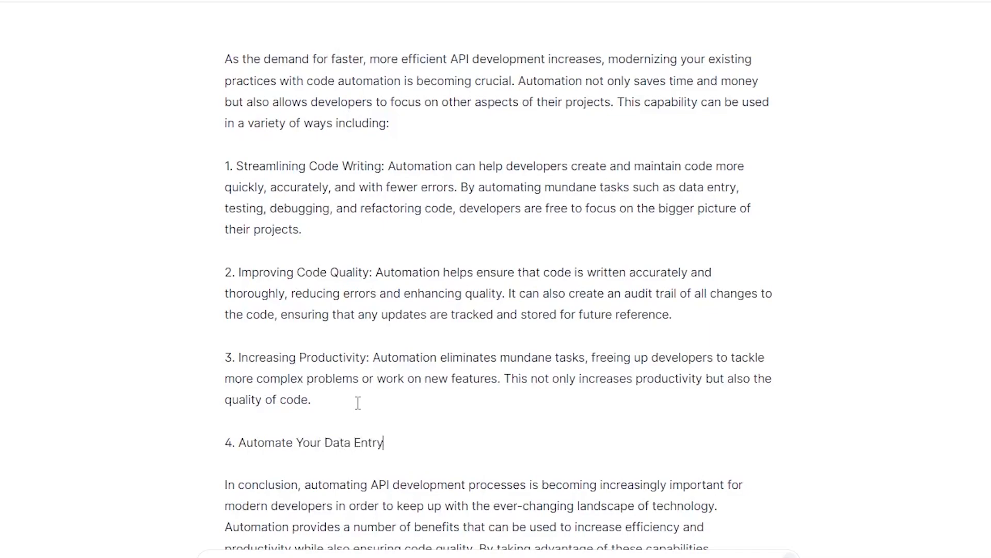
text(:)
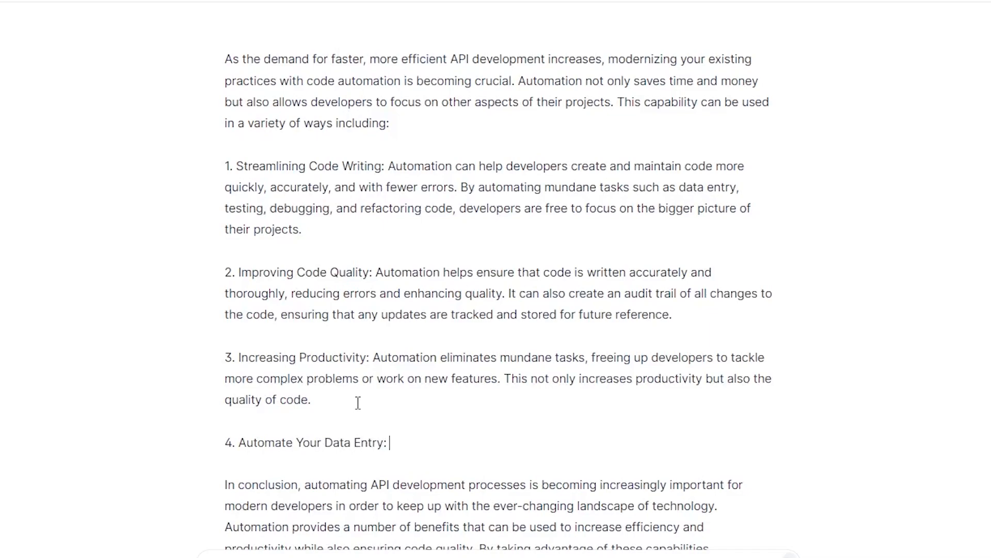
text(Data e)
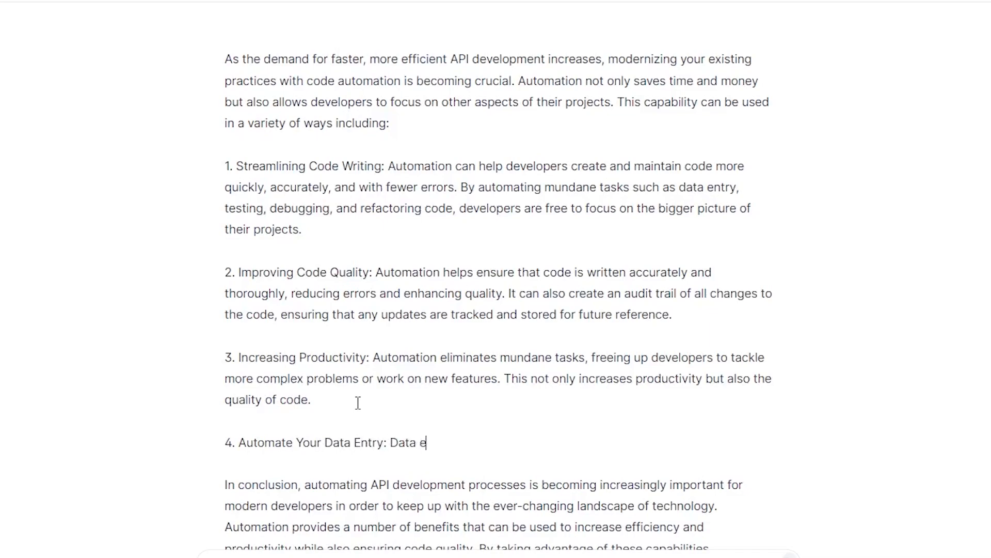
text(ntry is one of the)
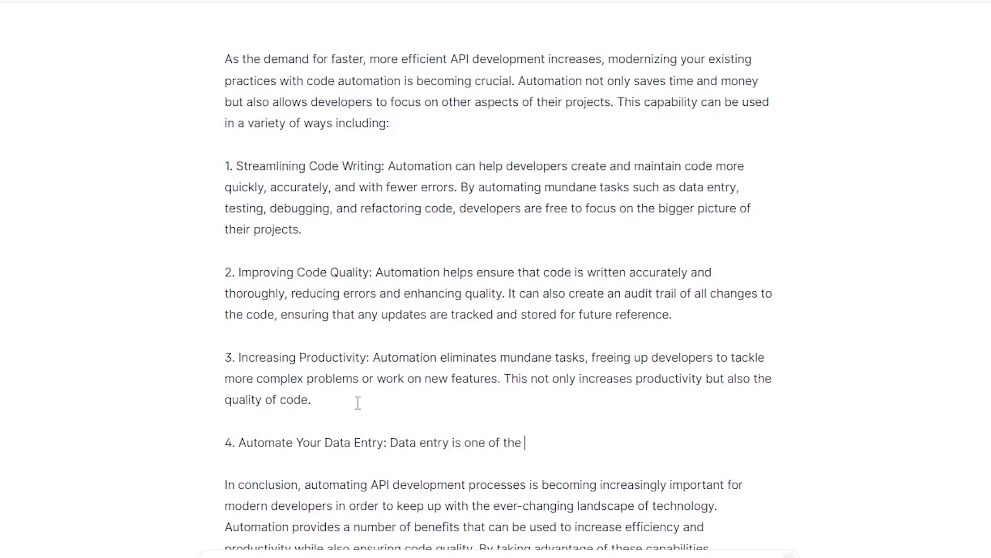
text(most imp)
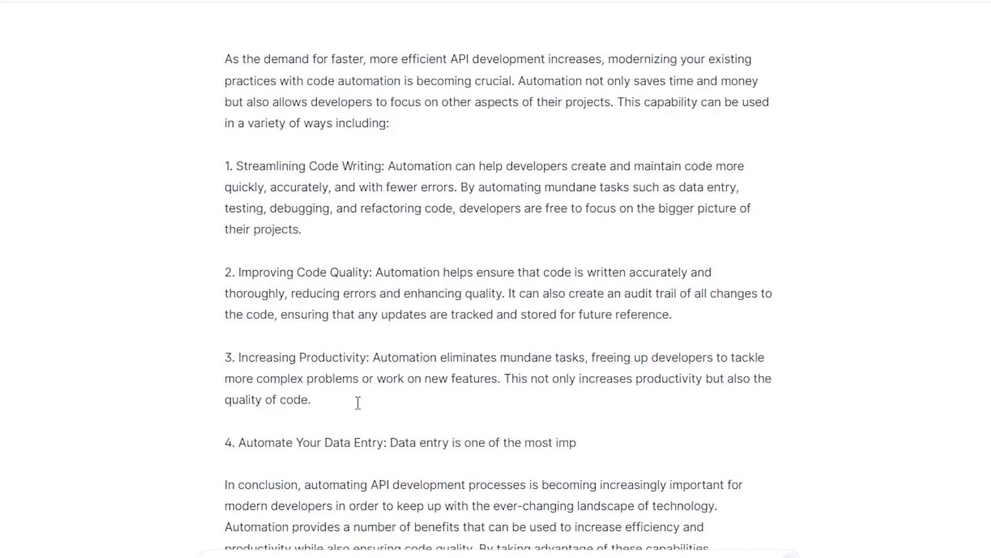
text(ortant elem)
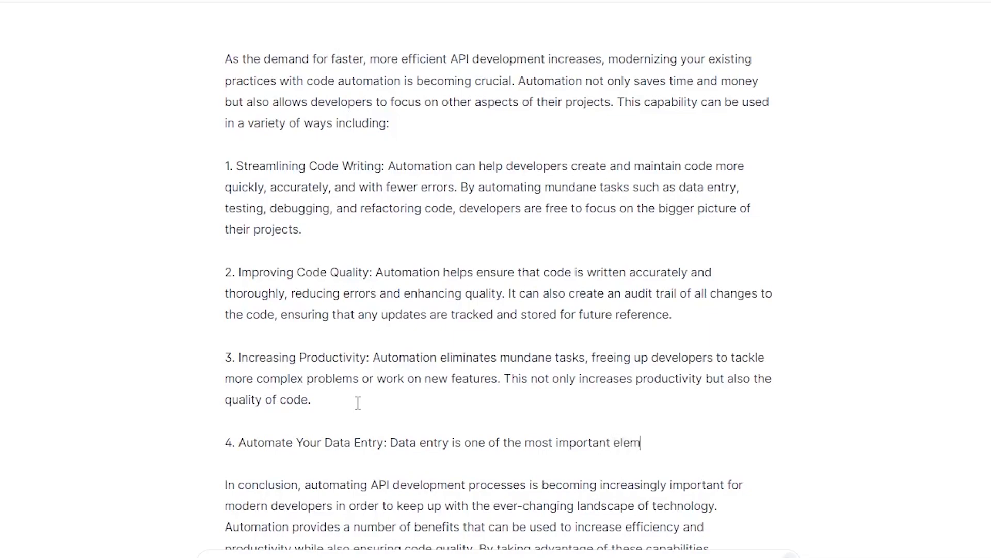
text(e)
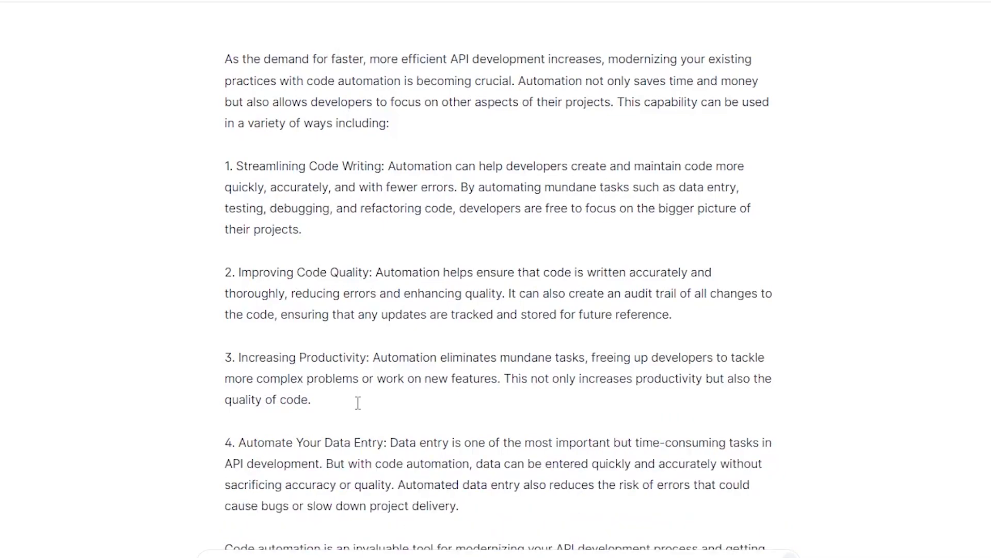
Let Jasper finish the paragraph and erase the extra closing sentence about code automation.
scroll(down, 3)
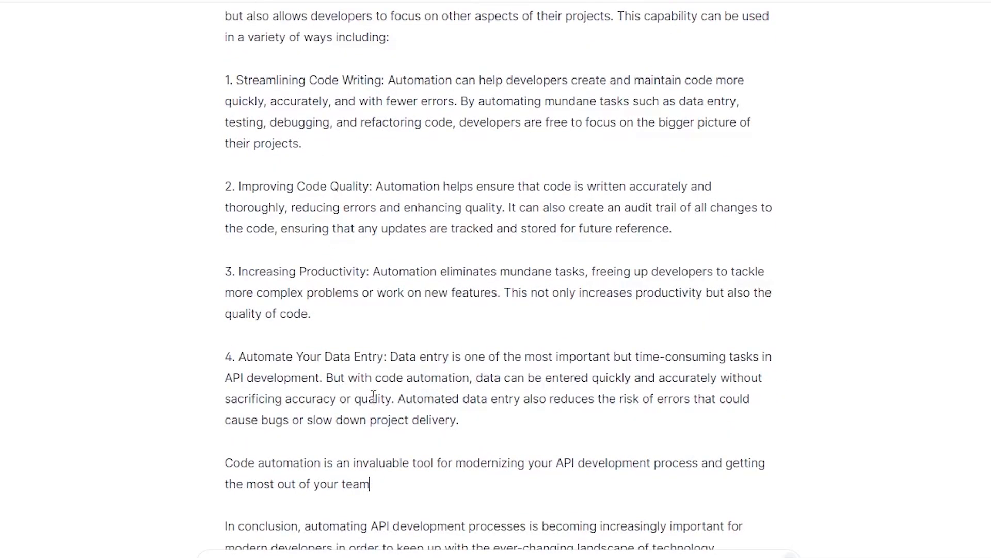
mouse_move(591, 411)
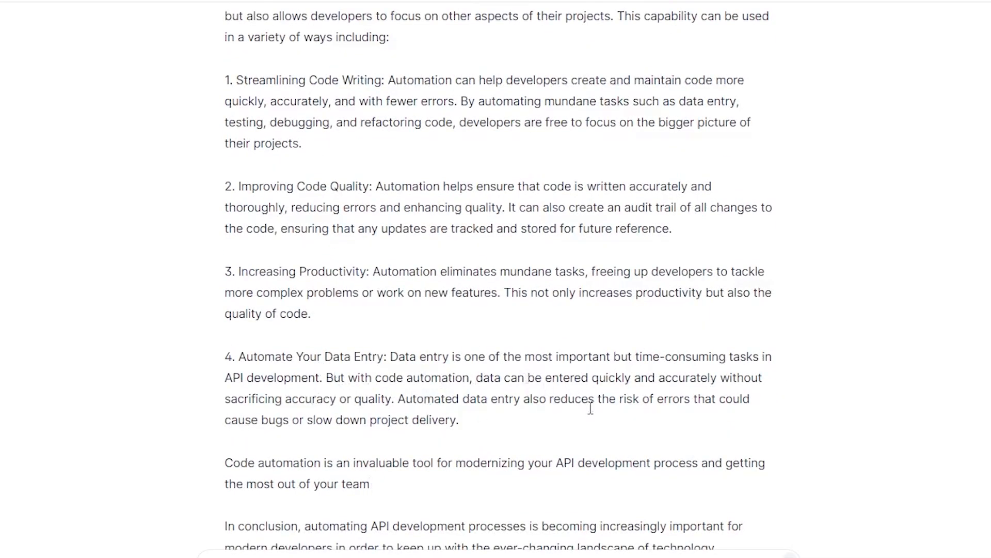
mouse_move(400, 489)
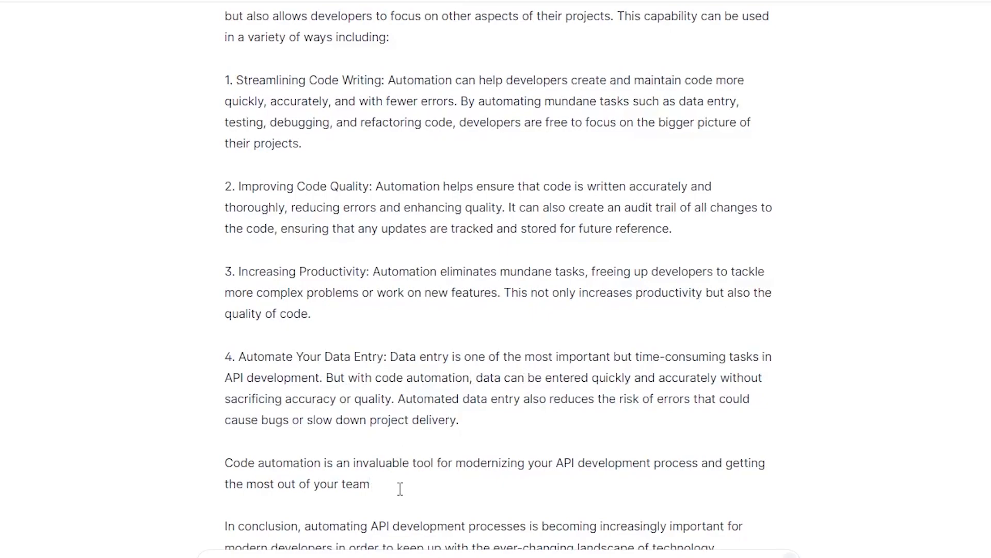
key(Backspace)
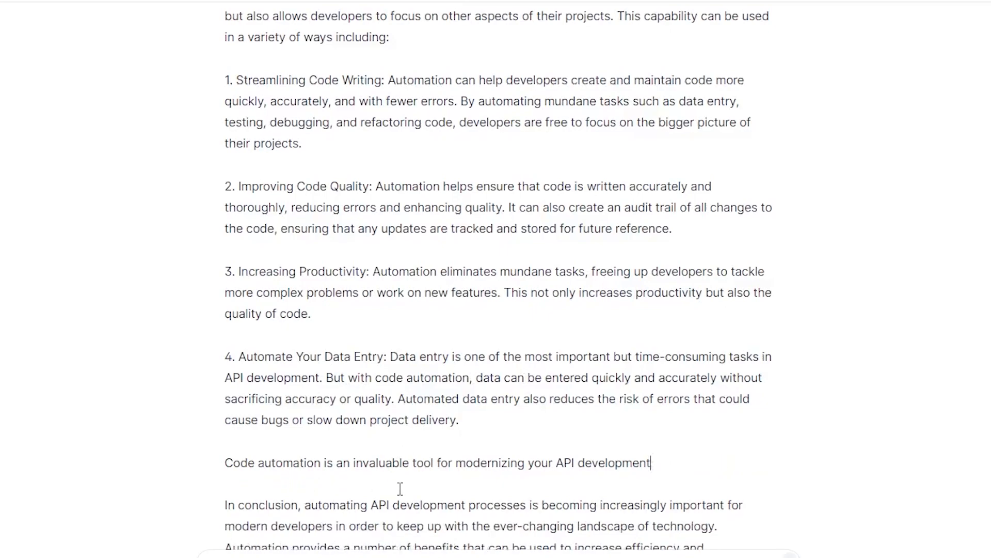
key(Backspace)
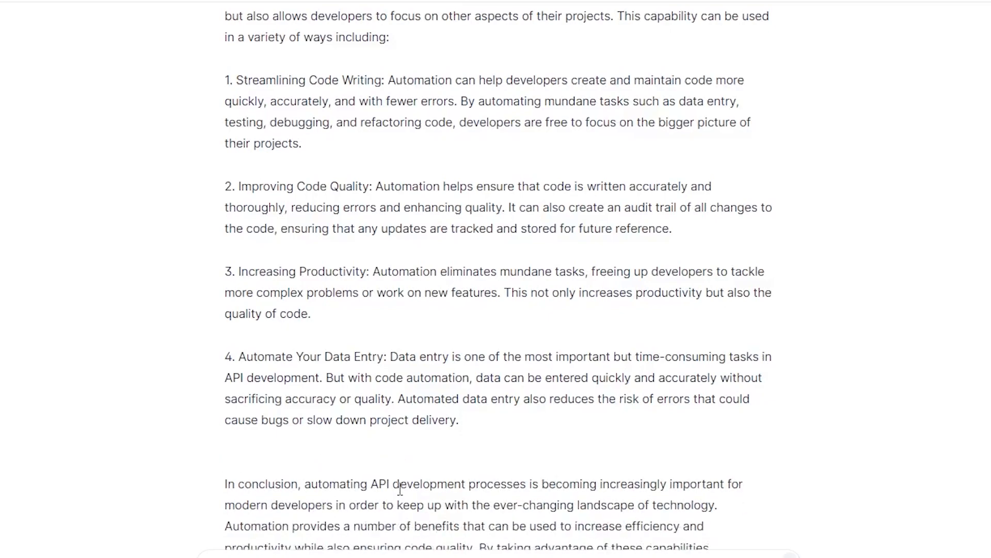
scroll(down, 3)
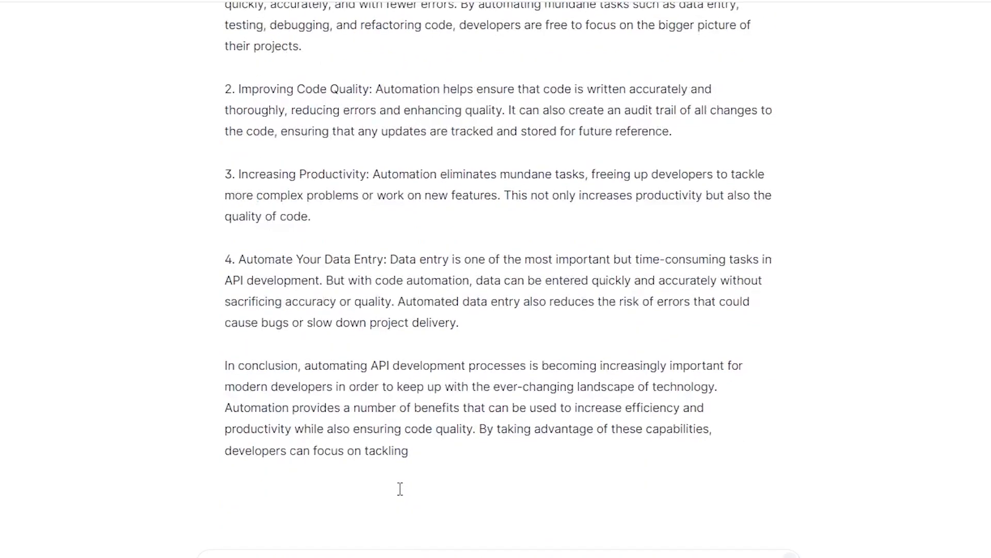
scroll(up, 3)
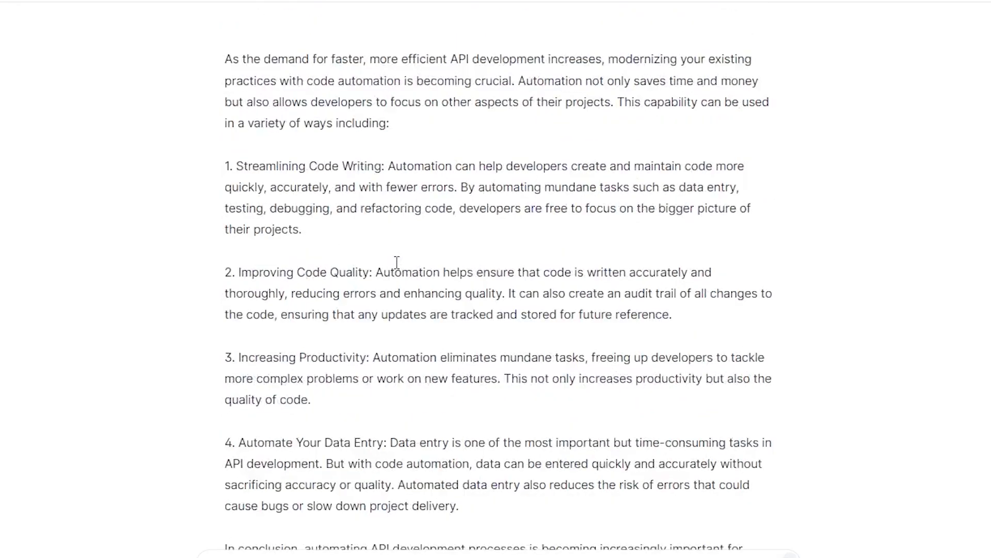
scroll(down, 3)
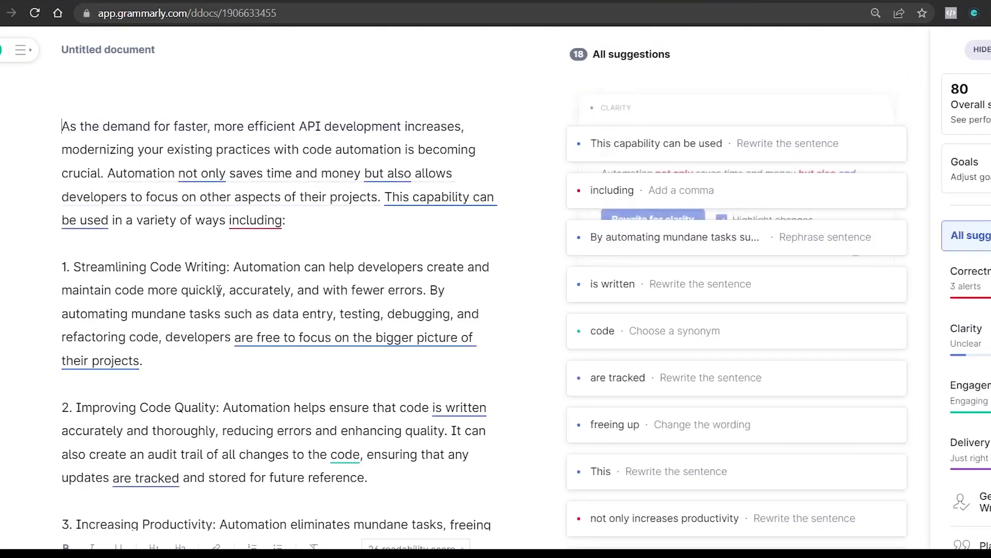
Accept clarity rewrites for the 'not only' and 'bigger picture' sentences and the comma before 'including'.
click(727, 180)
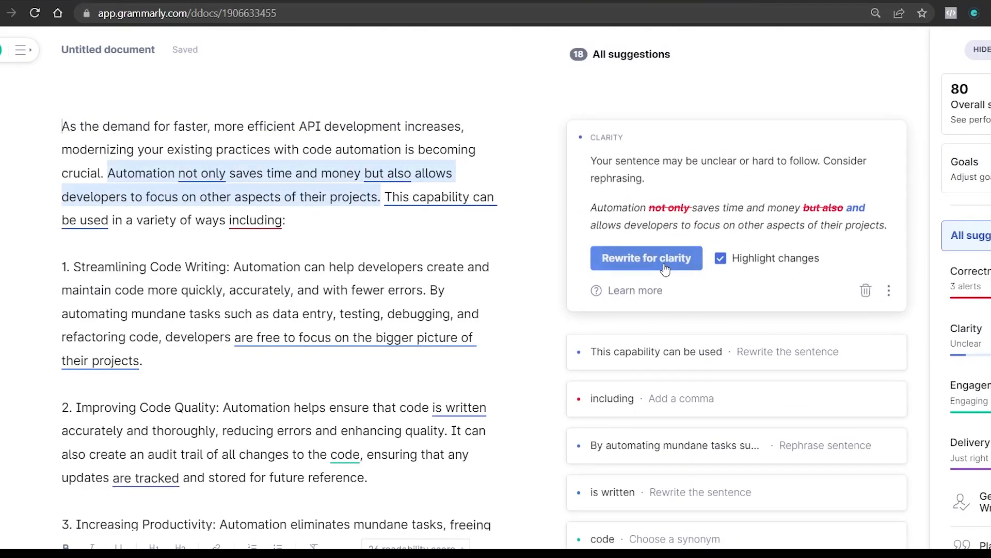
click(646, 258)
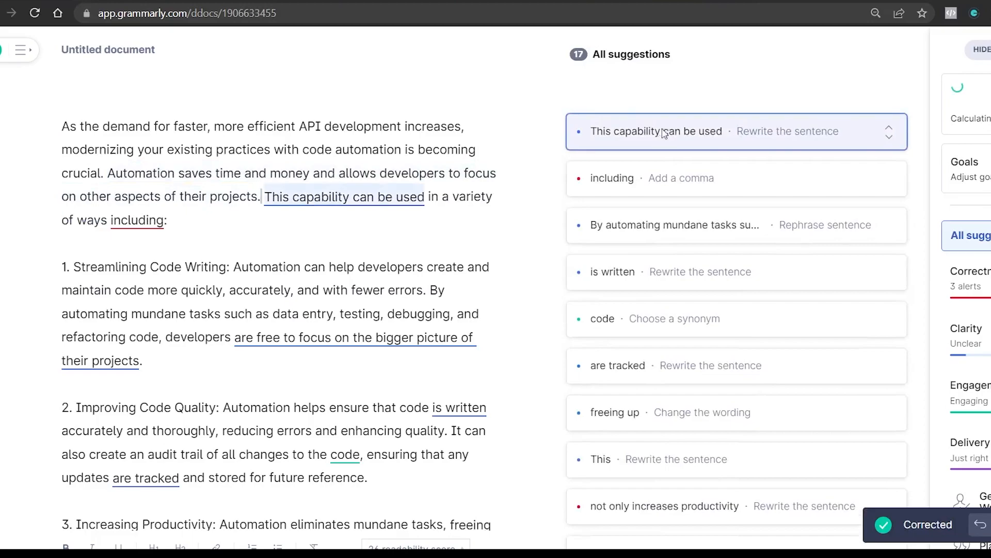
click(657, 131)
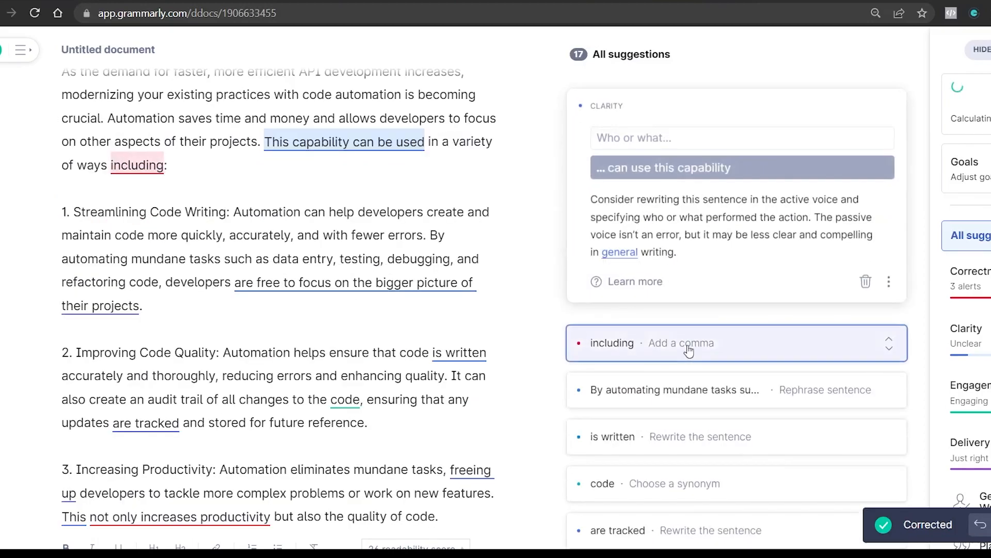
click(689, 343)
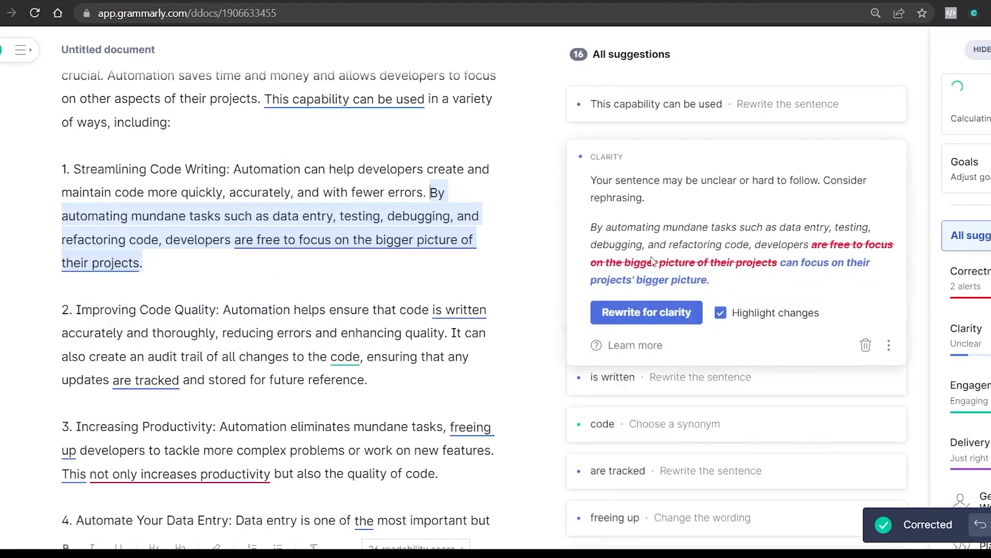
click(646, 312)
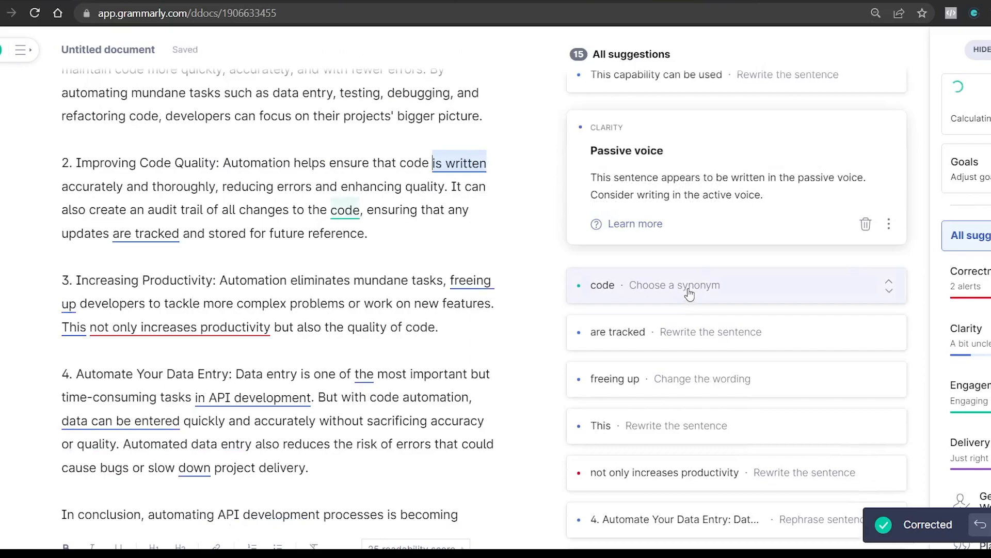
Review the synonym suggestion for the word 'code'.
click(688, 285)
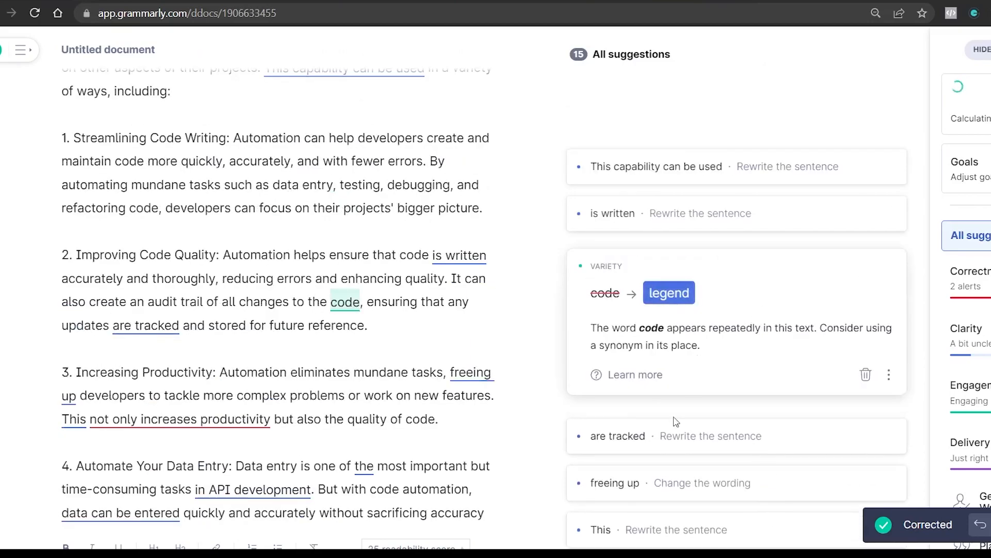
scroll(down, 3)
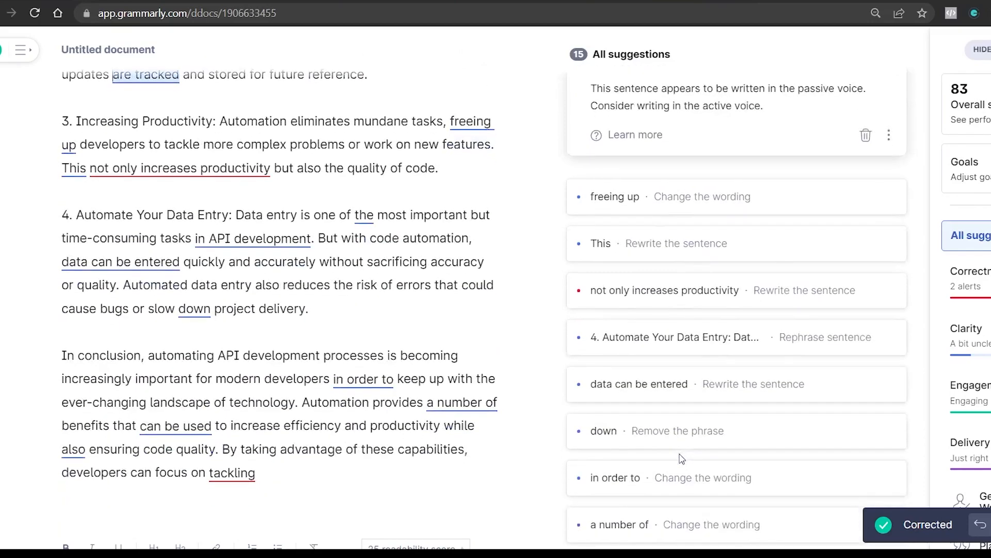
scroll(up, 3)
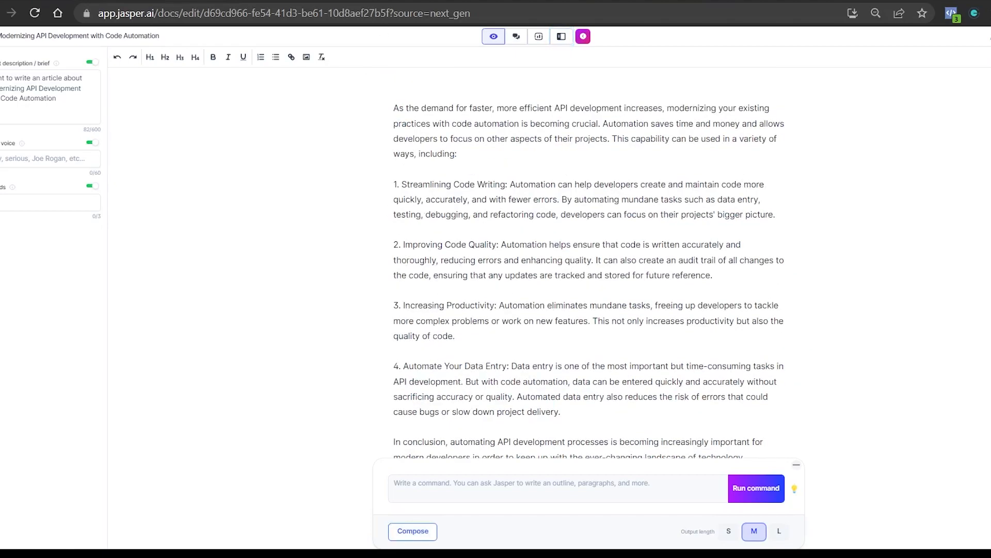
Scroll through the DreamFactory content brief, return to its top and start Review & Edit.
click(283, 13)
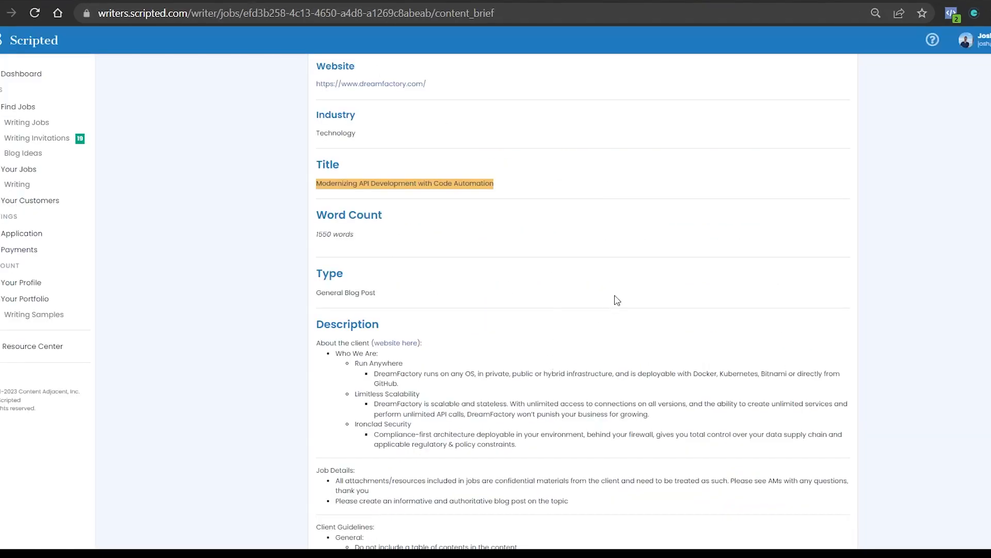
scroll(down, 3)
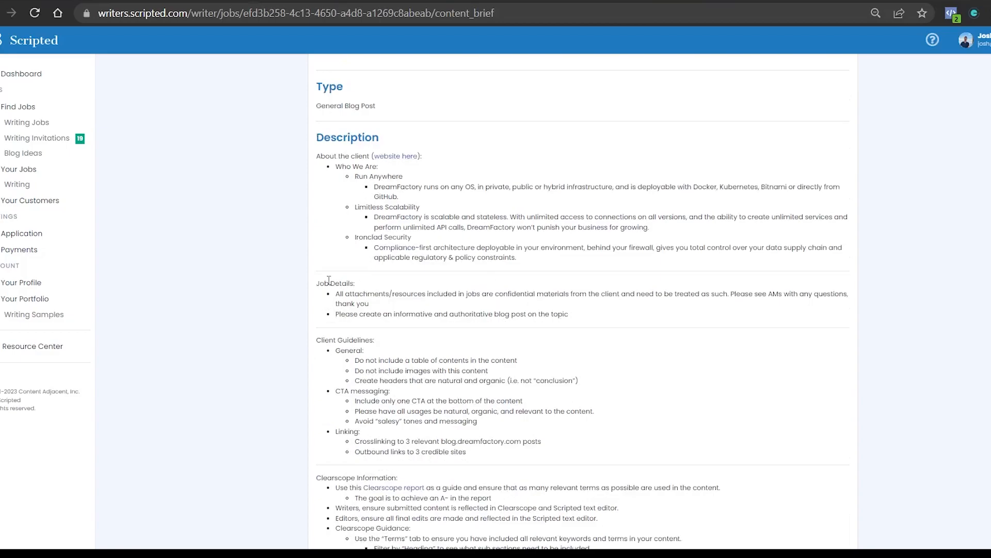
scroll(down, 3)
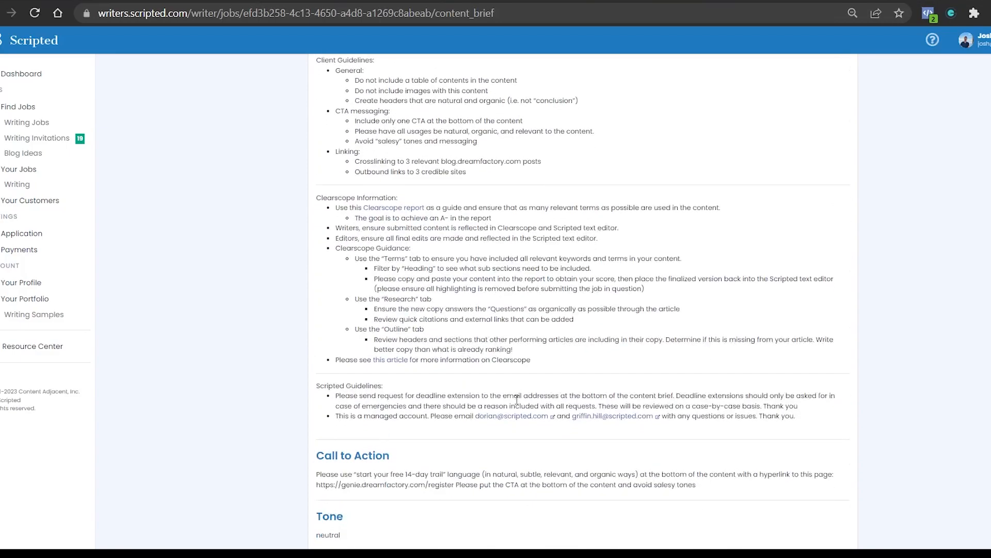
scroll(up, 3)
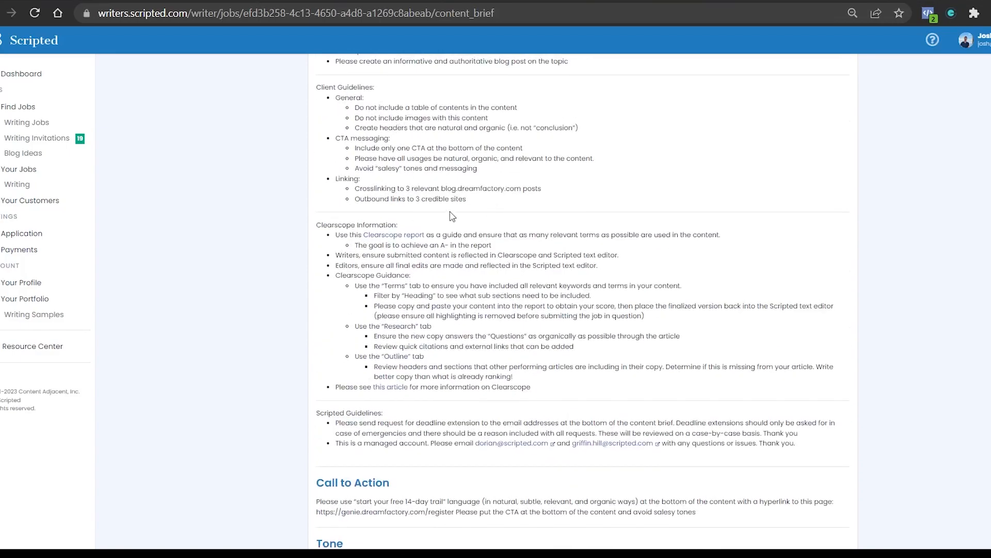
scroll(up, 3)
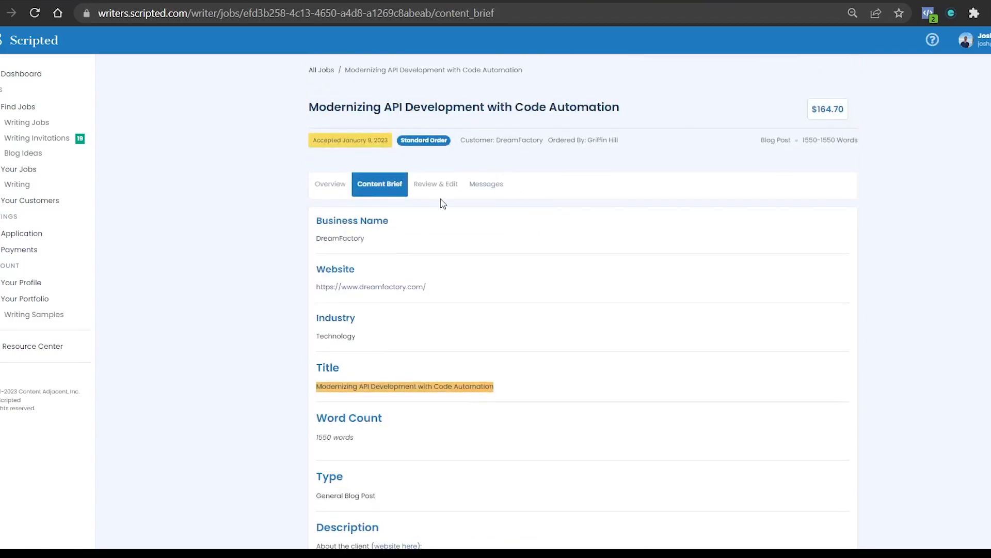
click(435, 184)
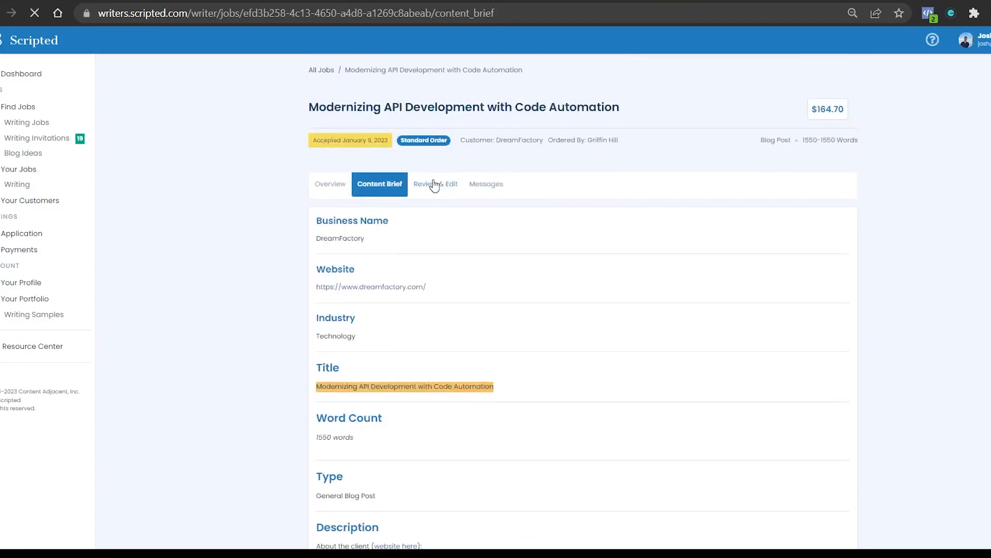
Scroll through the read-only draft with admin feedback, then return to the job overview.
click(434, 184)
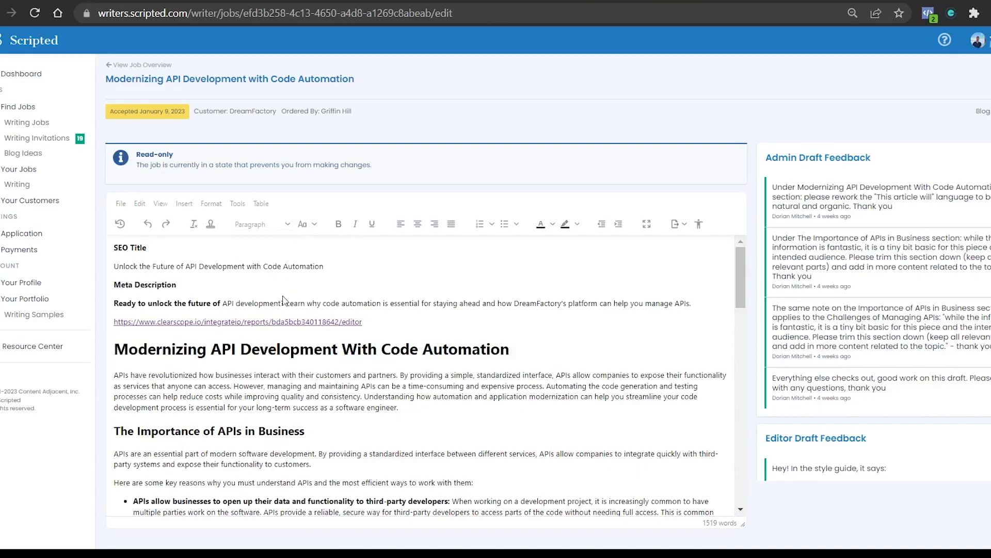
scroll(down, 3)
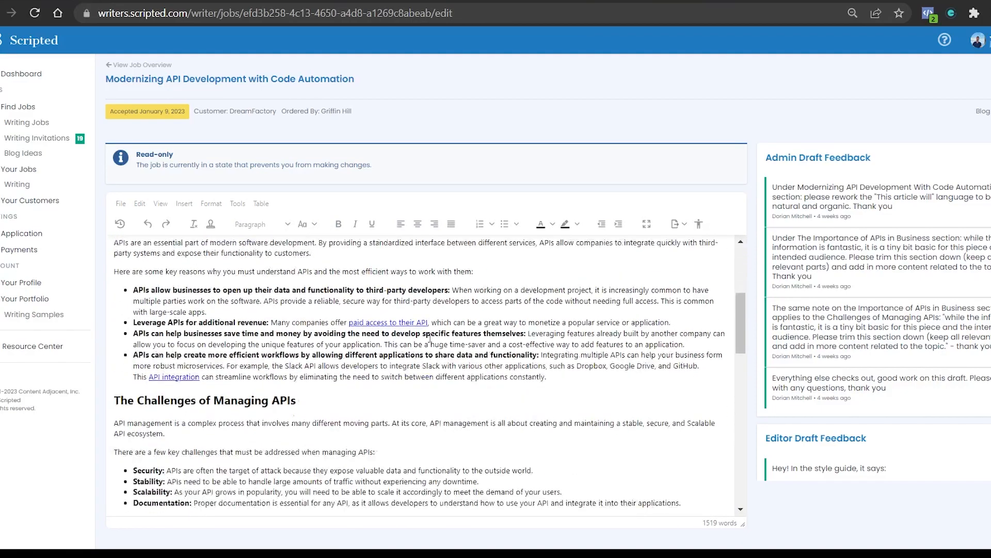
scroll(up, 3)
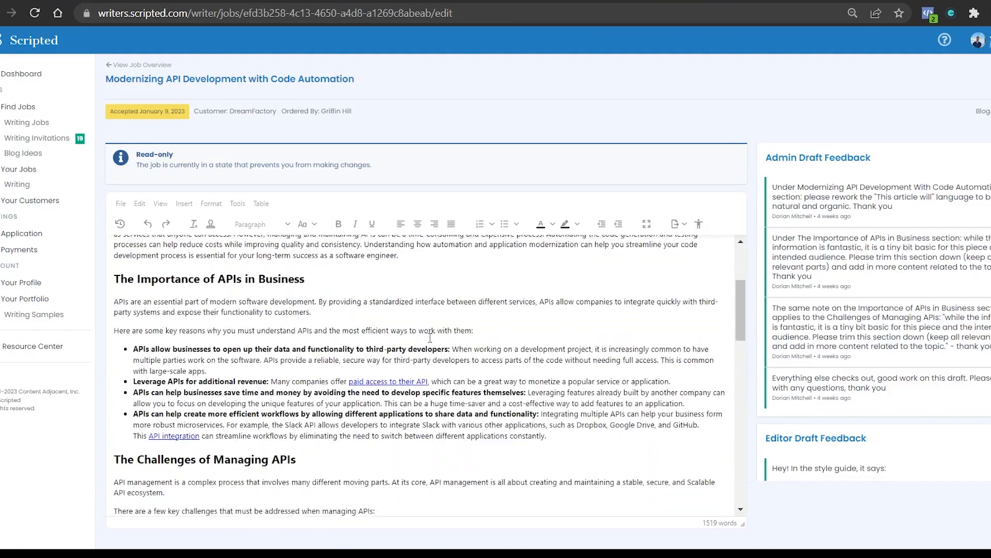
scroll(down, 3)
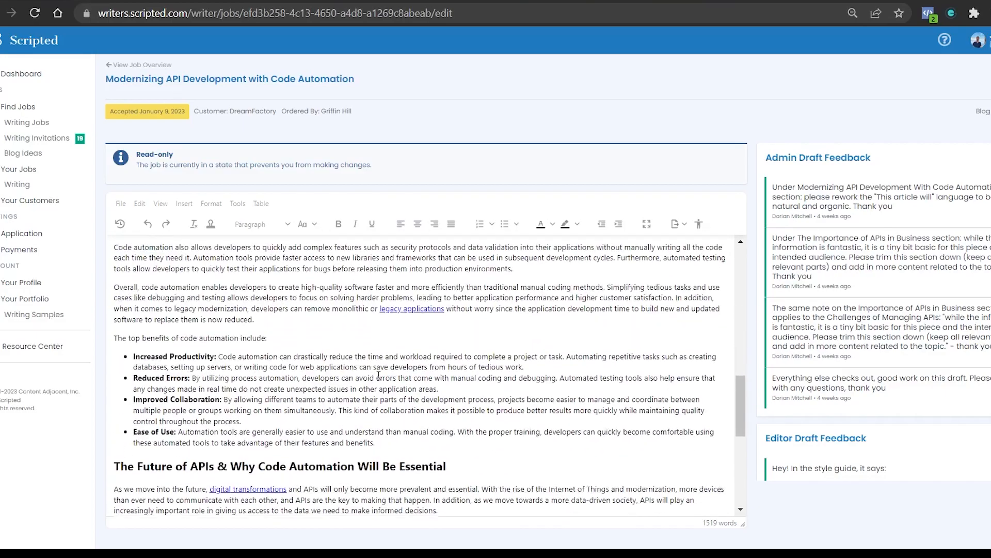
scroll(up, 3)
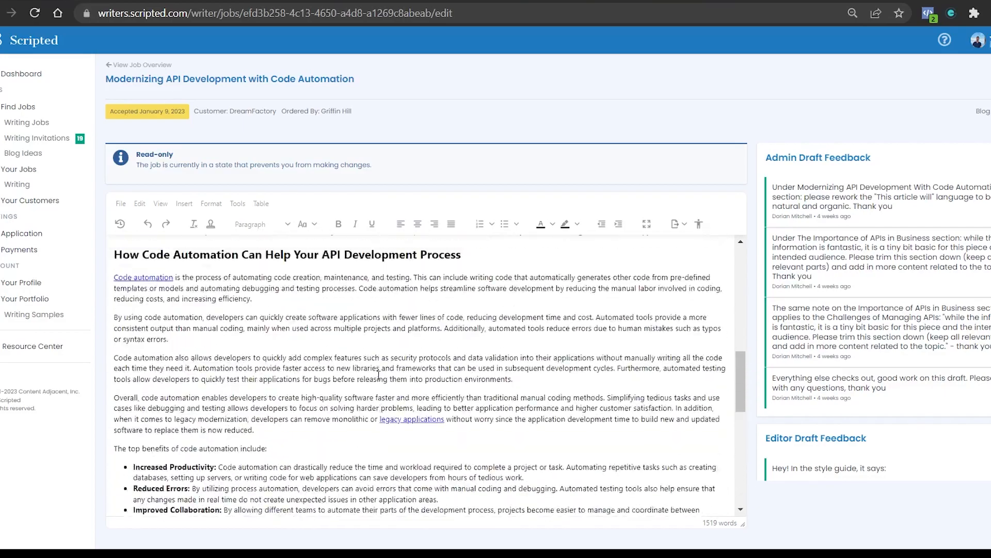
scroll(up, 3)
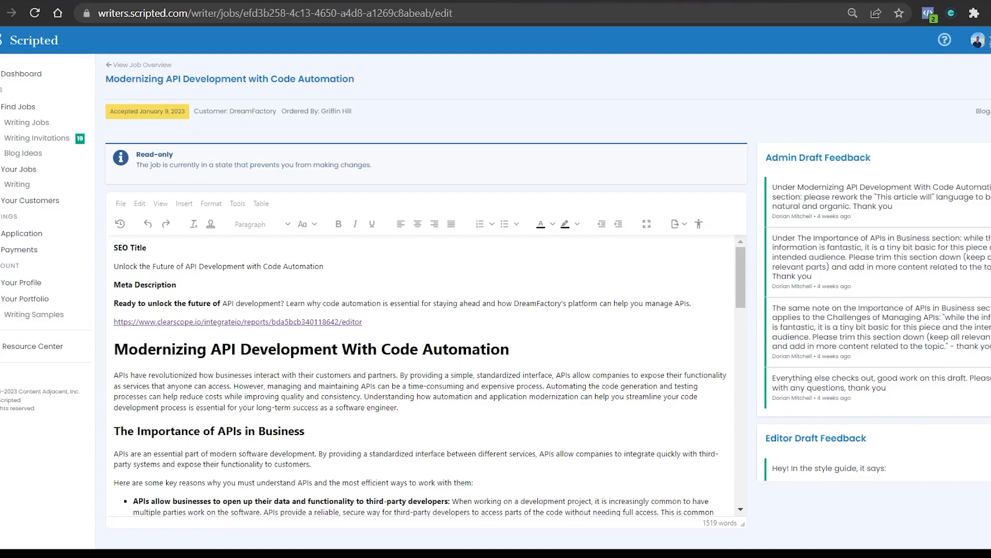
click(141, 64)
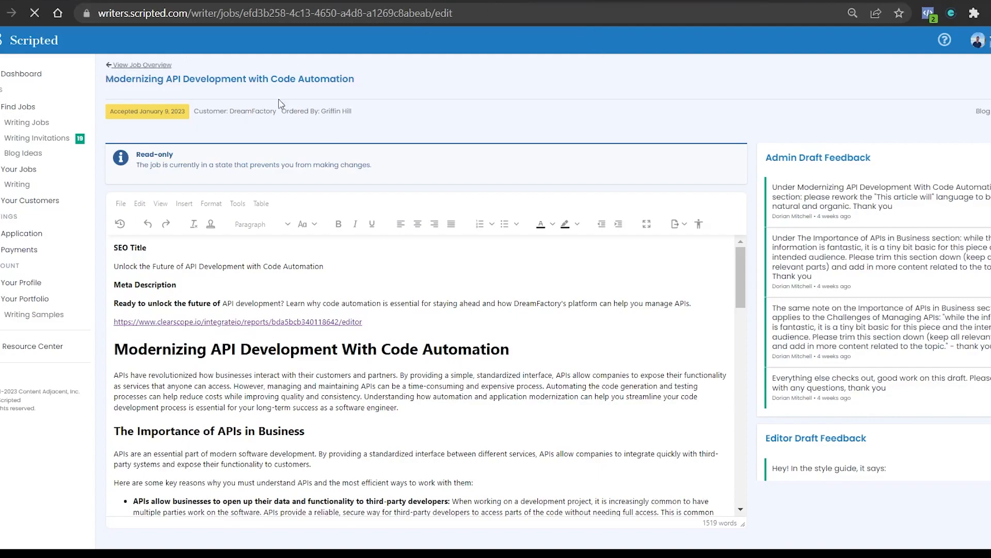
mouse_move(399, 171)
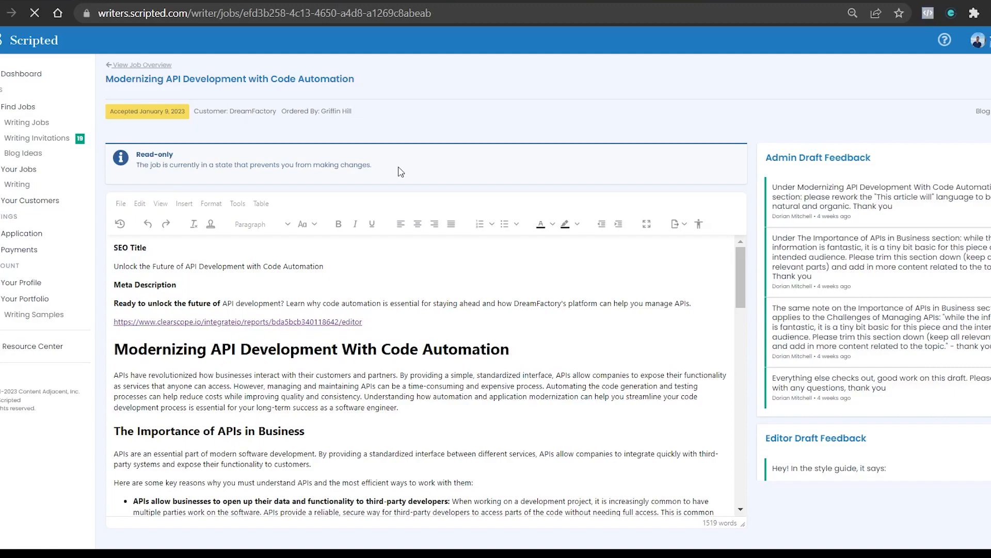
click(142, 64)
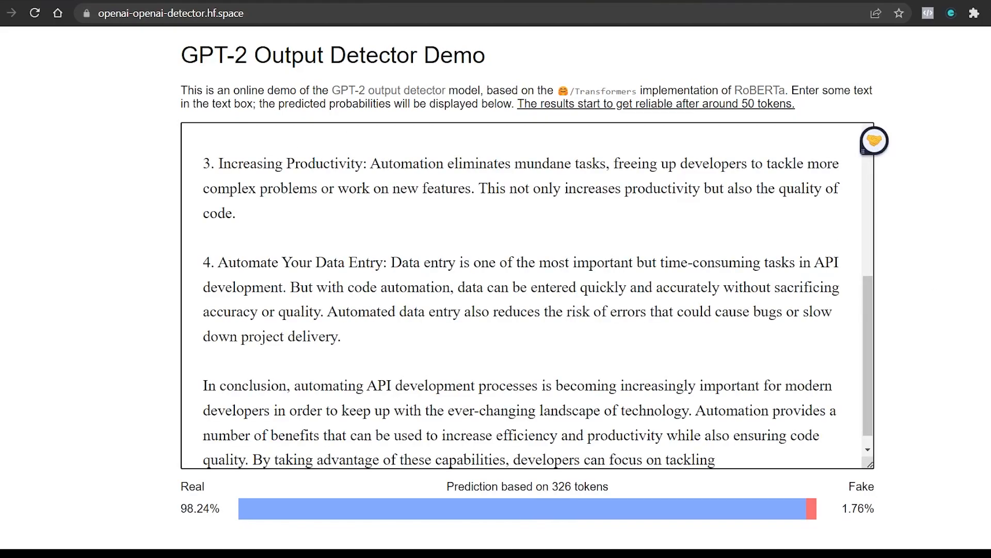
Scroll through the pasted blog text showing a 98.24% real, 1.76% fake prediction.
scroll(up, 3)
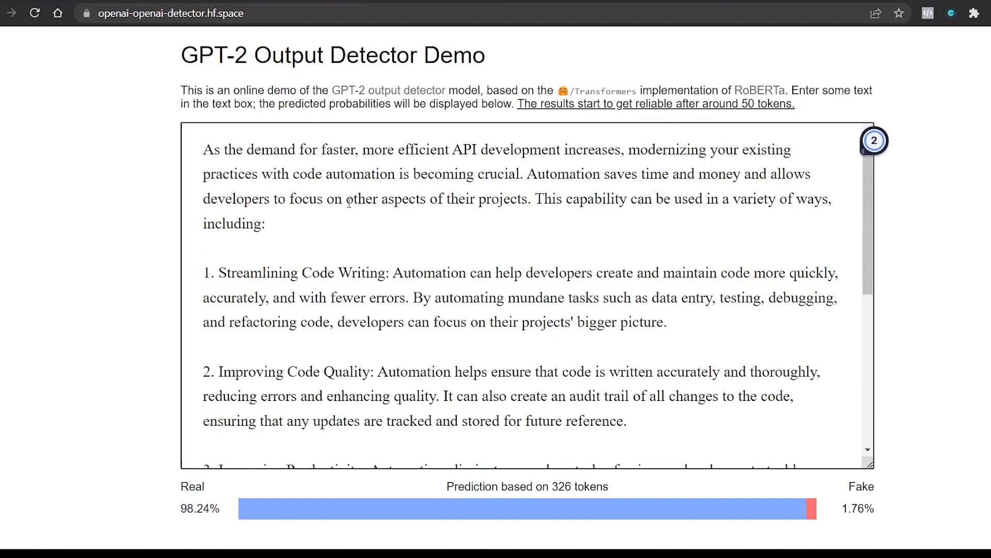
scroll(down, 3)
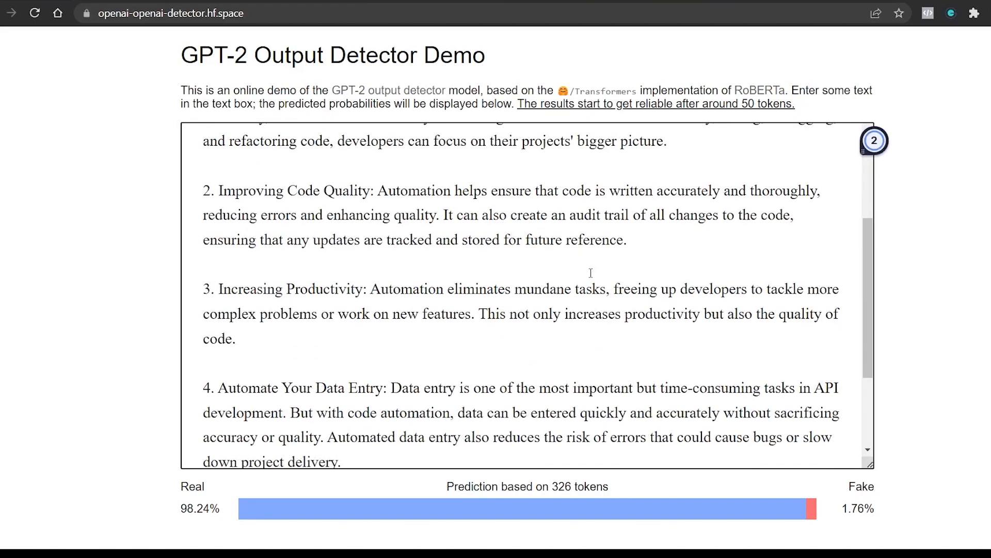
scroll(up, 3)
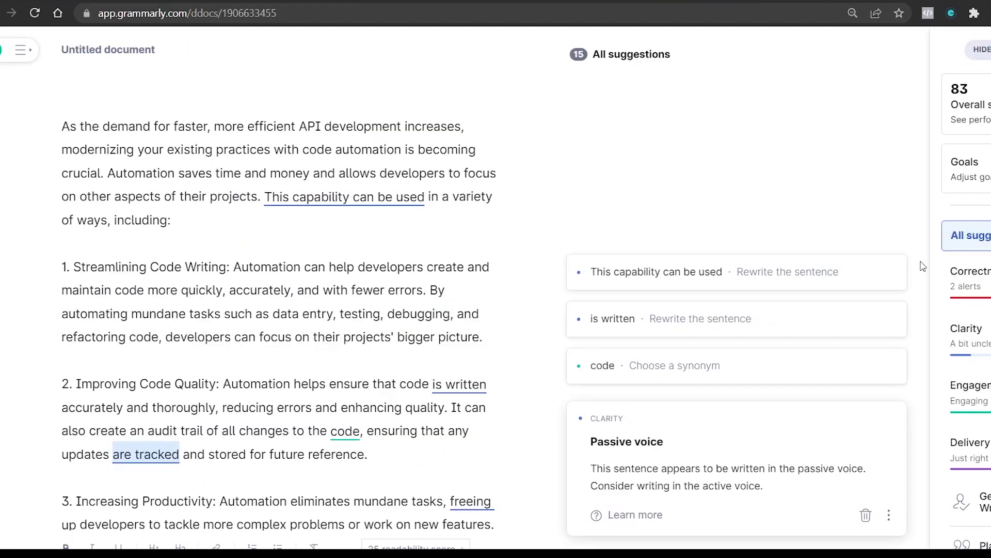
Run Grammarly's plagiarism check and review the 6% match from two web sources.
click(974, 547)
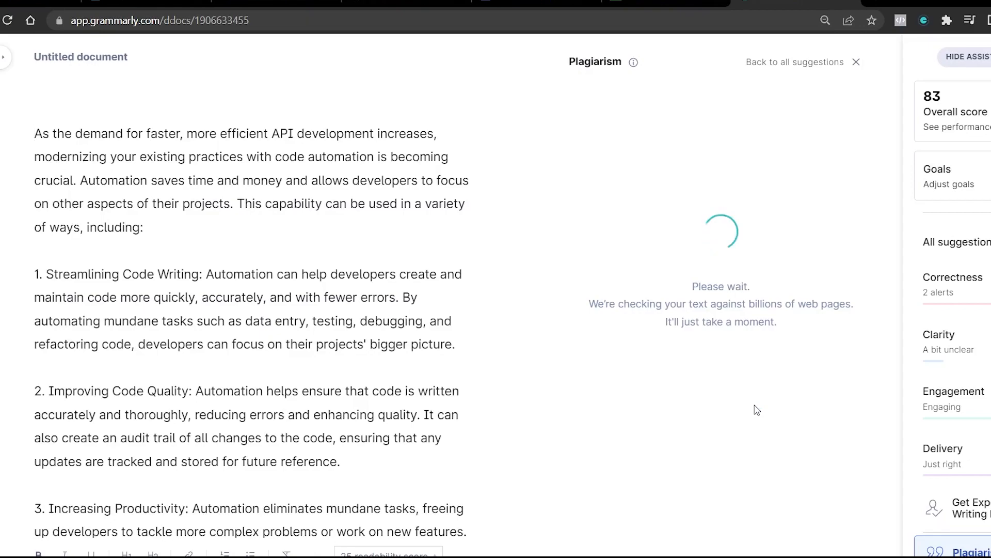
mouse_move(793, 348)
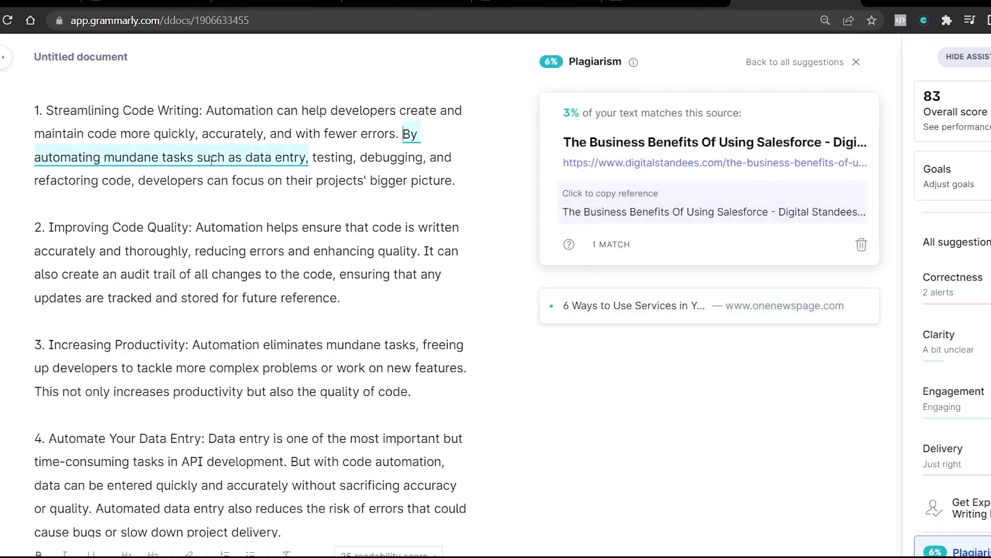
scroll(down, 3)
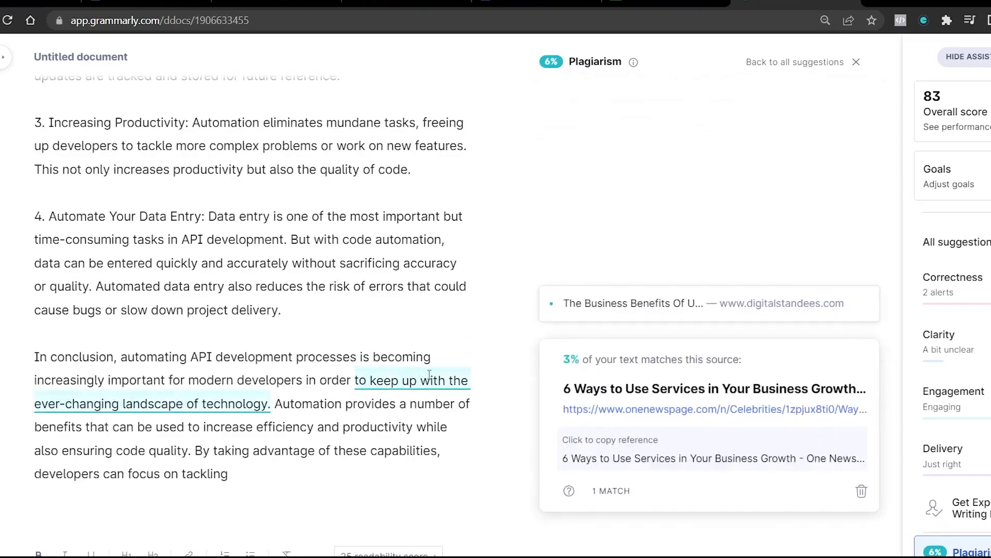
scroll(up, 3)
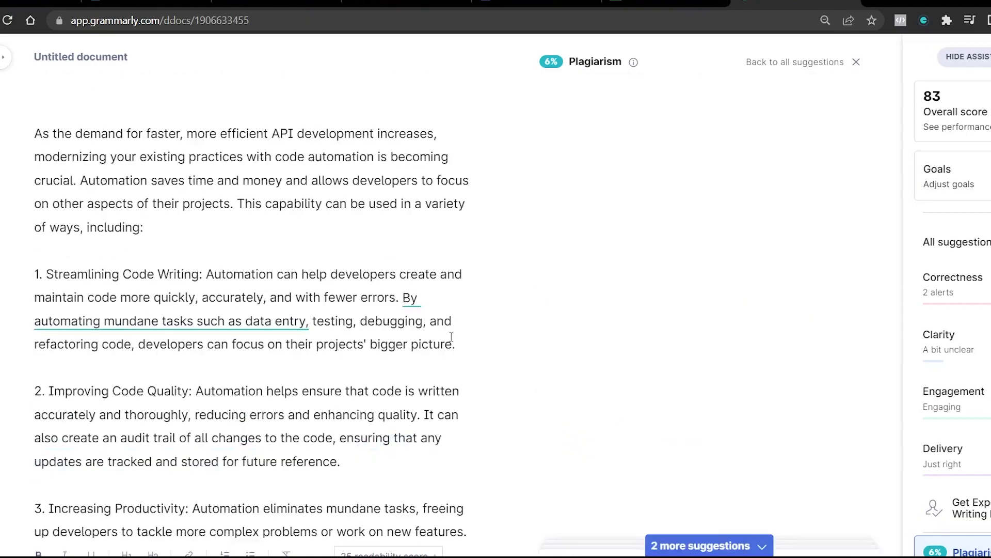
click(155, 21)
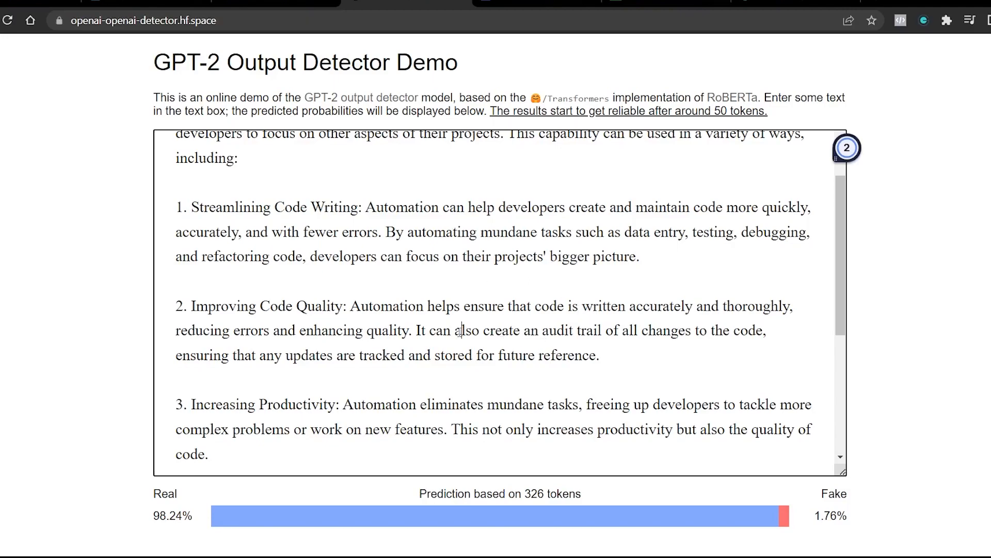
mouse_move(422, 354)
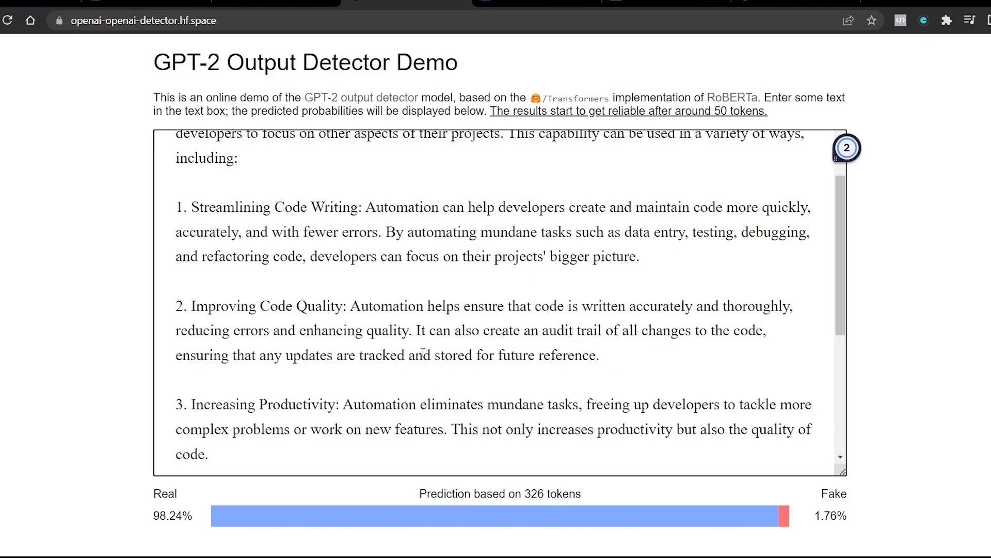
Scroll through the blog text again, still 98.24% real, then switch to the Scripted tab.
scroll(down, 3)
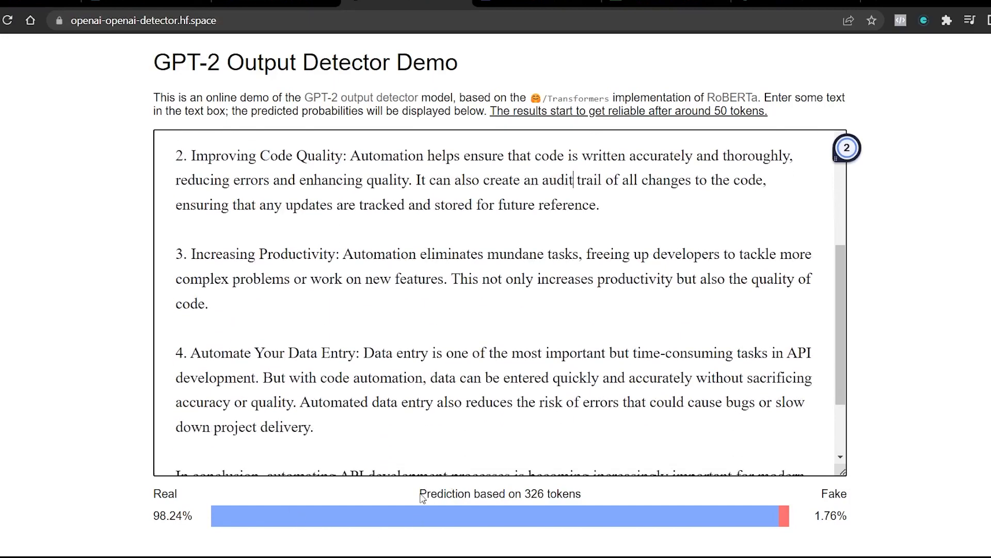
scroll(down, 3)
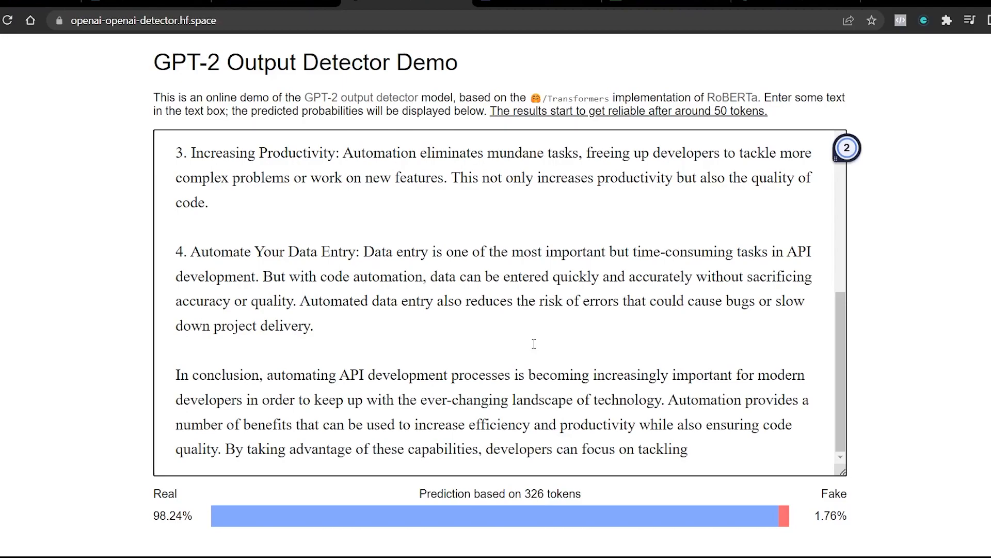
scroll(up, 3)
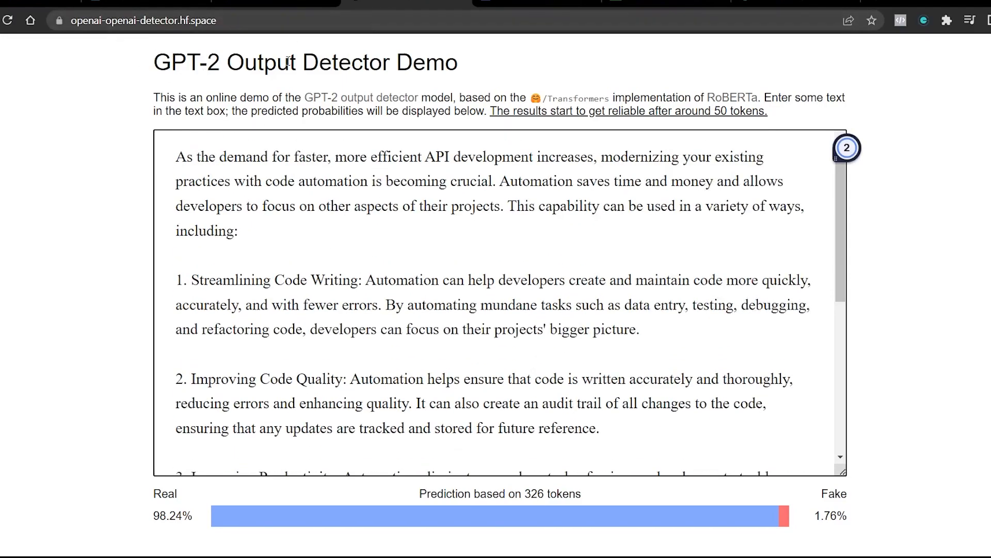
mouse_move(689, 92)
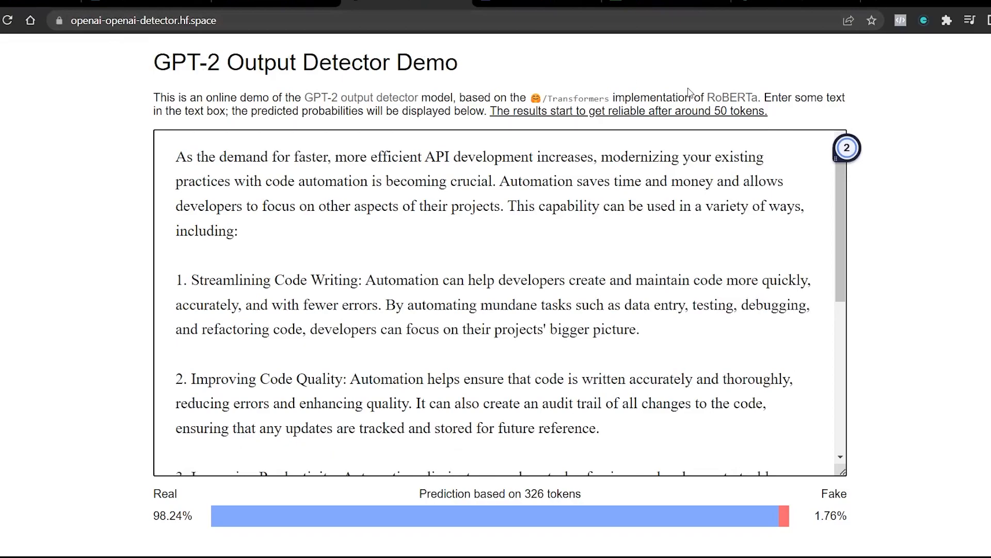
click(238, 21)
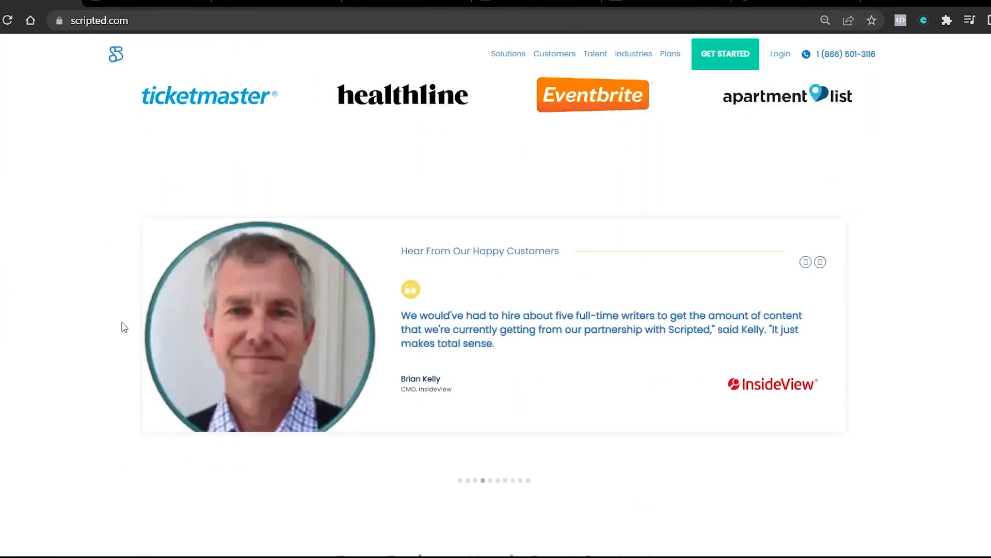
Scroll the Scripted homepage up to 'The Content Solution For Your Business' banner.
scroll(up, 3)
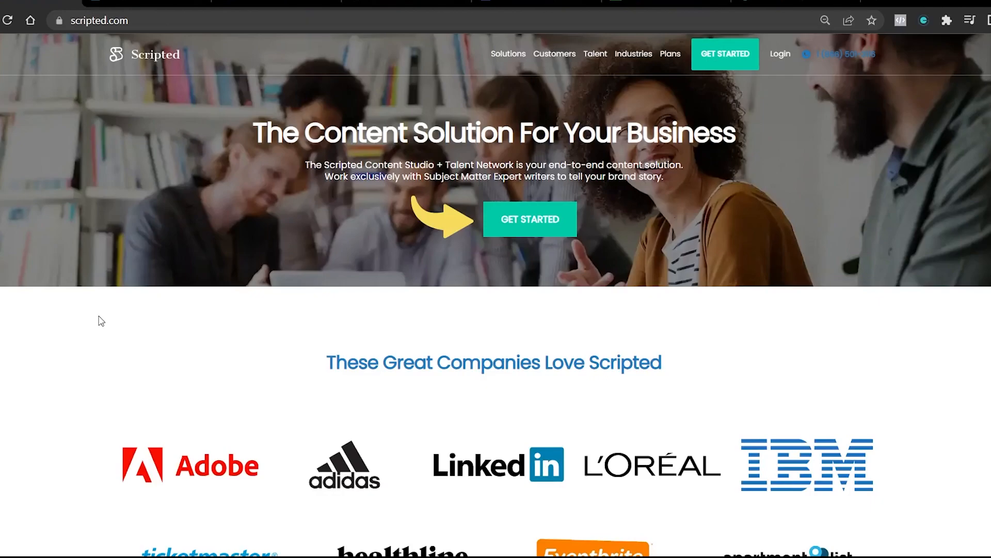
mouse_move(912, 222)
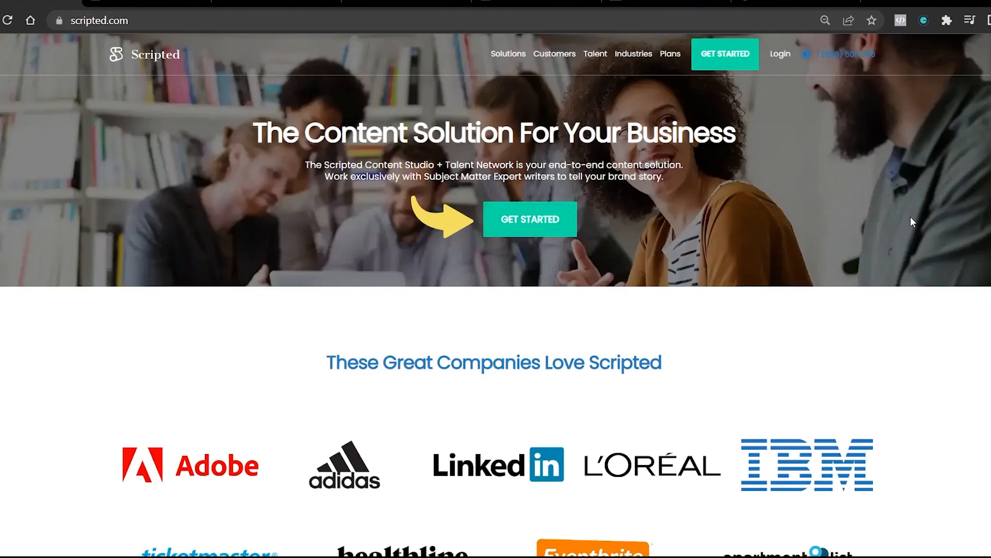
mouse_move(774, 469)
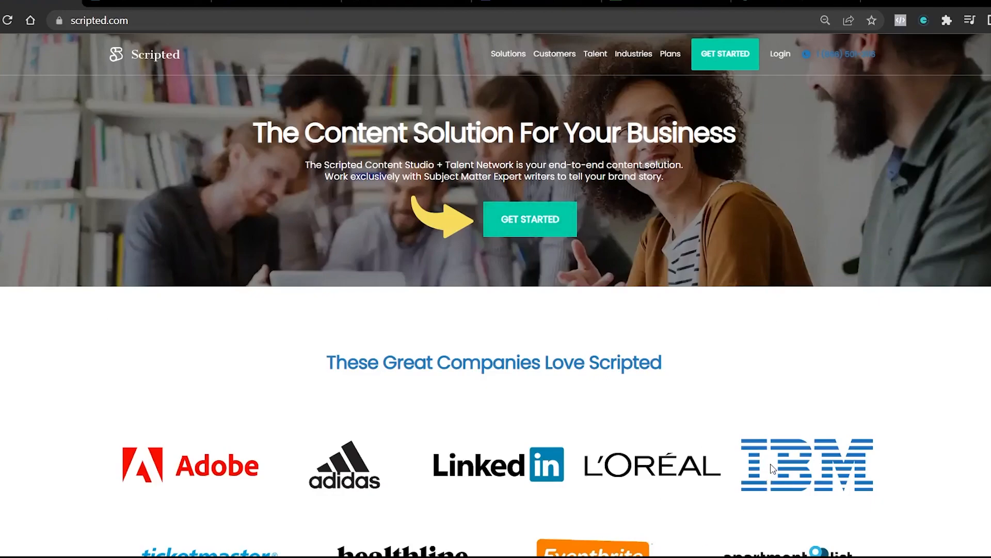